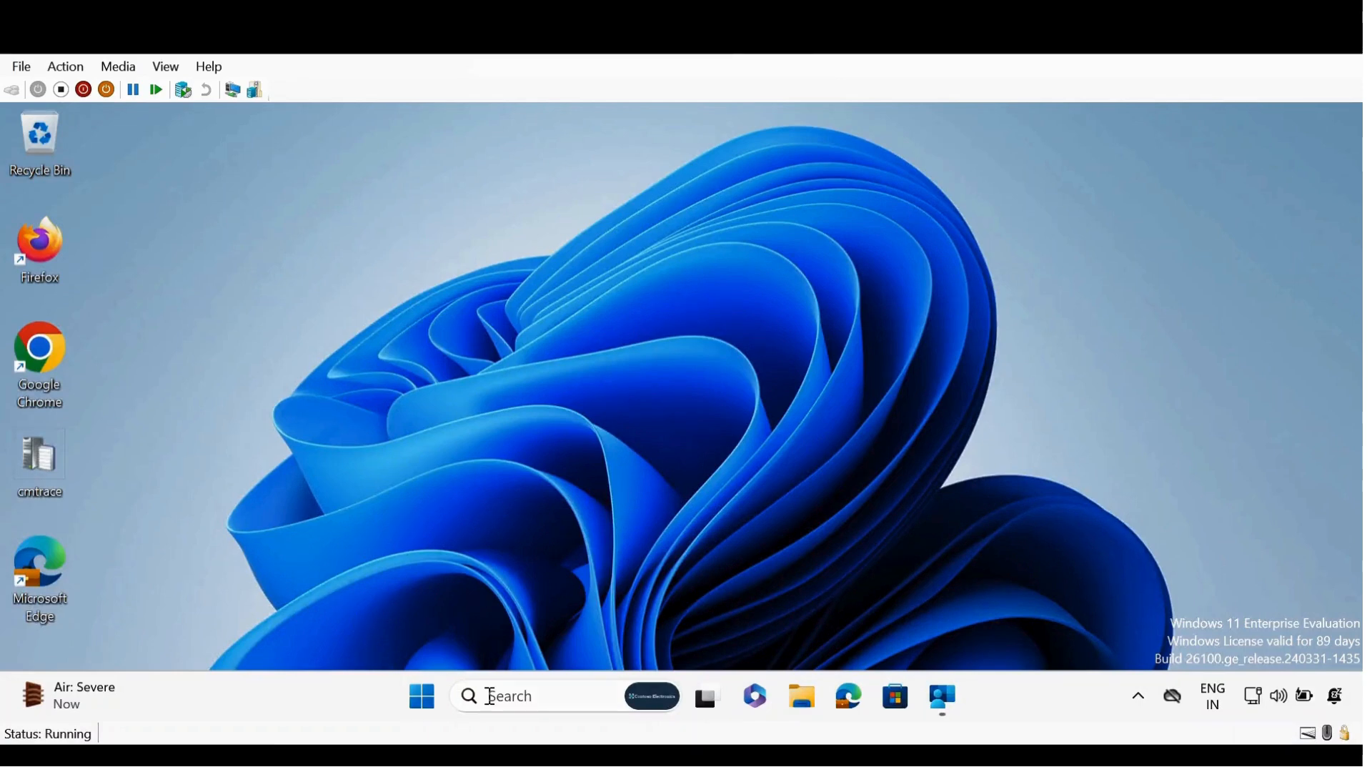
Check the Windows version with winver and close the About Windows dialog
{"action": "type", "text": "winver"}
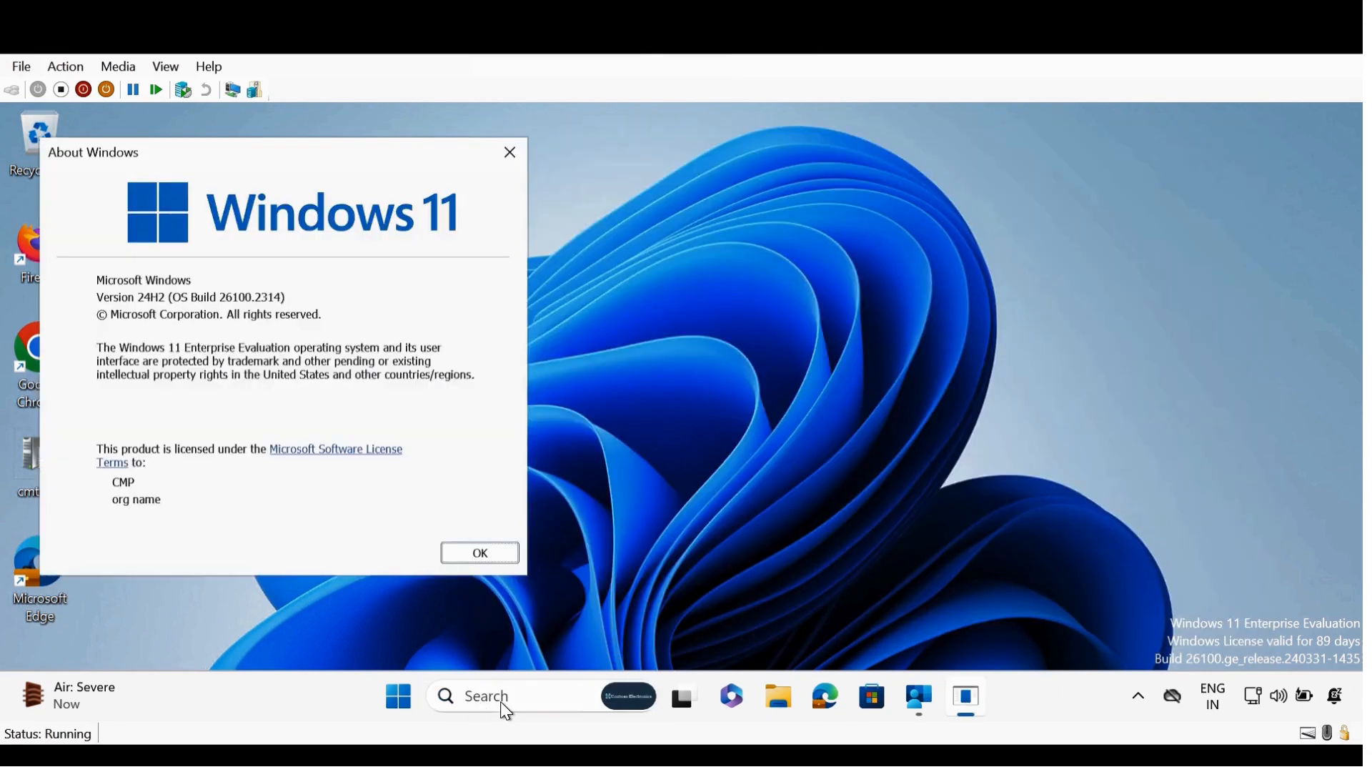
{"action": "mouse_move", "coordinate": [160, 357]}
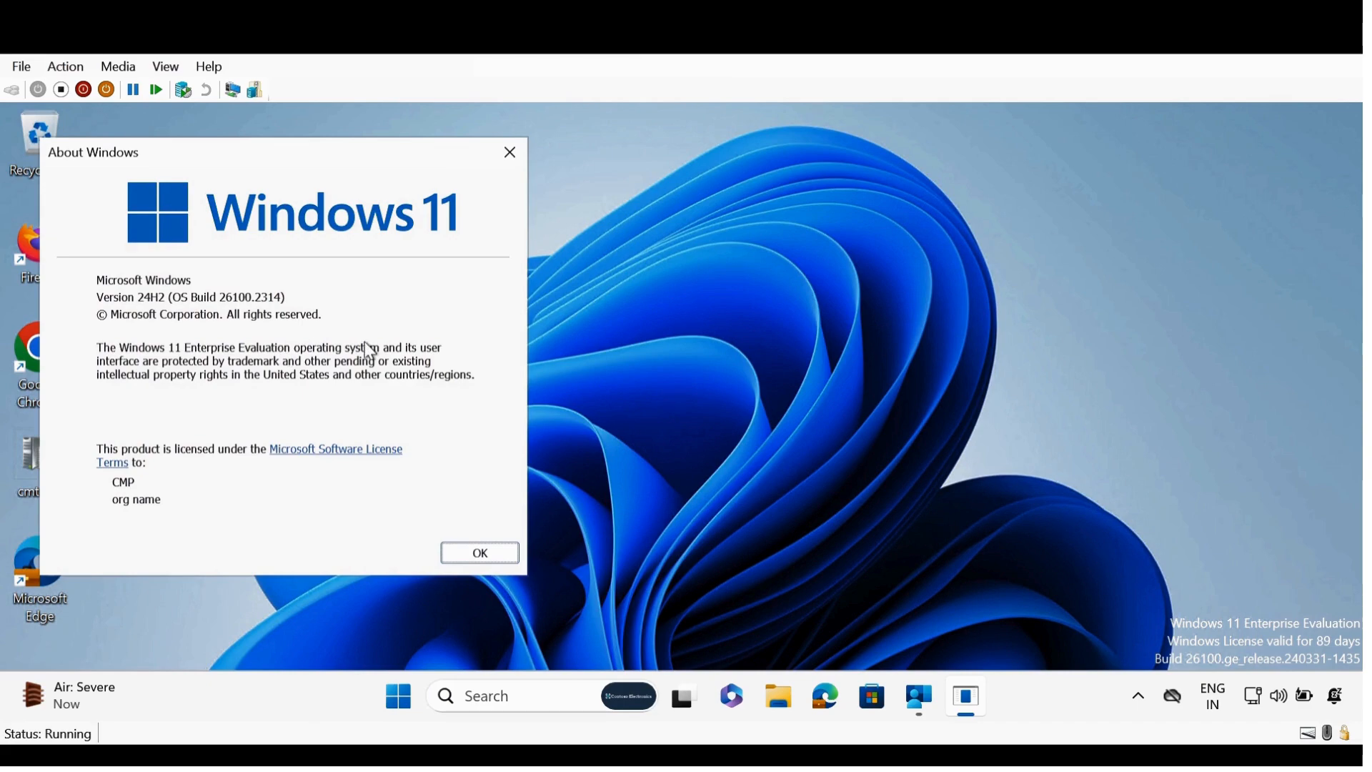
{"action": "mouse_move", "coordinate": [156, 311]}
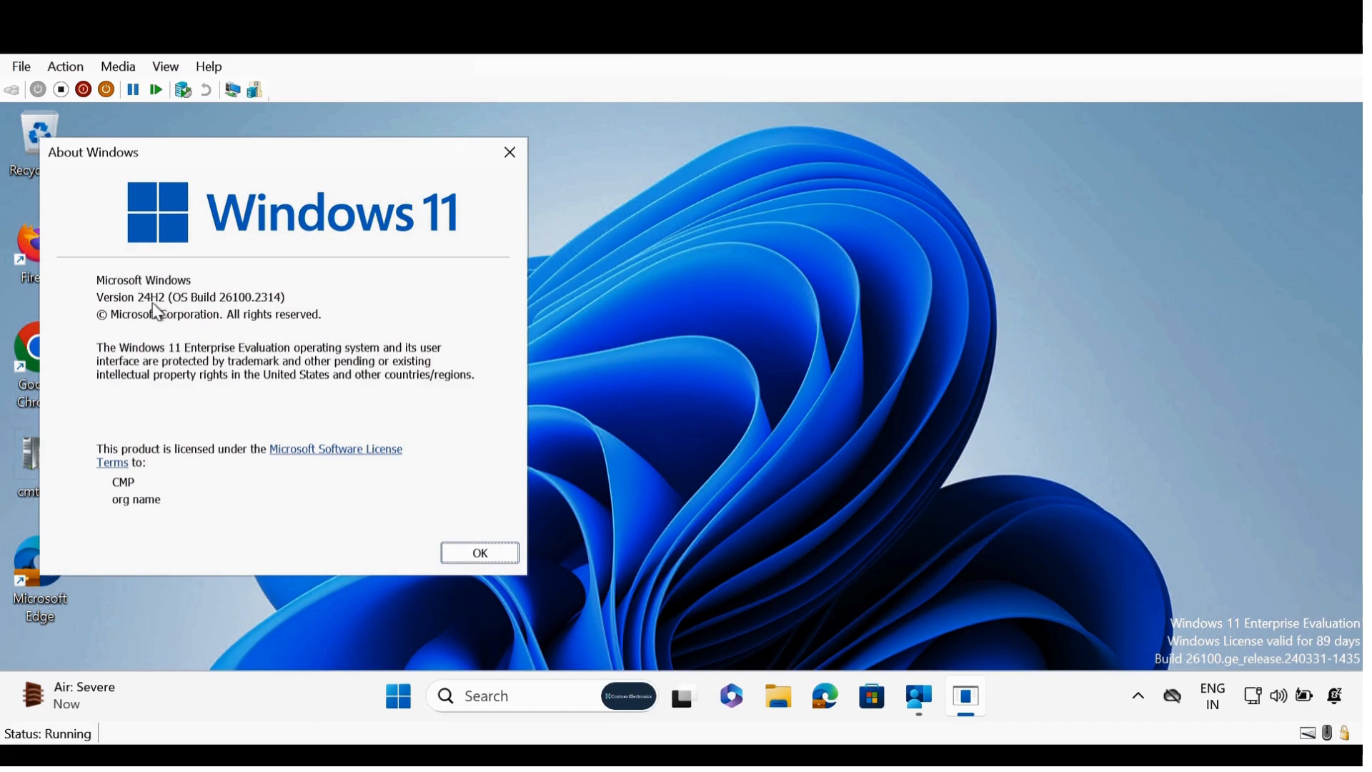
{"action": "left_click", "coordinate": [509, 152]}
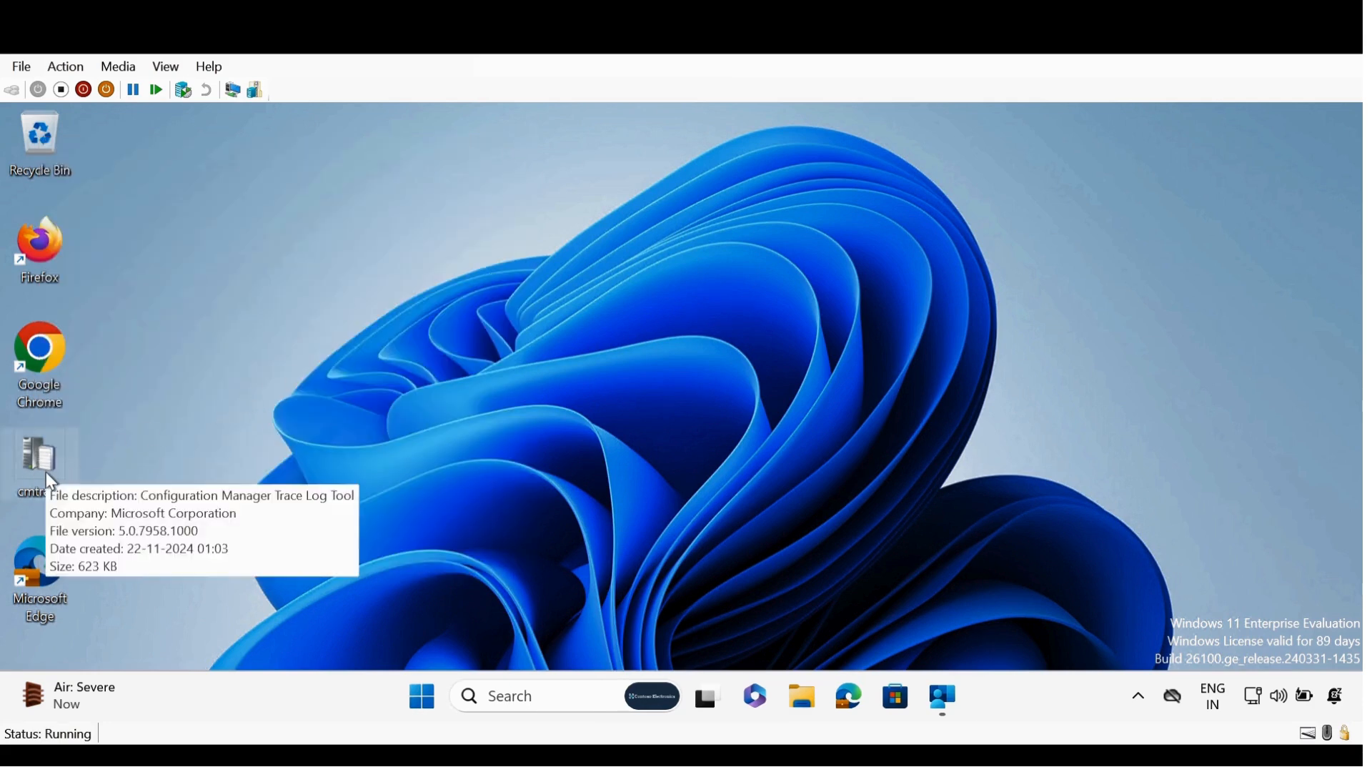
In the trace log viewer, highlight the 'not in S mode' phrase and the Win 10 S supported build requirement
{"action": "double_click", "coordinate": [40, 453]}
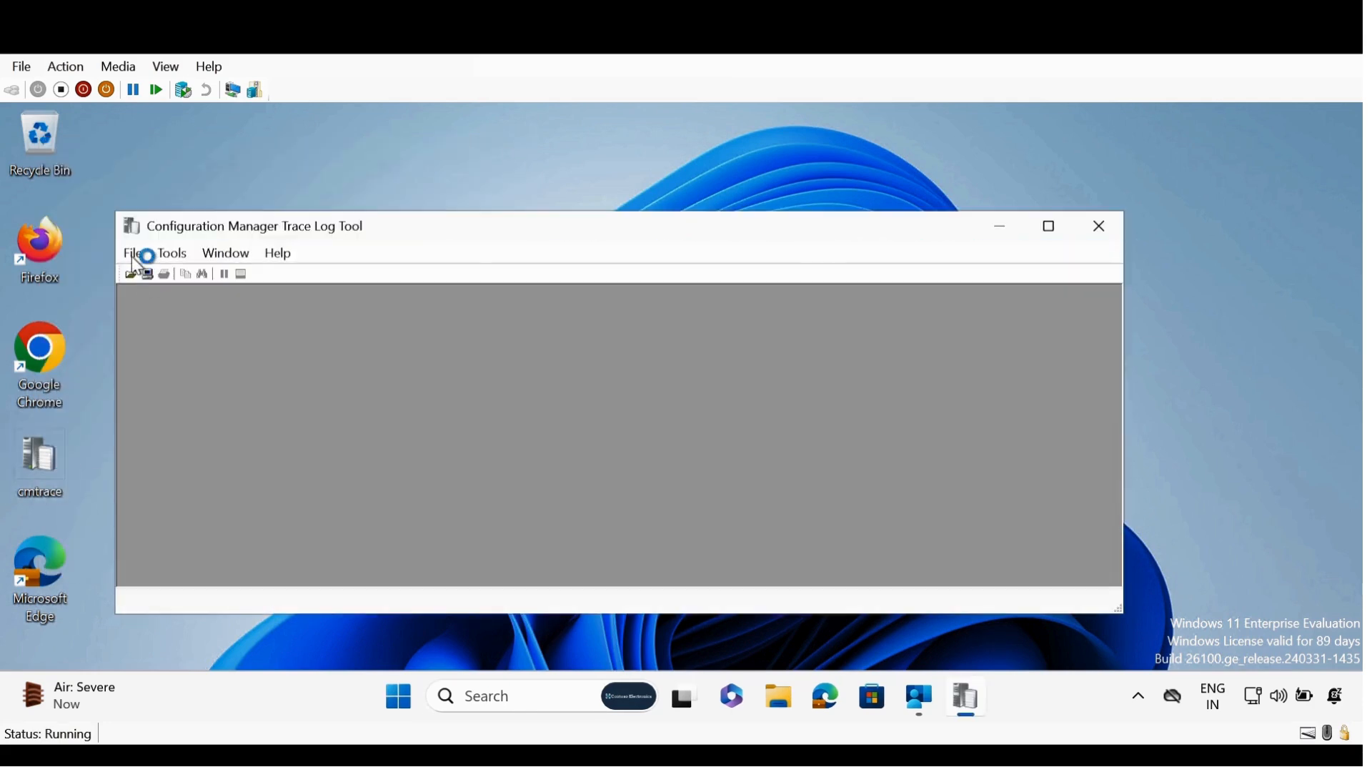
{"action": "left_click", "coordinate": [132, 253]}
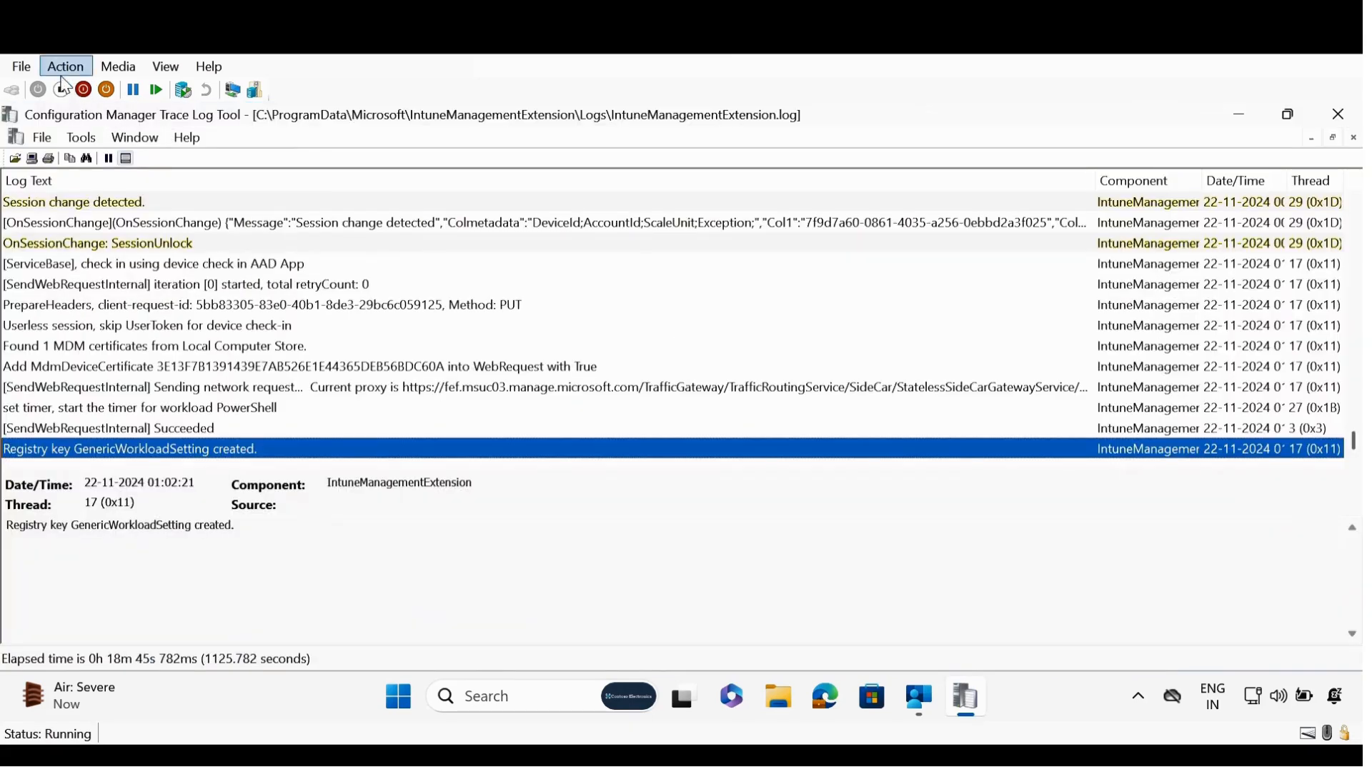
{"action": "left_click", "coordinate": [86, 157]}
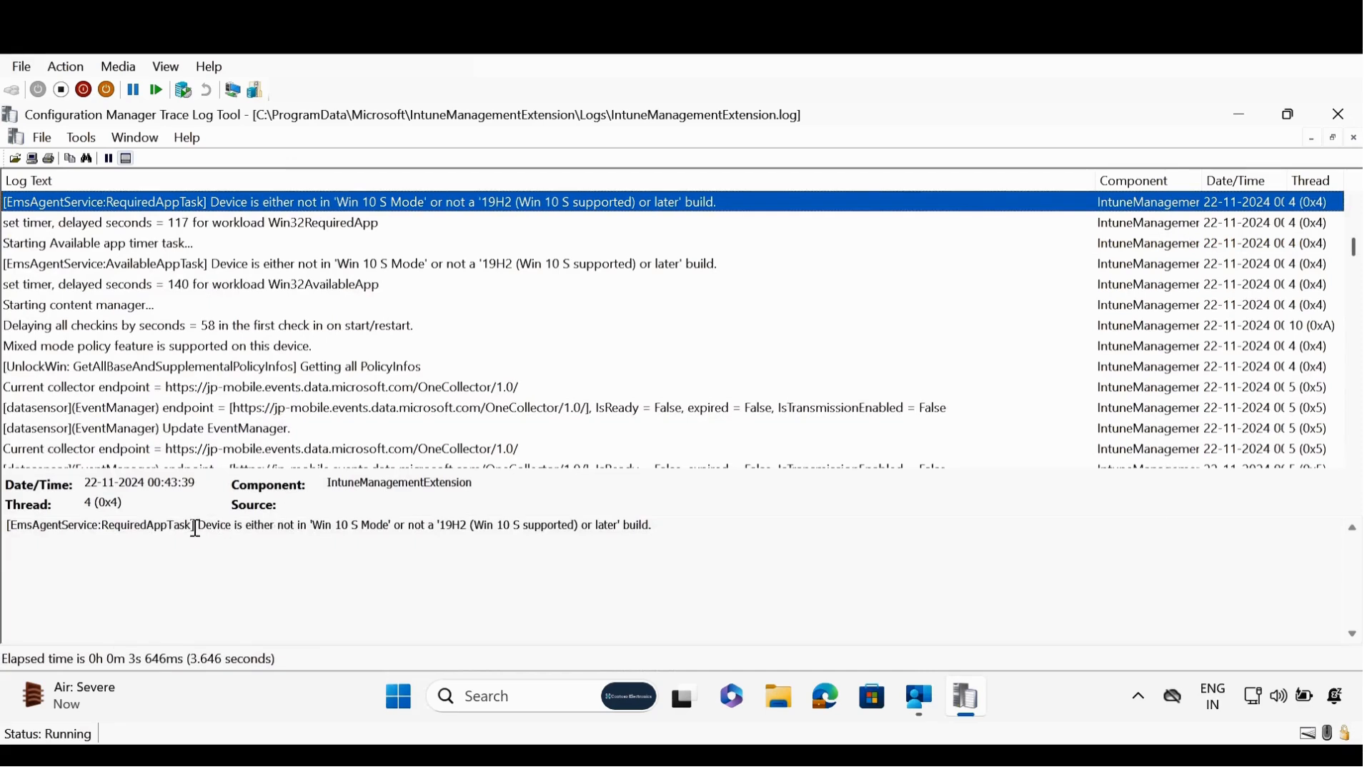
{"action": "left_click_drag", "start_coordinate": [196, 524], "coordinate": [276, 524]}
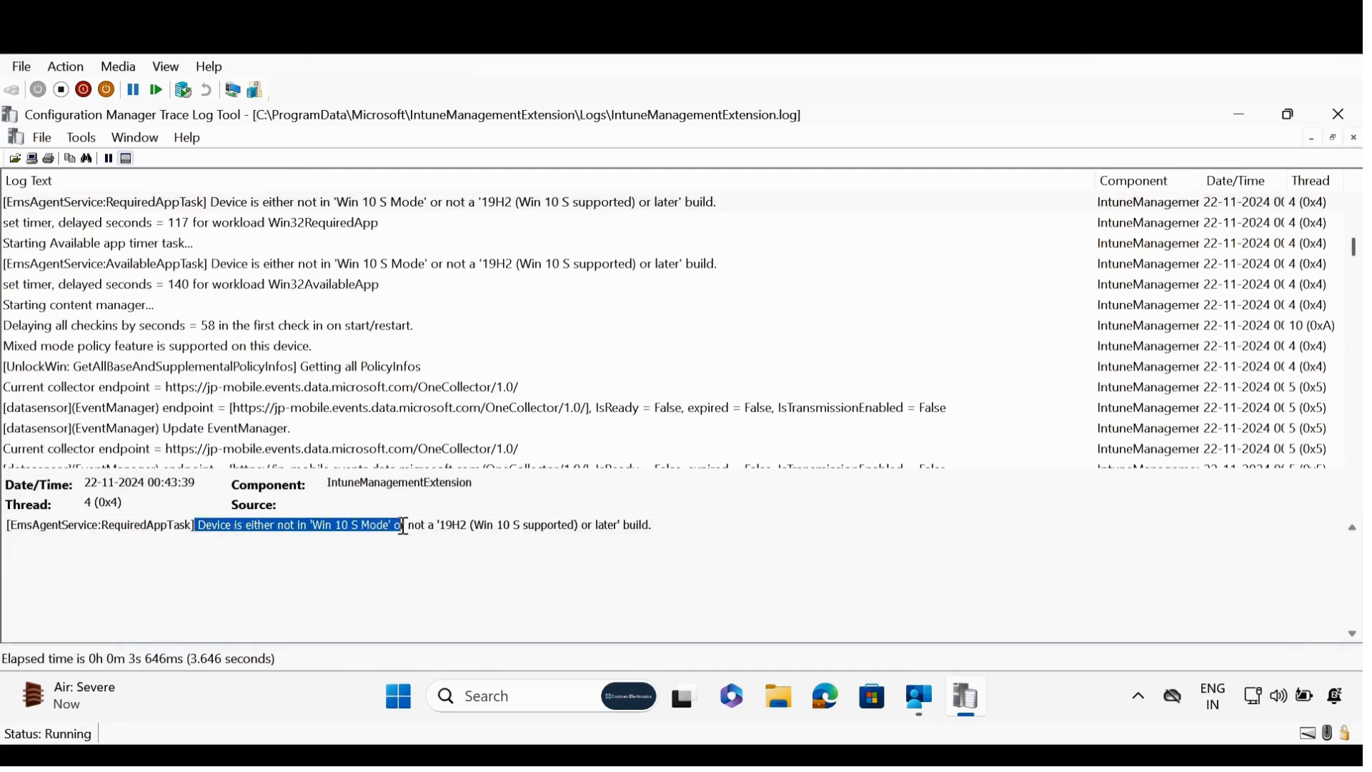
{"action": "left_click", "coordinate": [440, 524]}
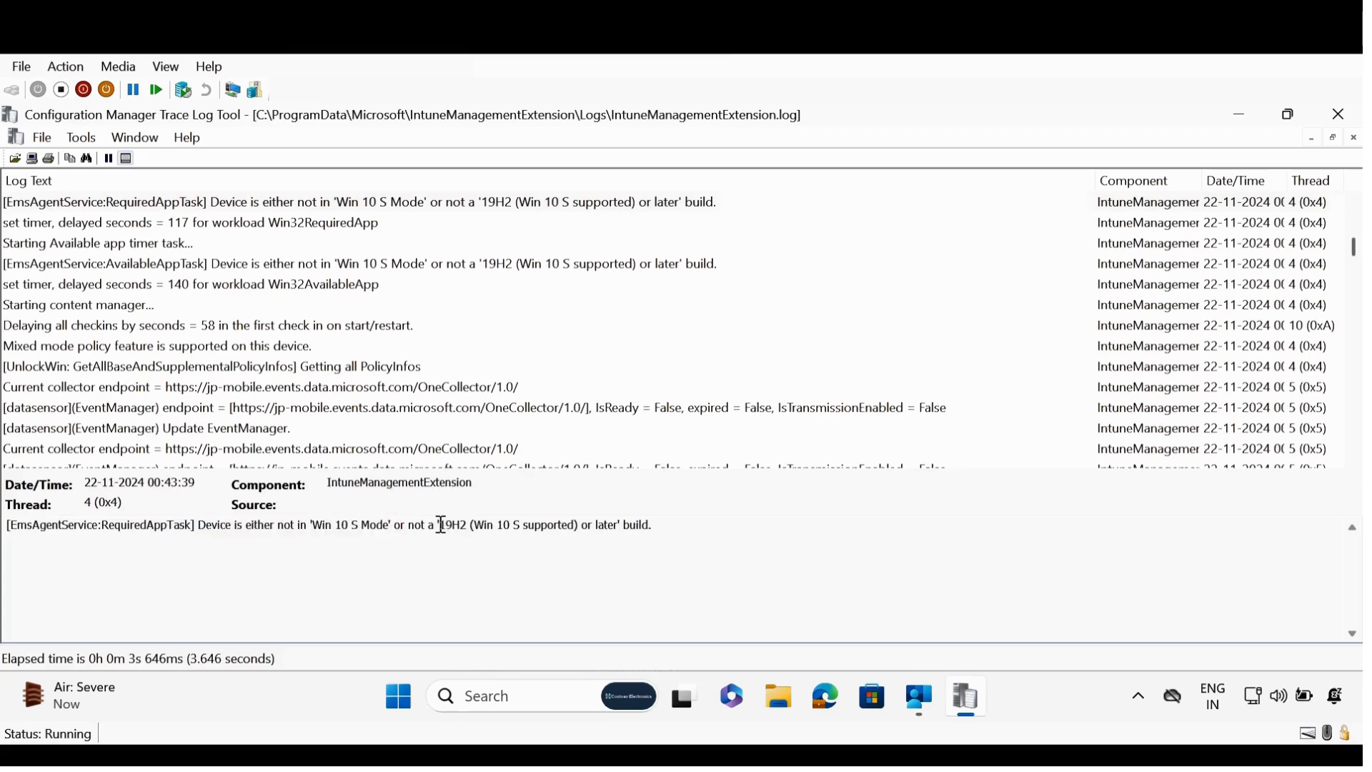
{"action": "left_click_drag", "start_coordinate": [440, 524], "coordinate": [617, 524]}
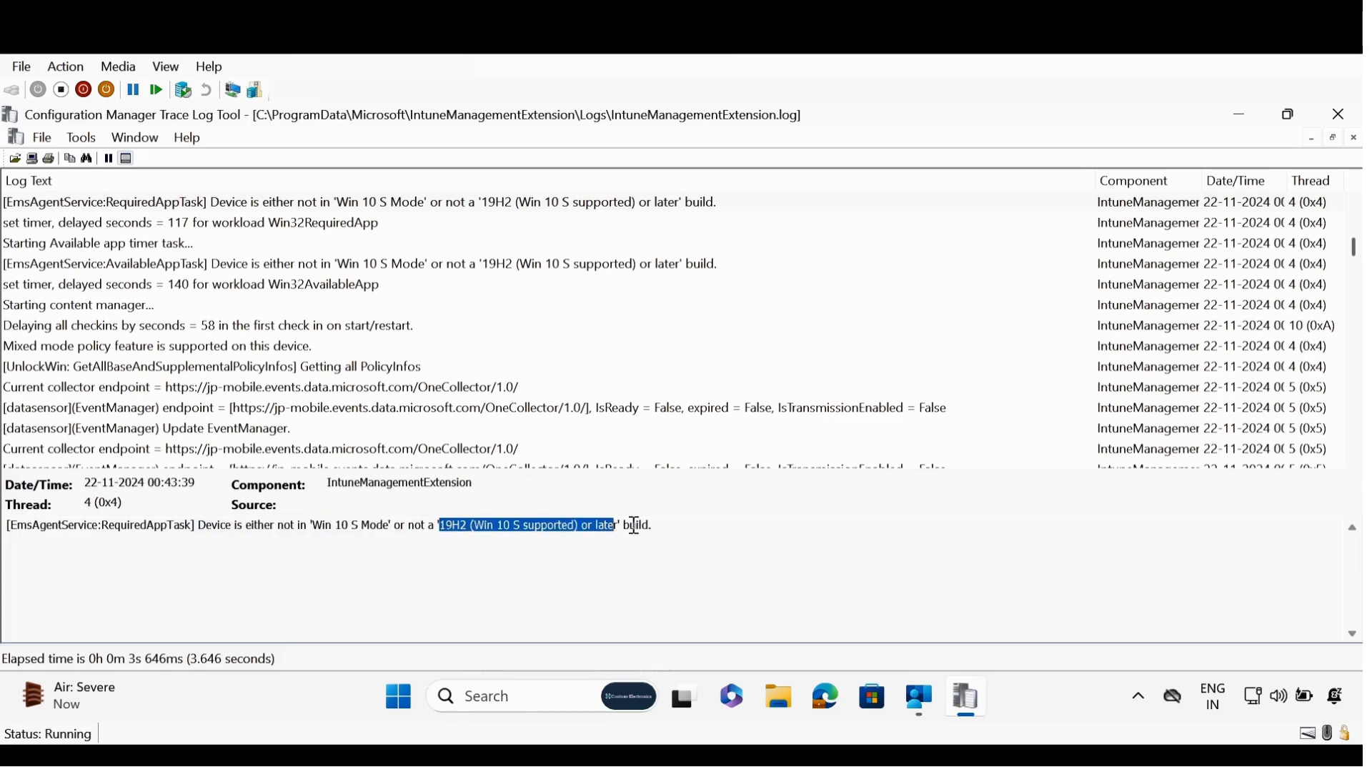
{"action": "left_click", "coordinate": [1338, 137]}
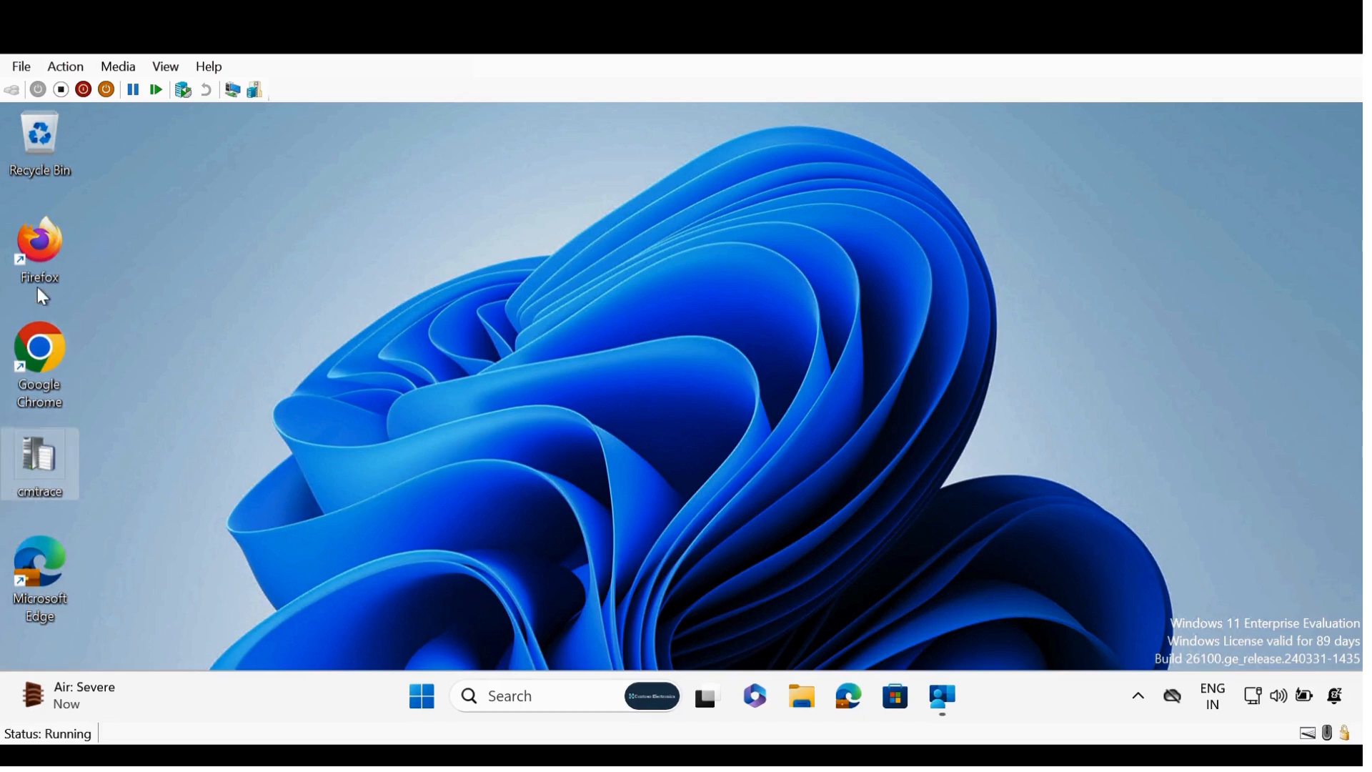
{"action": "mouse_move", "coordinate": [46, 363]}
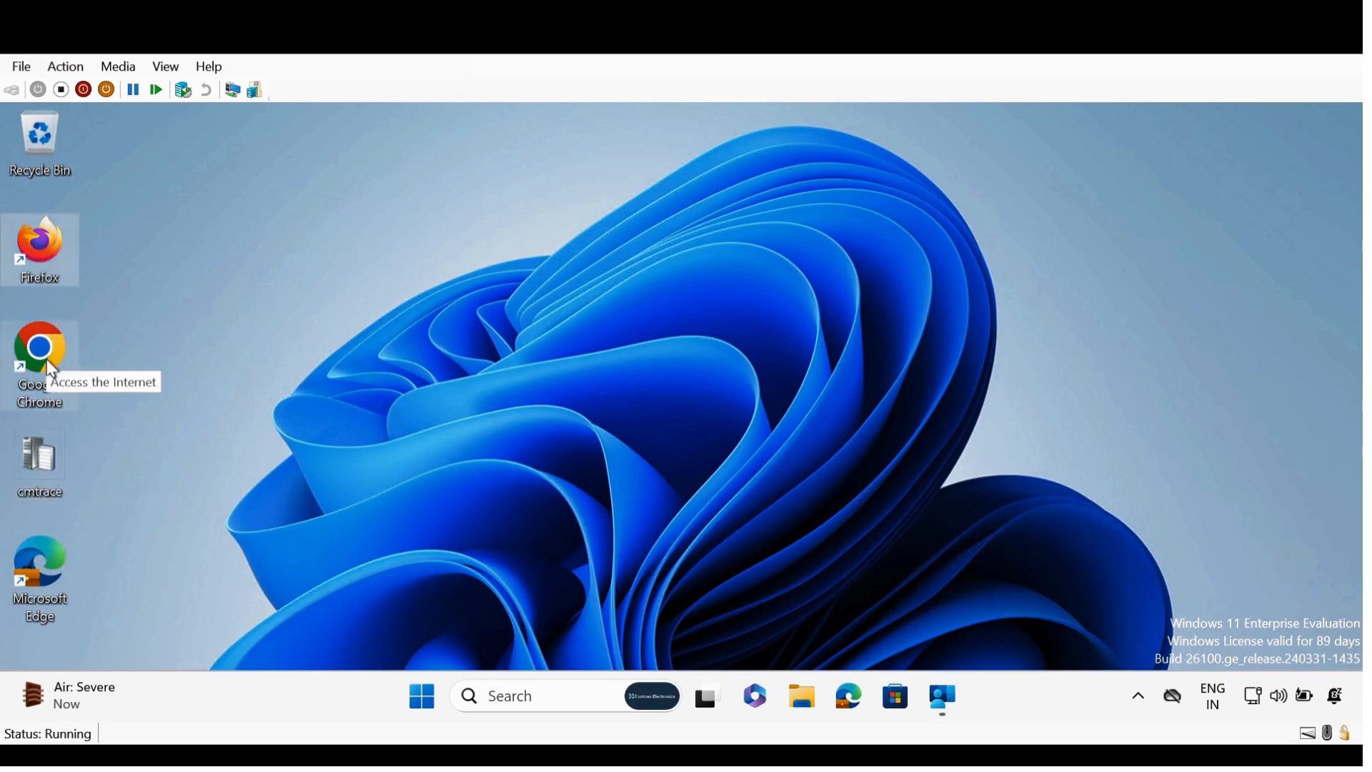
Launch the web browser and close it again
{"action": "double_click", "coordinate": [39, 346]}
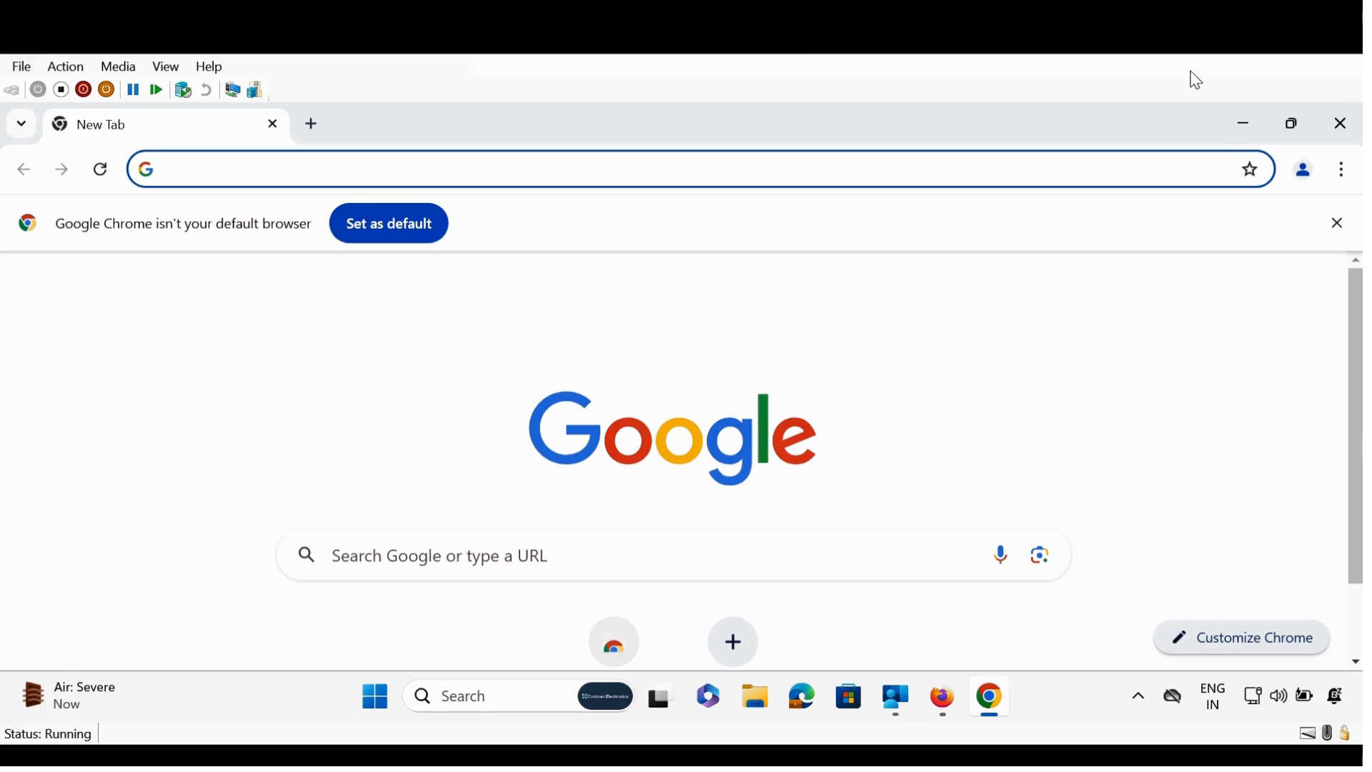
{"action": "mouse_move", "coordinate": [1340, 124]}
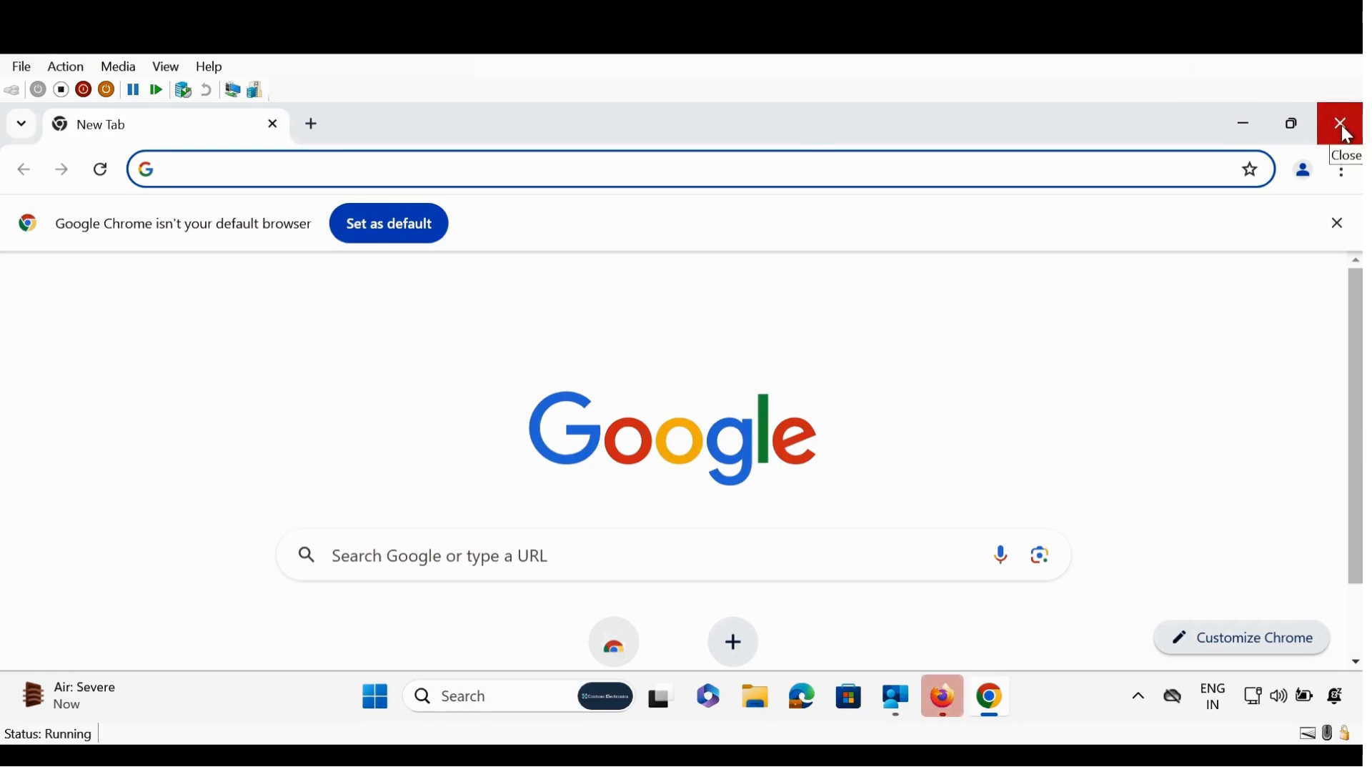
{"action": "left_click", "coordinate": [1344, 124]}
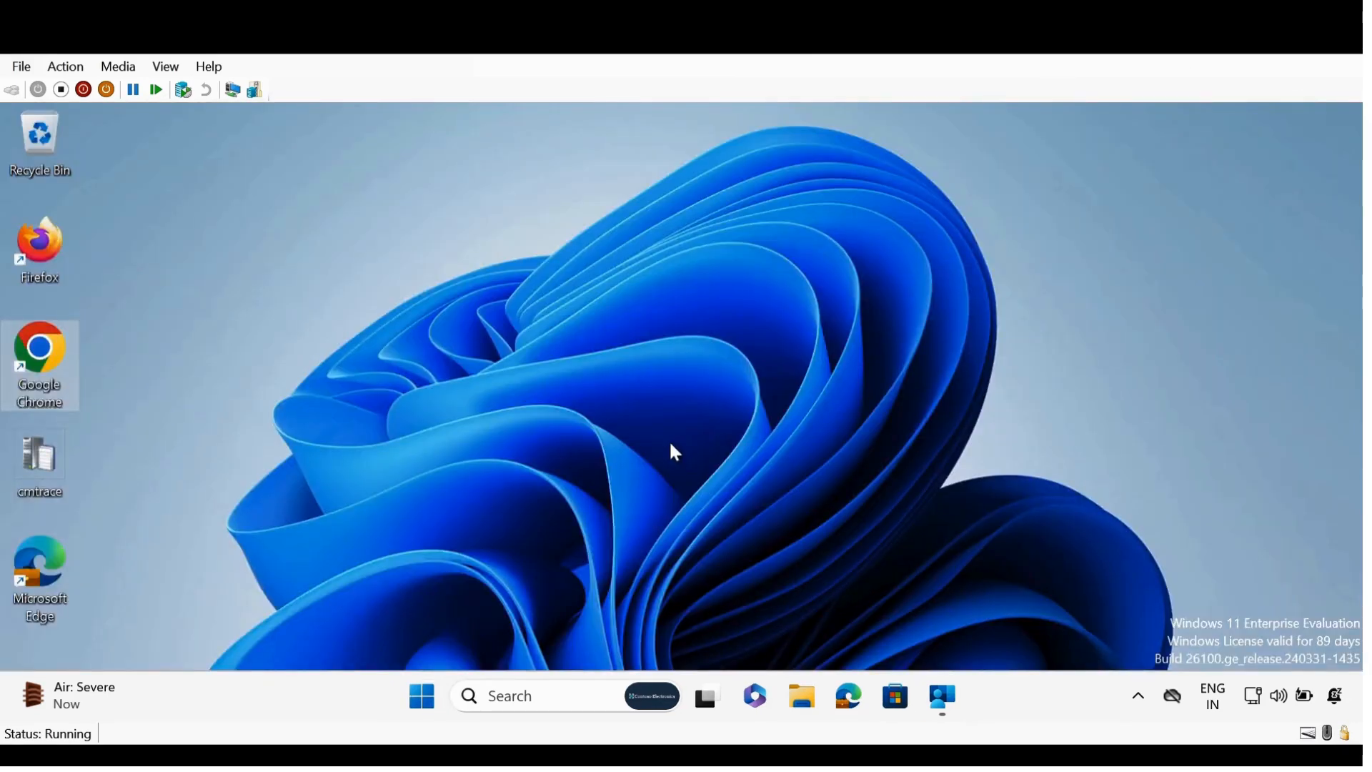
{"action": "mouse_move", "coordinate": [682, 549]}
{"action": "type", "text": "re"}
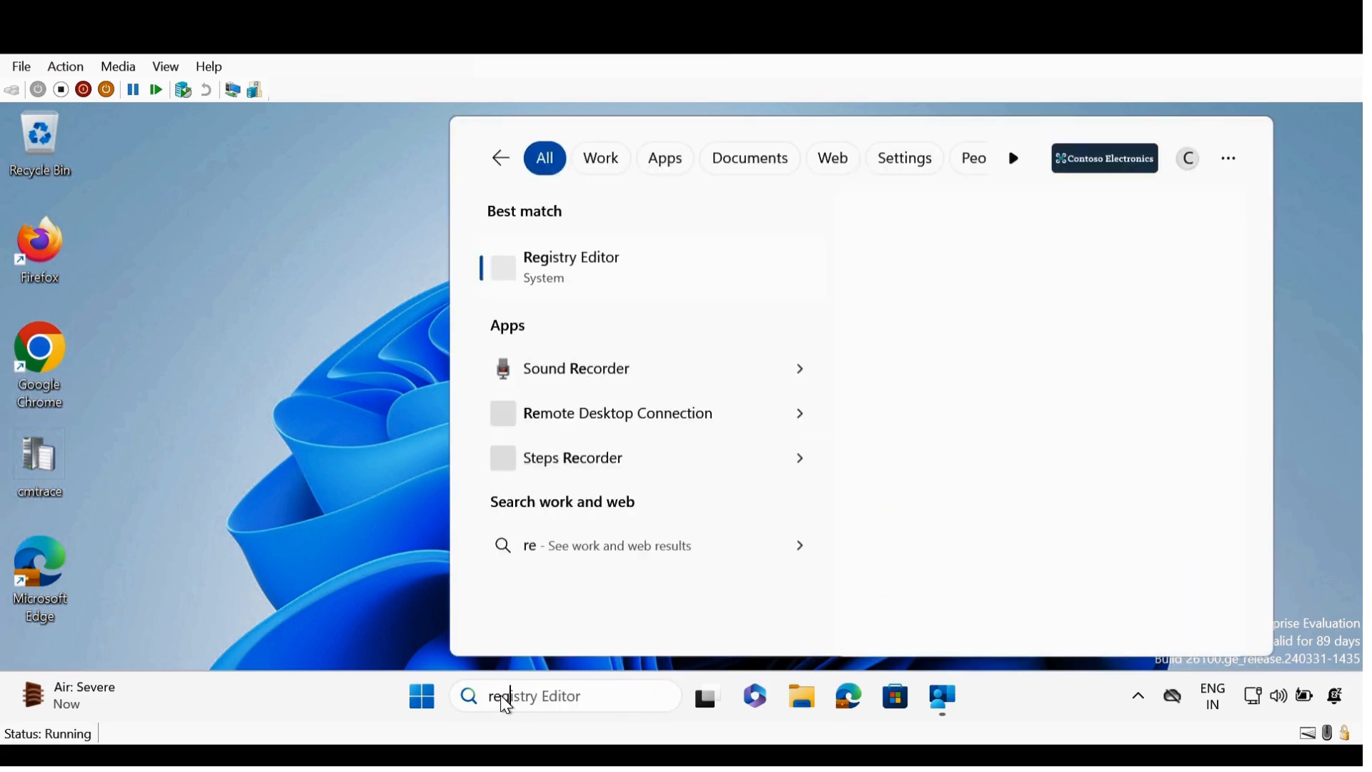
In Registry Editor, navigate to HKLM\SYSTEM\ControlSet001\Control\CI\Policy
{"action": "left_click", "coordinate": [571, 266]}
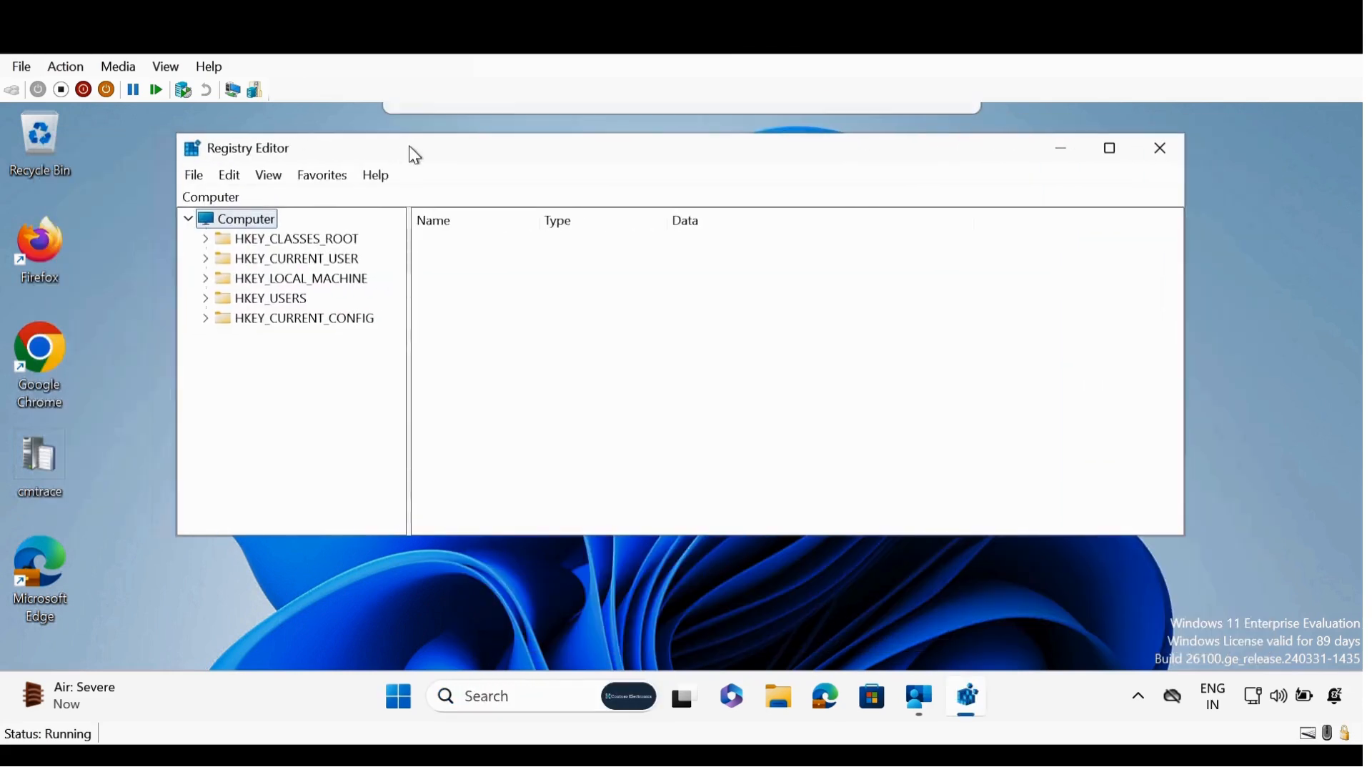
{"action": "left_click", "coordinate": [205, 278]}
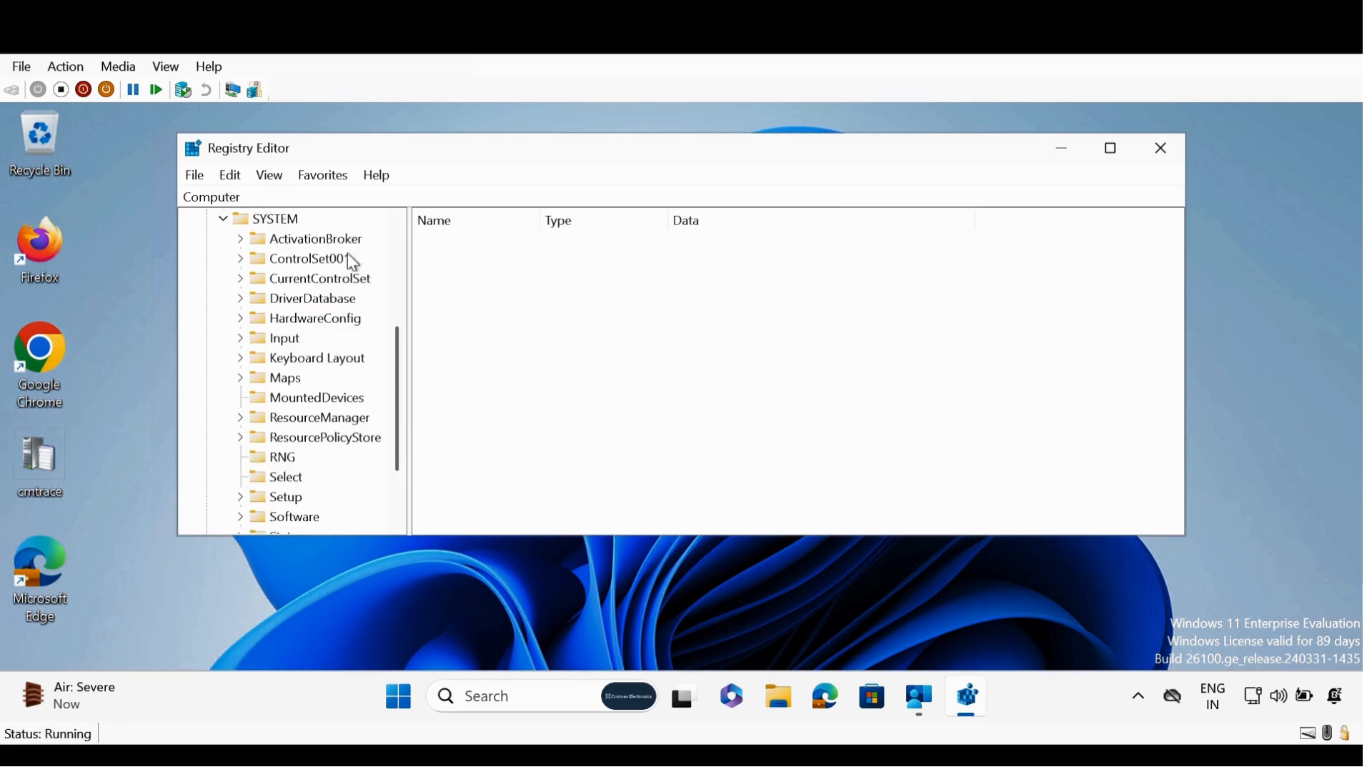
{"action": "left_click", "coordinate": [306, 258]}
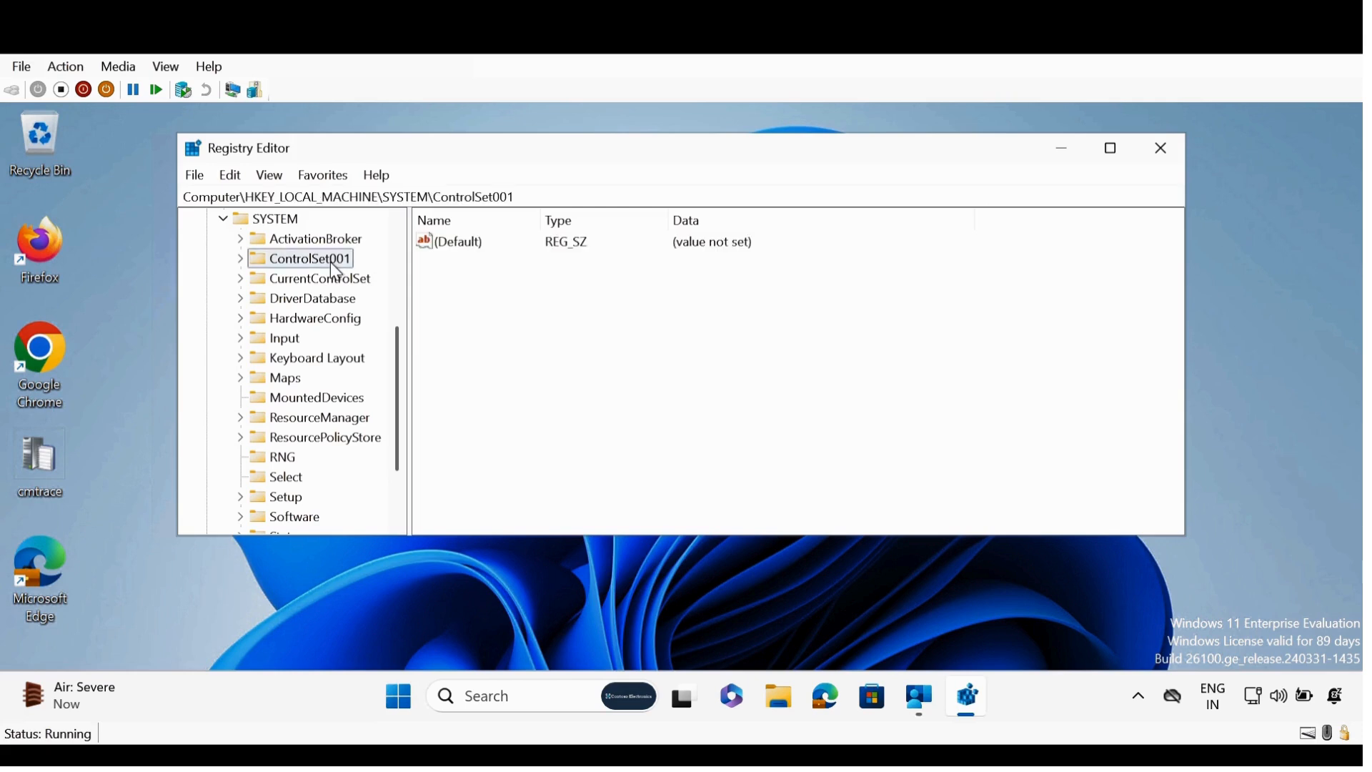
{"action": "left_click", "coordinate": [240, 258]}
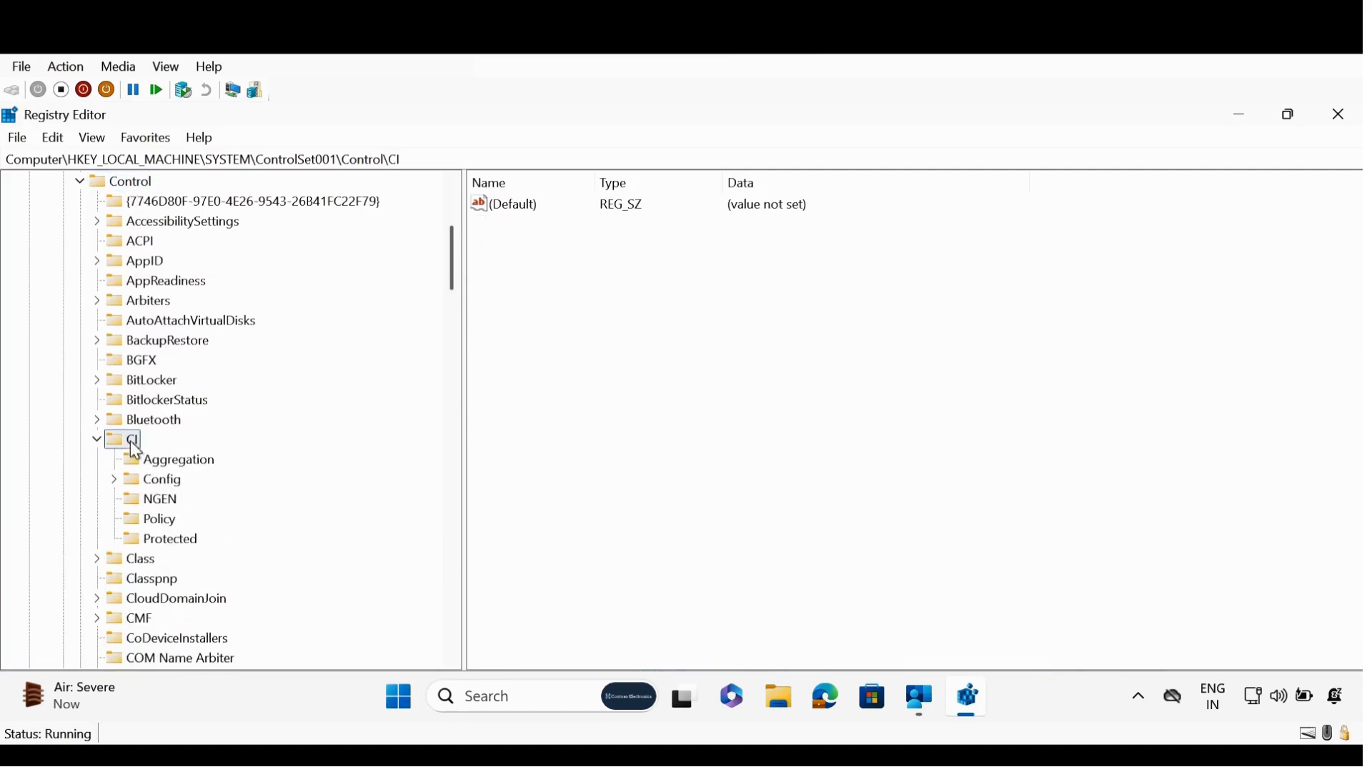
{"action": "mouse_move", "coordinate": [194, 506]}
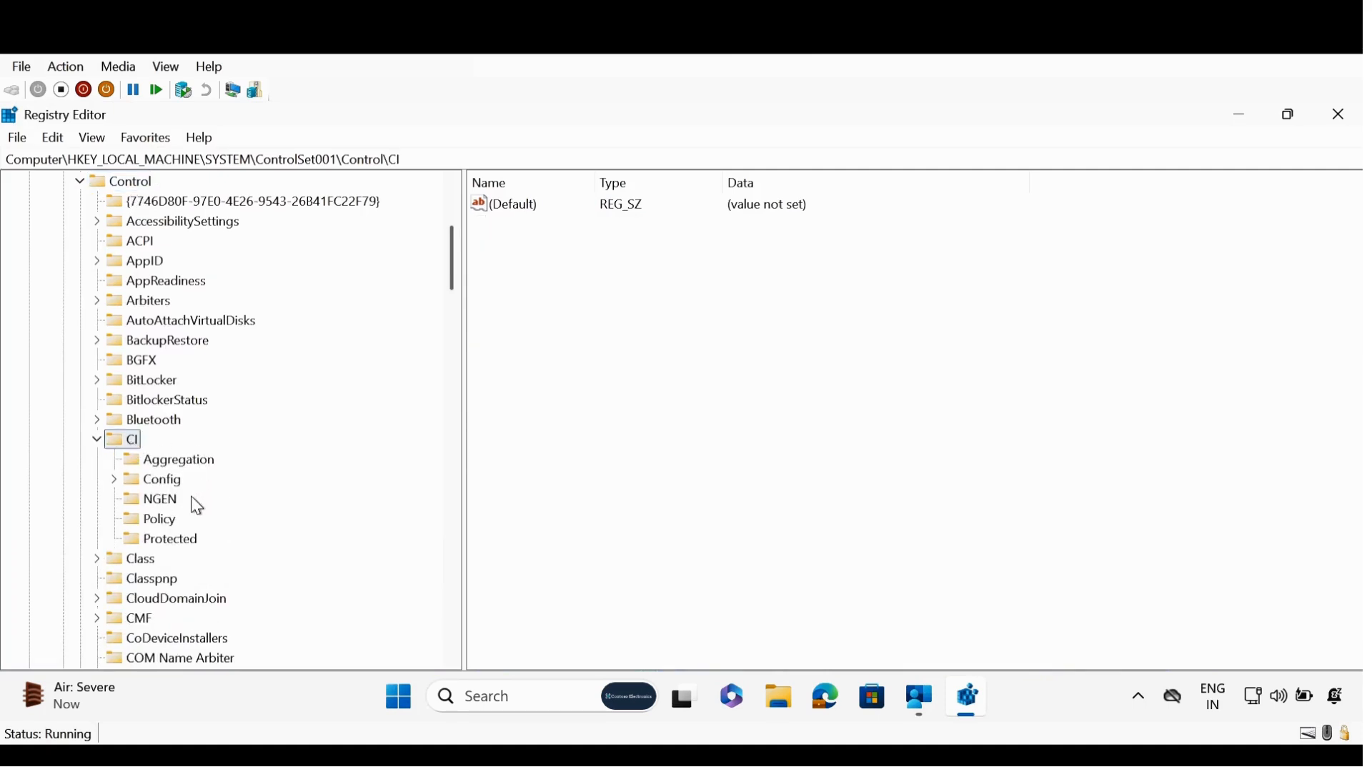
{"action": "left_click", "coordinate": [159, 518]}
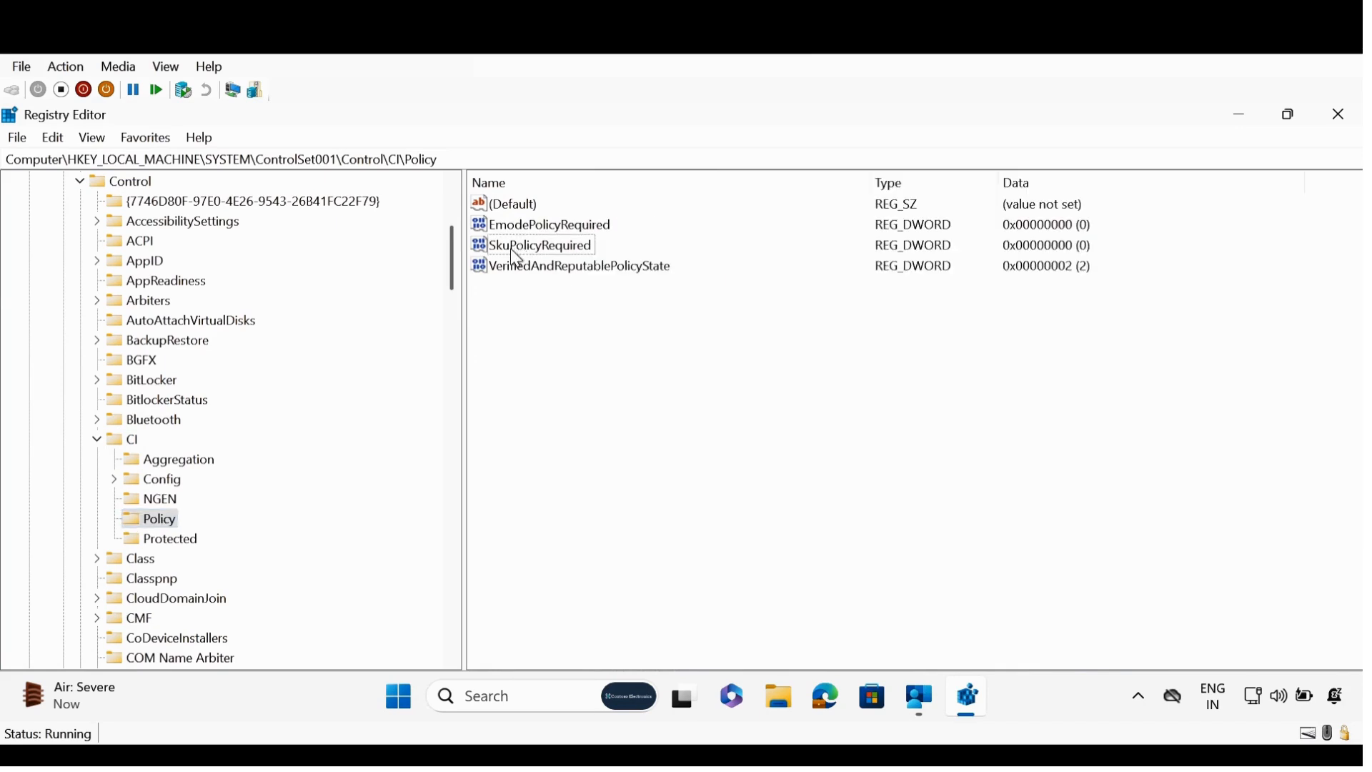
{"action": "mouse_move", "coordinate": [539, 257]}
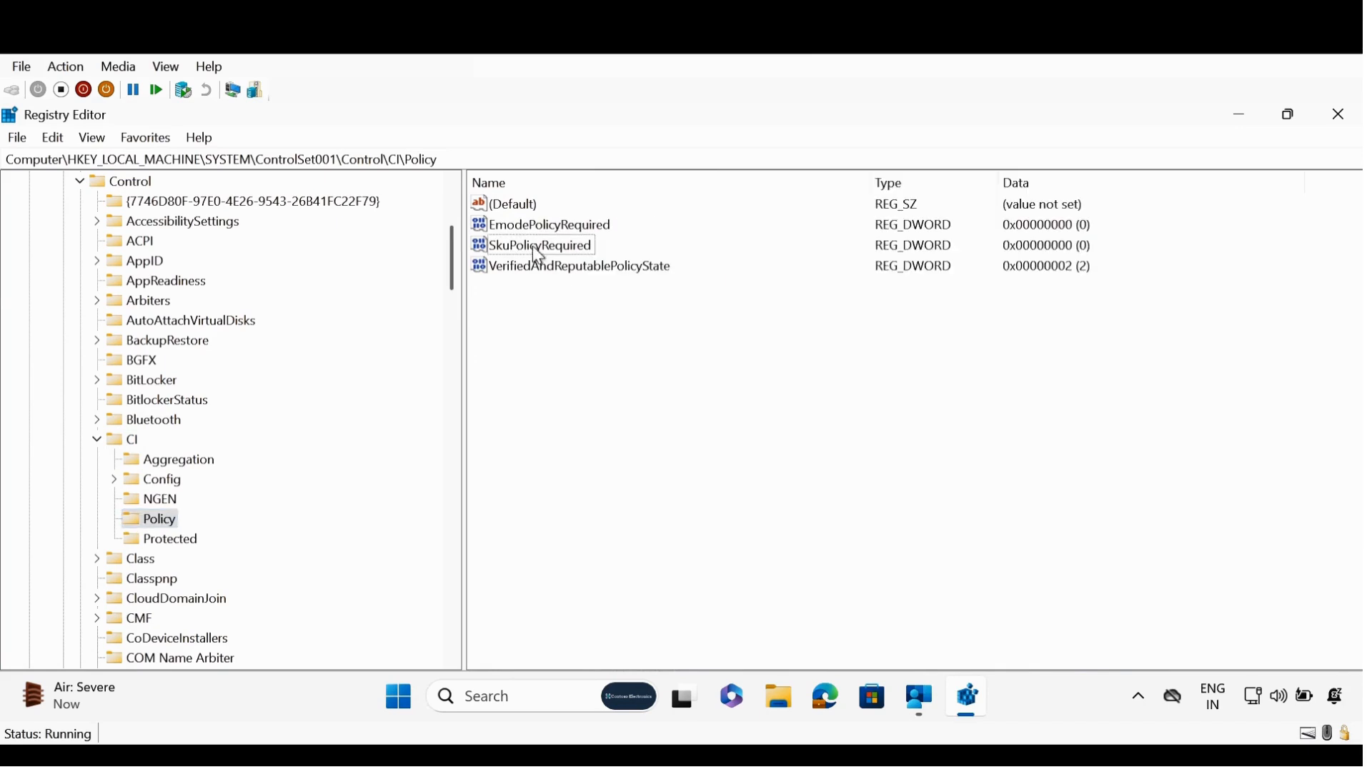
Set the SkuPolicyRequired value to 1
{"action": "double_click", "coordinate": [541, 245]}
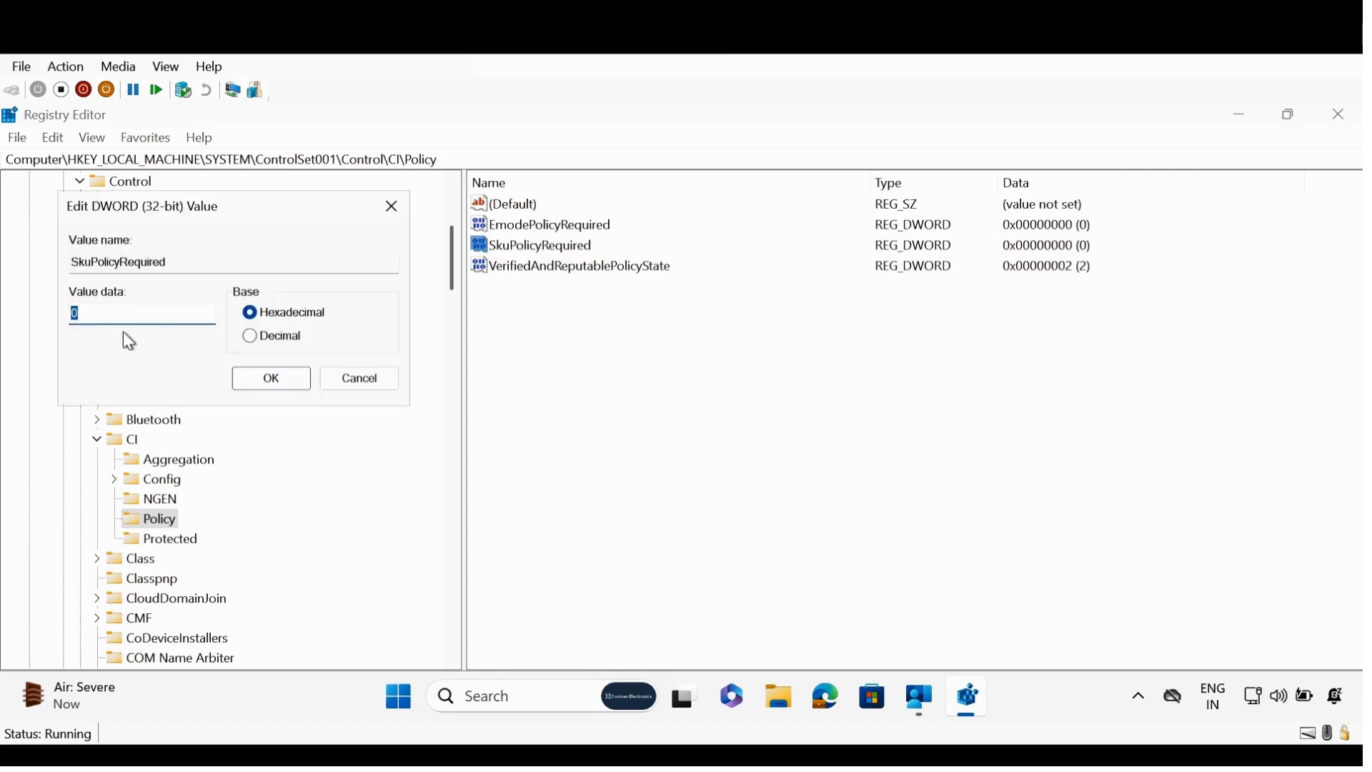
{"action": "type", "text": "1"}
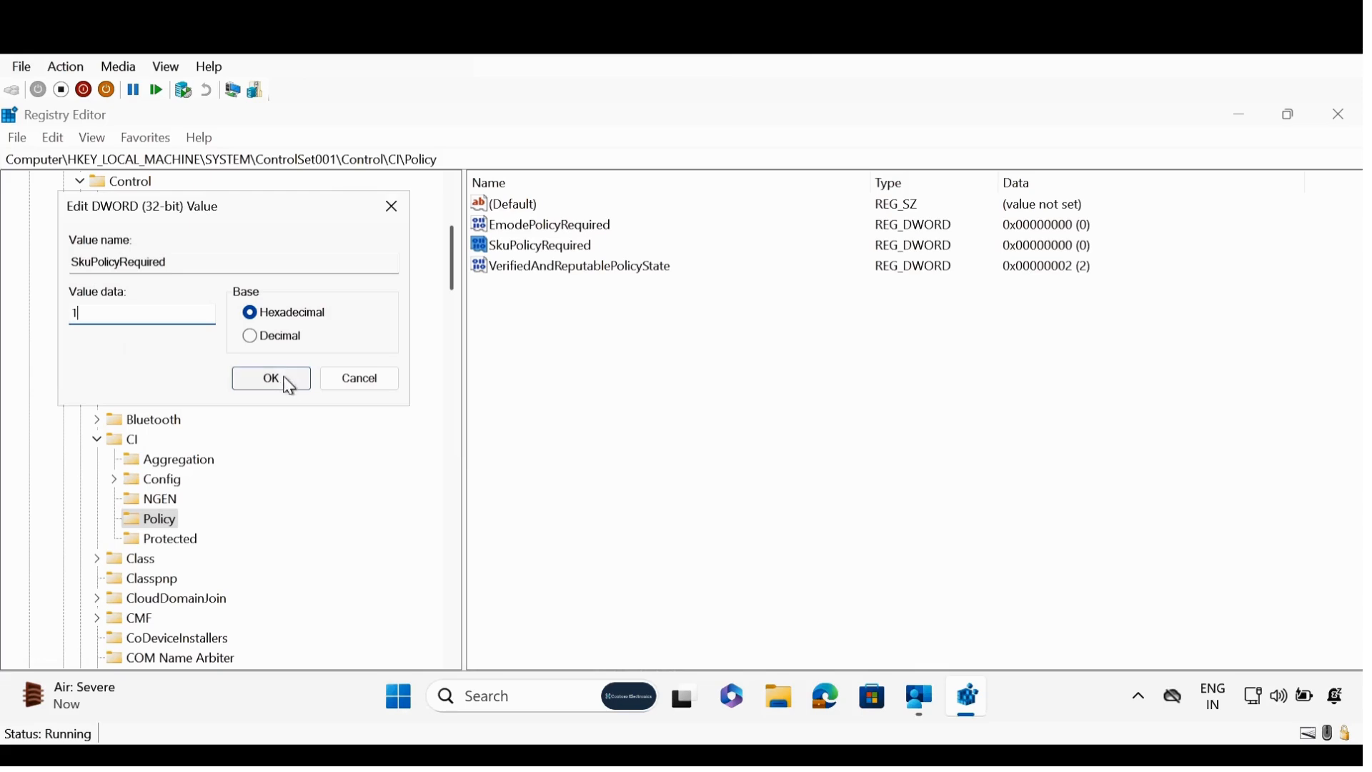
{"action": "left_click", "coordinate": [271, 378]}
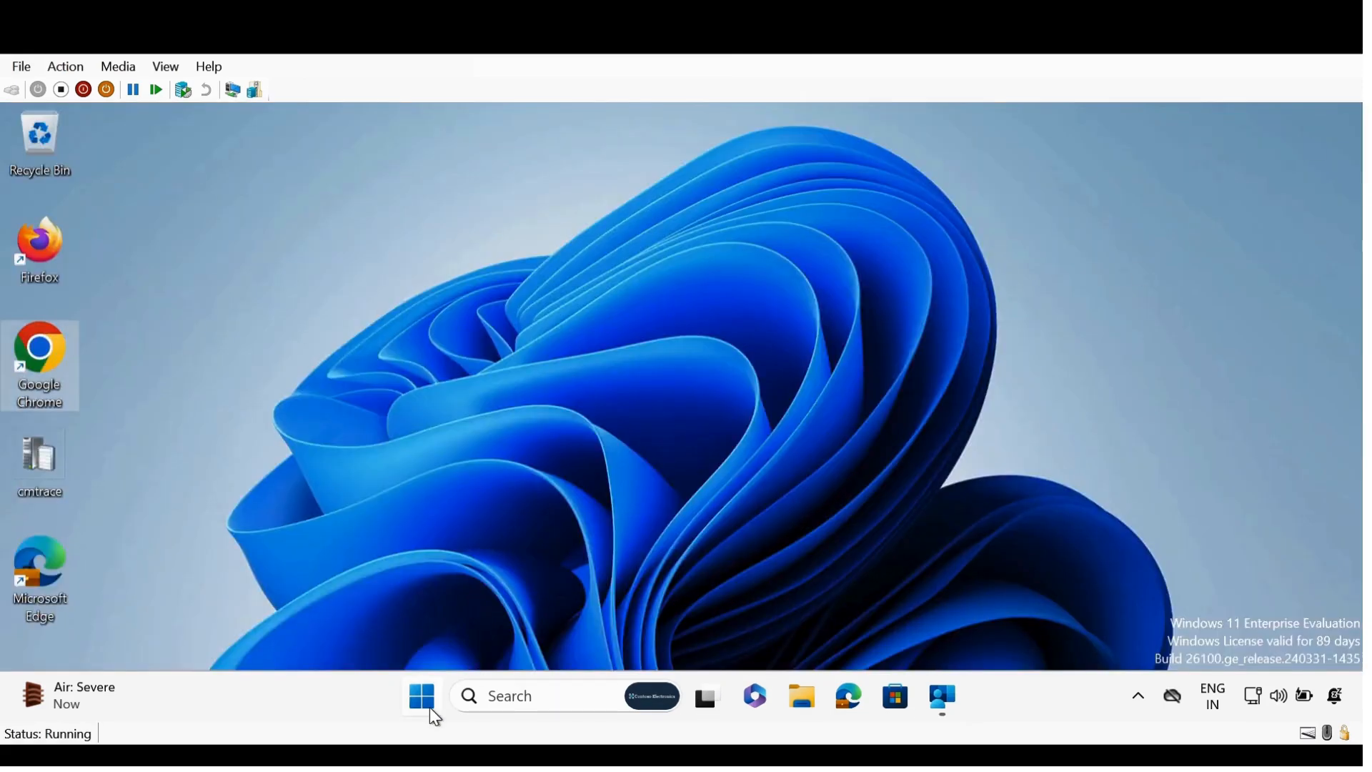
Open the Access work or school settings via Windows search
{"action": "left_click", "coordinate": [422, 696]}
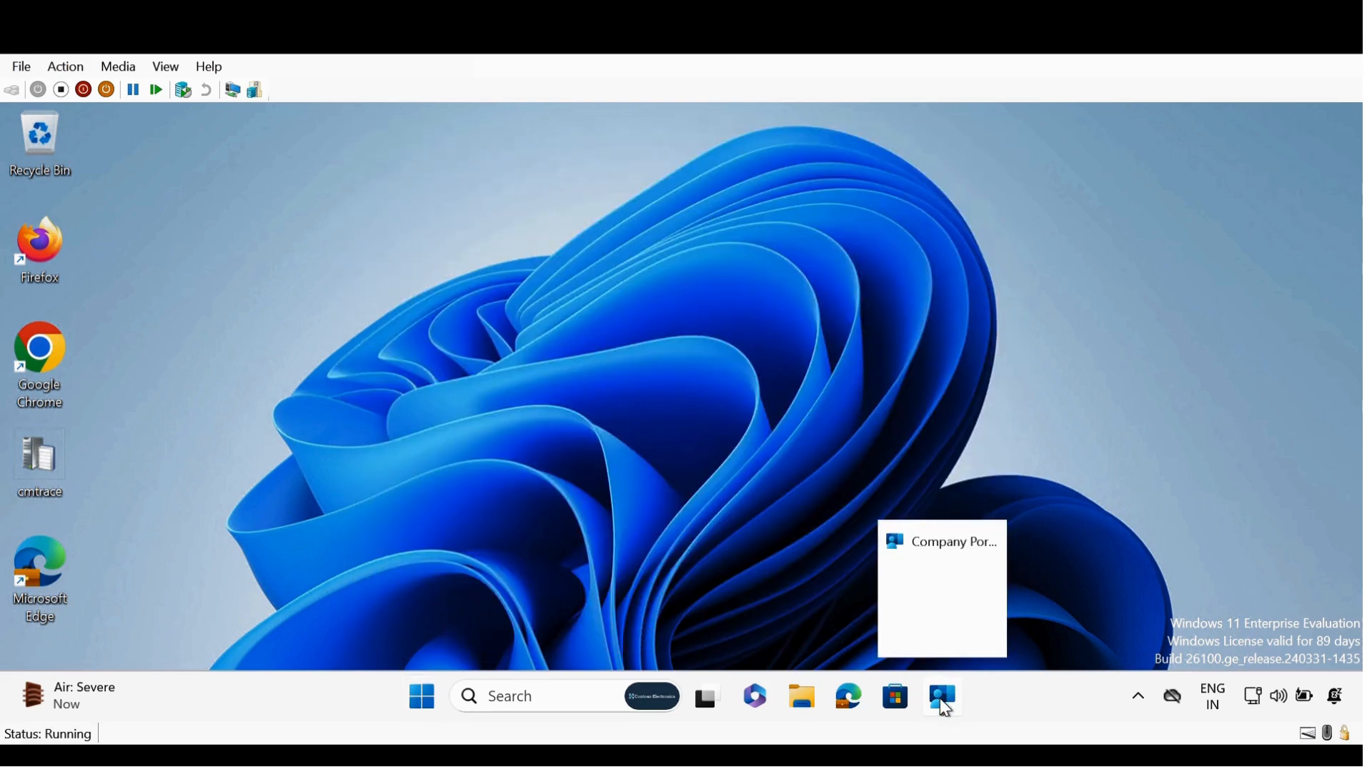
{"action": "left_click", "coordinate": [551, 695]}
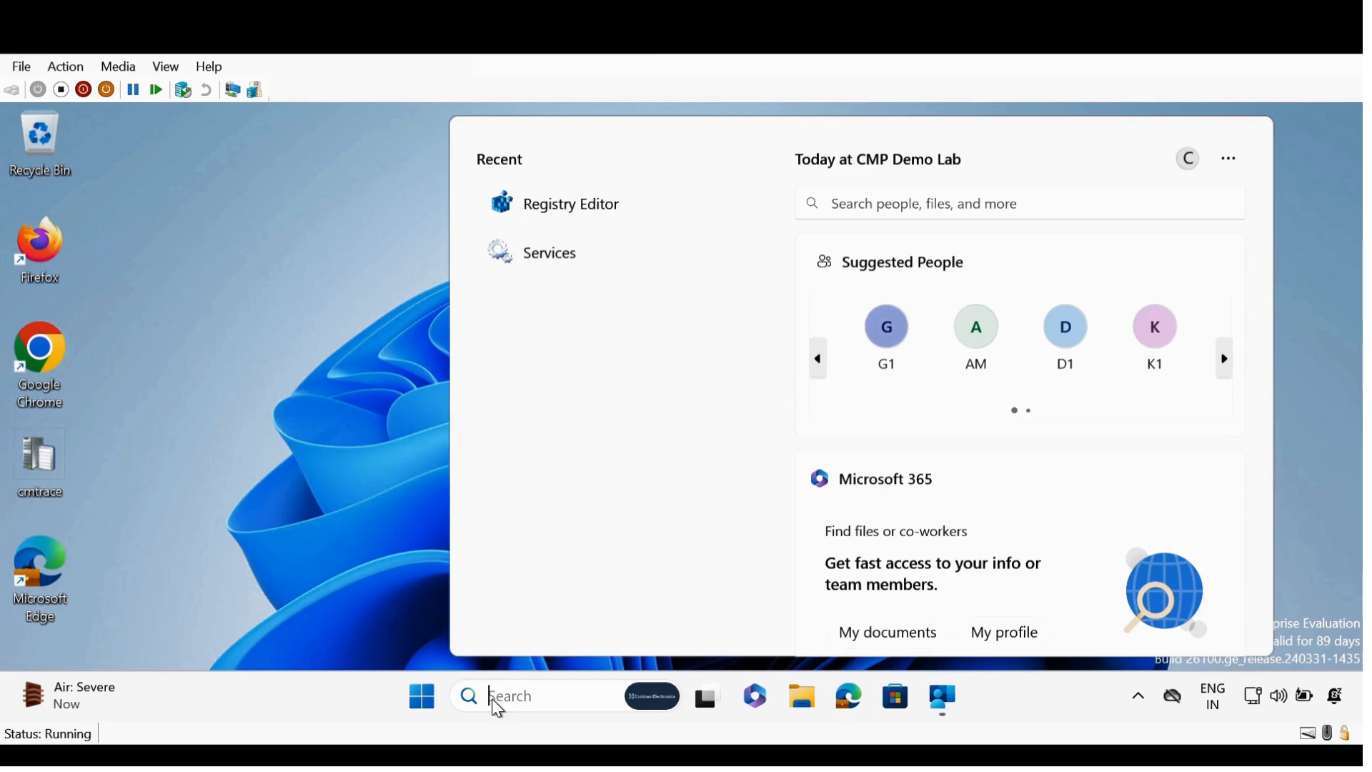
{"action": "type", "text": "access work or school"}
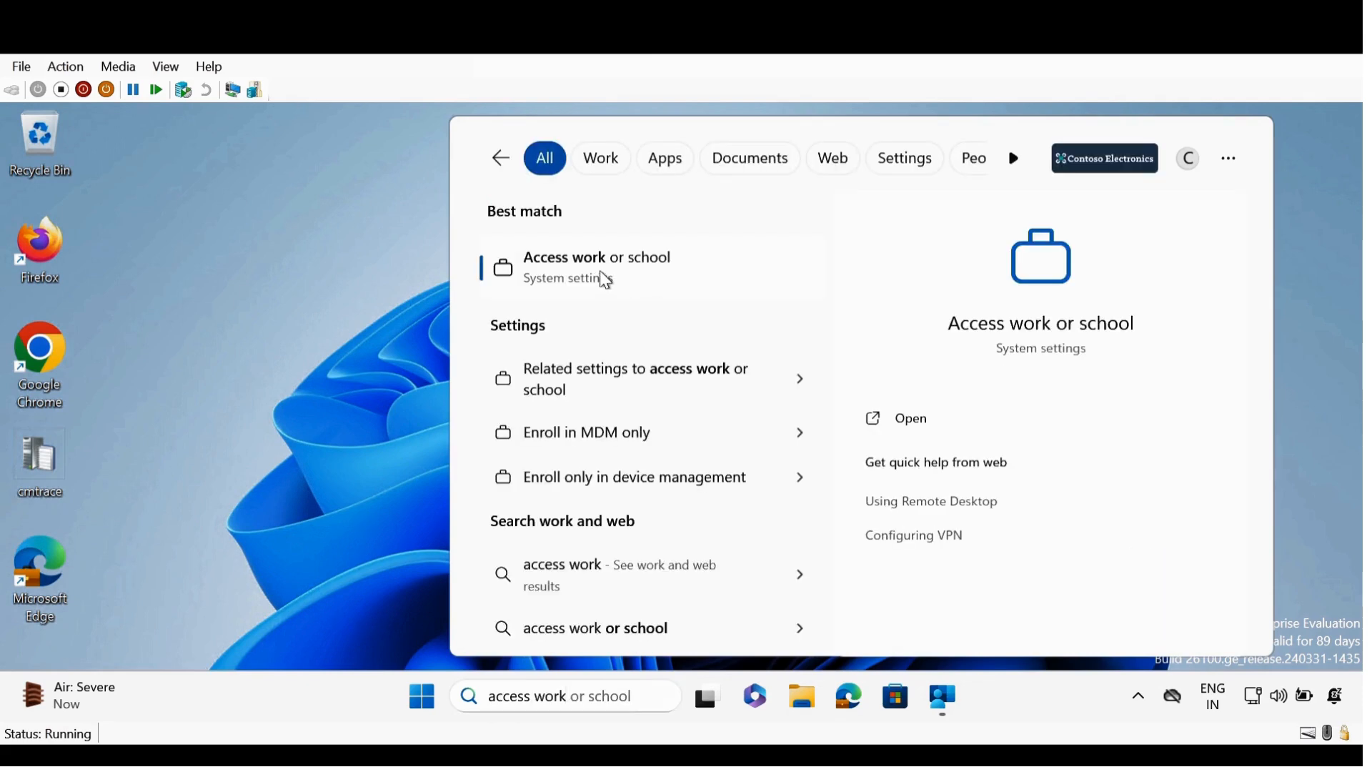
{"action": "left_click", "coordinate": [596, 267]}
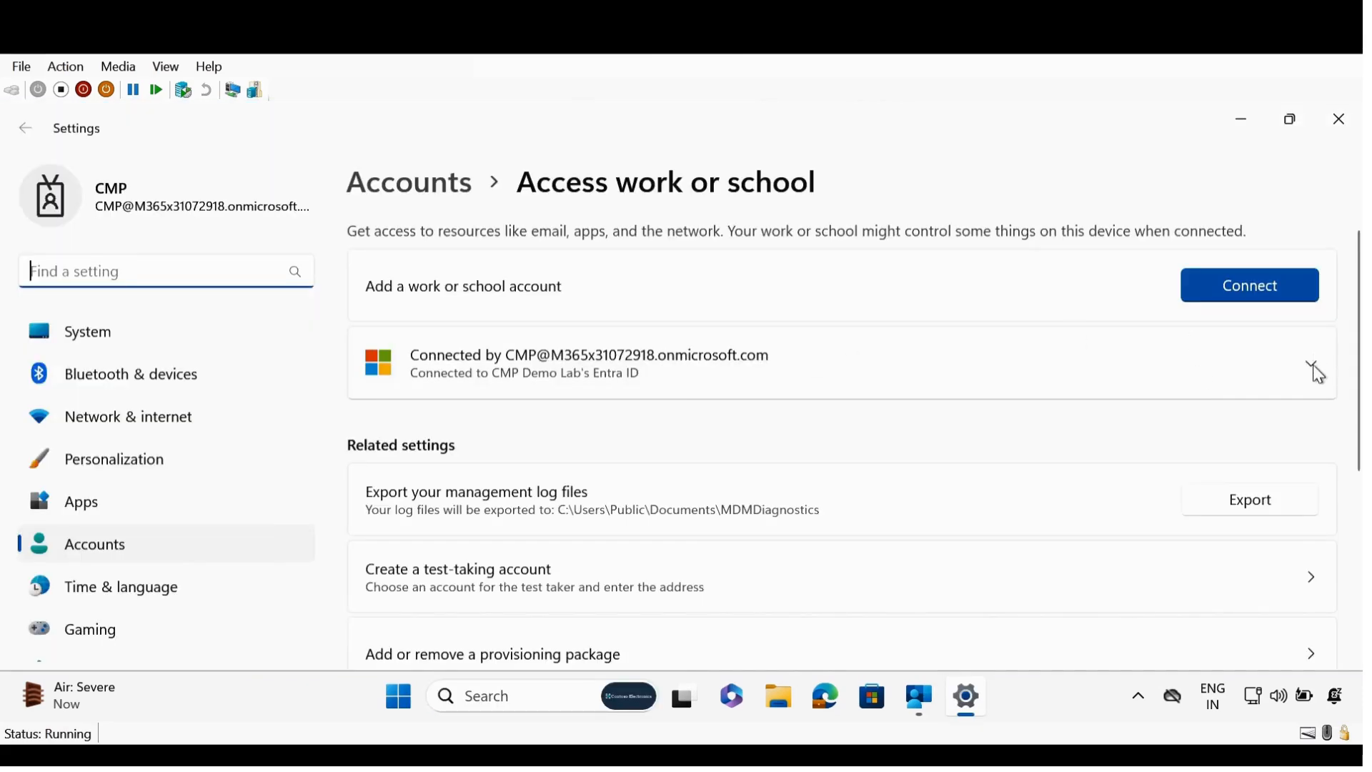
Start a device sync with the management service for the connected account, then close Settings
{"action": "left_click", "coordinate": [1315, 366]}
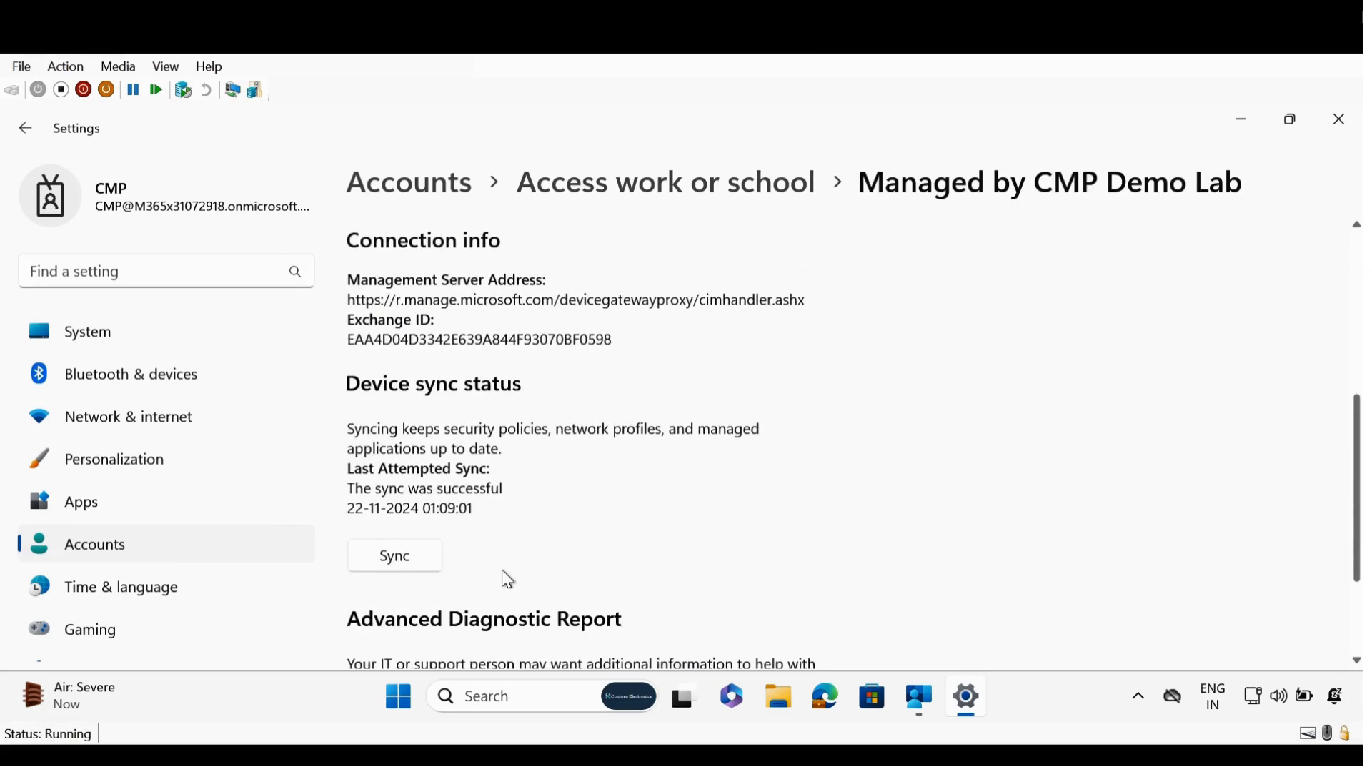
{"action": "left_click", "coordinate": [393, 556]}
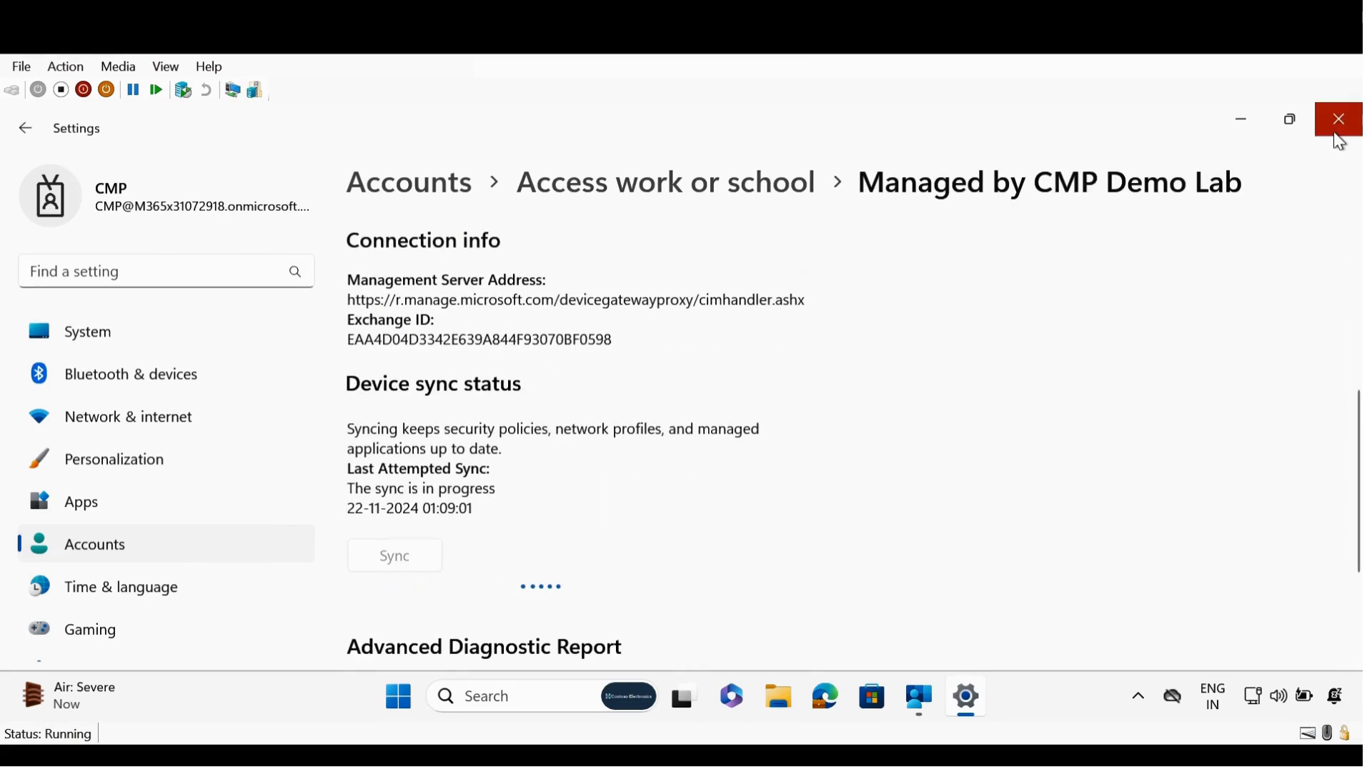
{"action": "left_click", "coordinate": [1337, 118]}
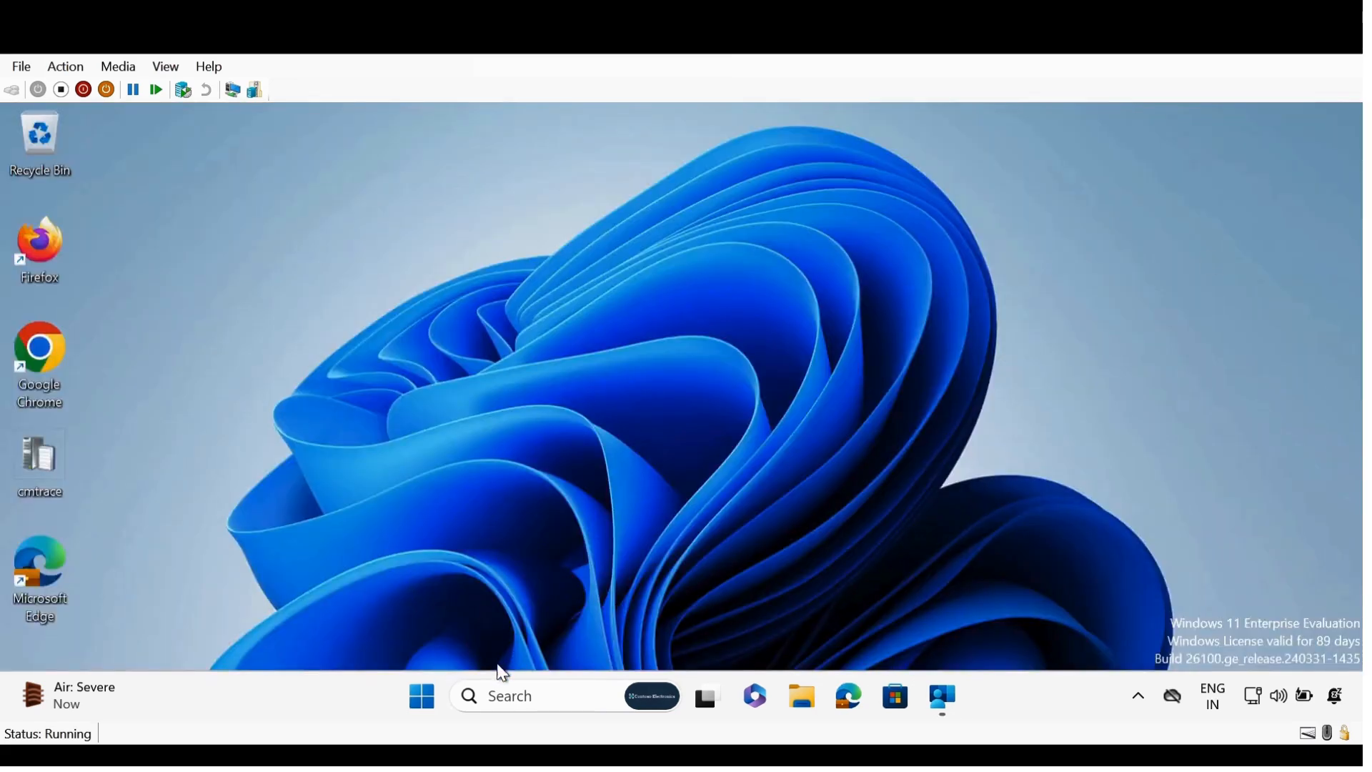
Restart the machine and confirm About Windows shows Enterprise Evaluation in S mode
{"action": "left_click", "coordinate": [421, 696]}
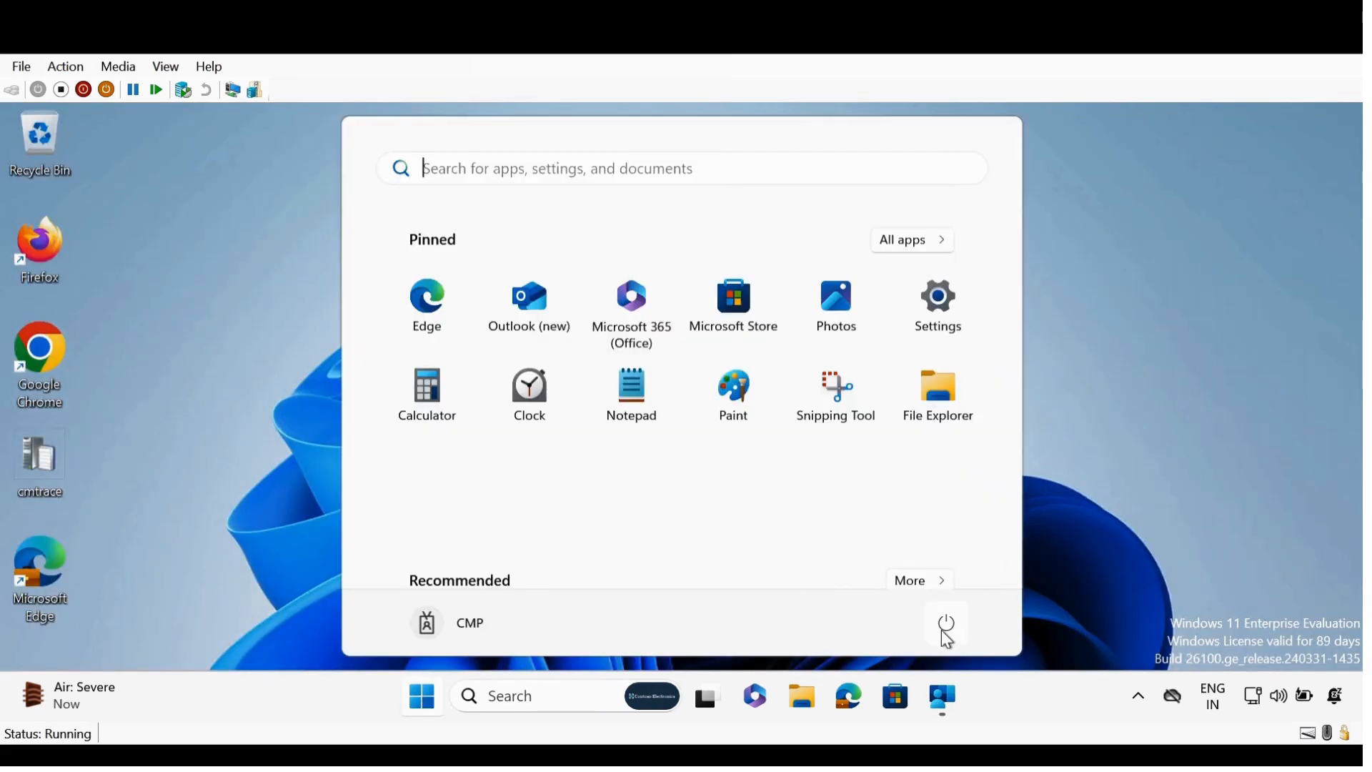
{"action": "left_click", "coordinate": [946, 623]}
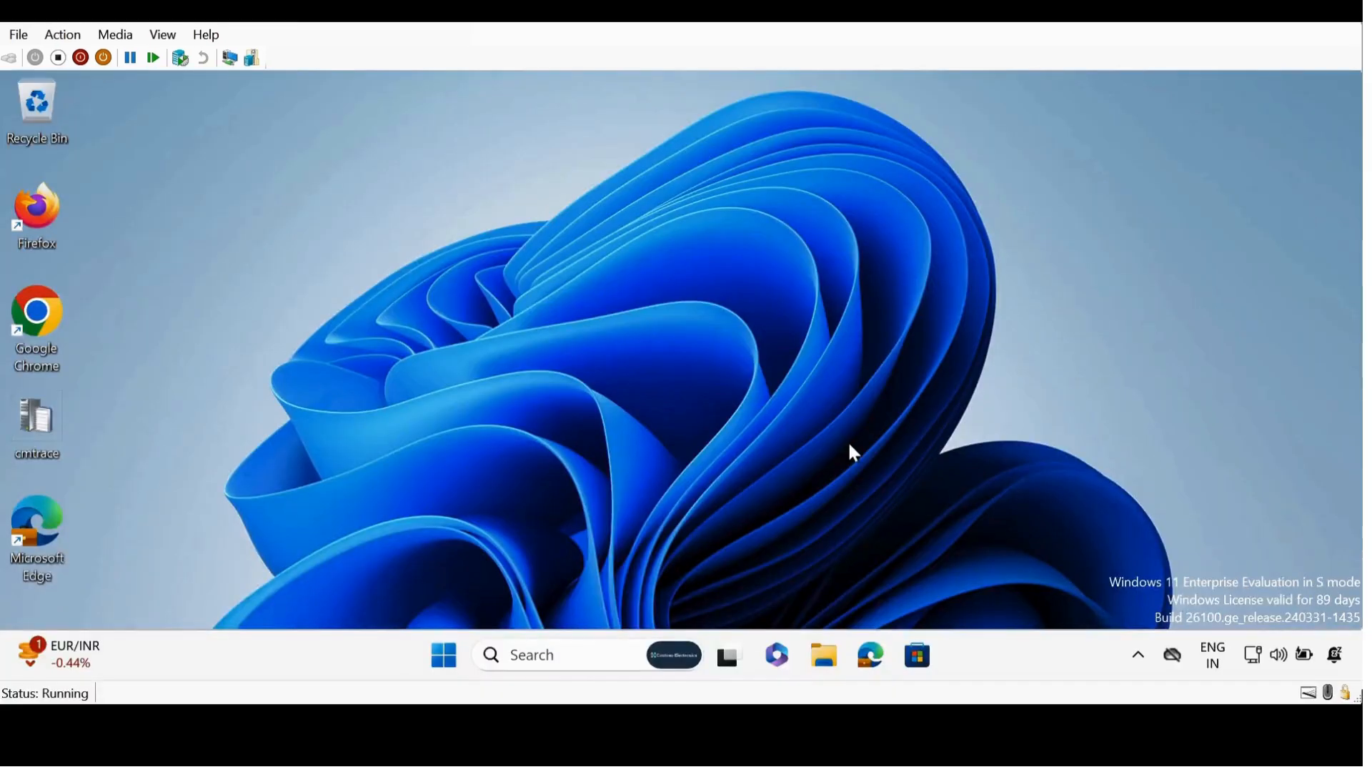
{"action": "mouse_move", "coordinate": [701, 623]}
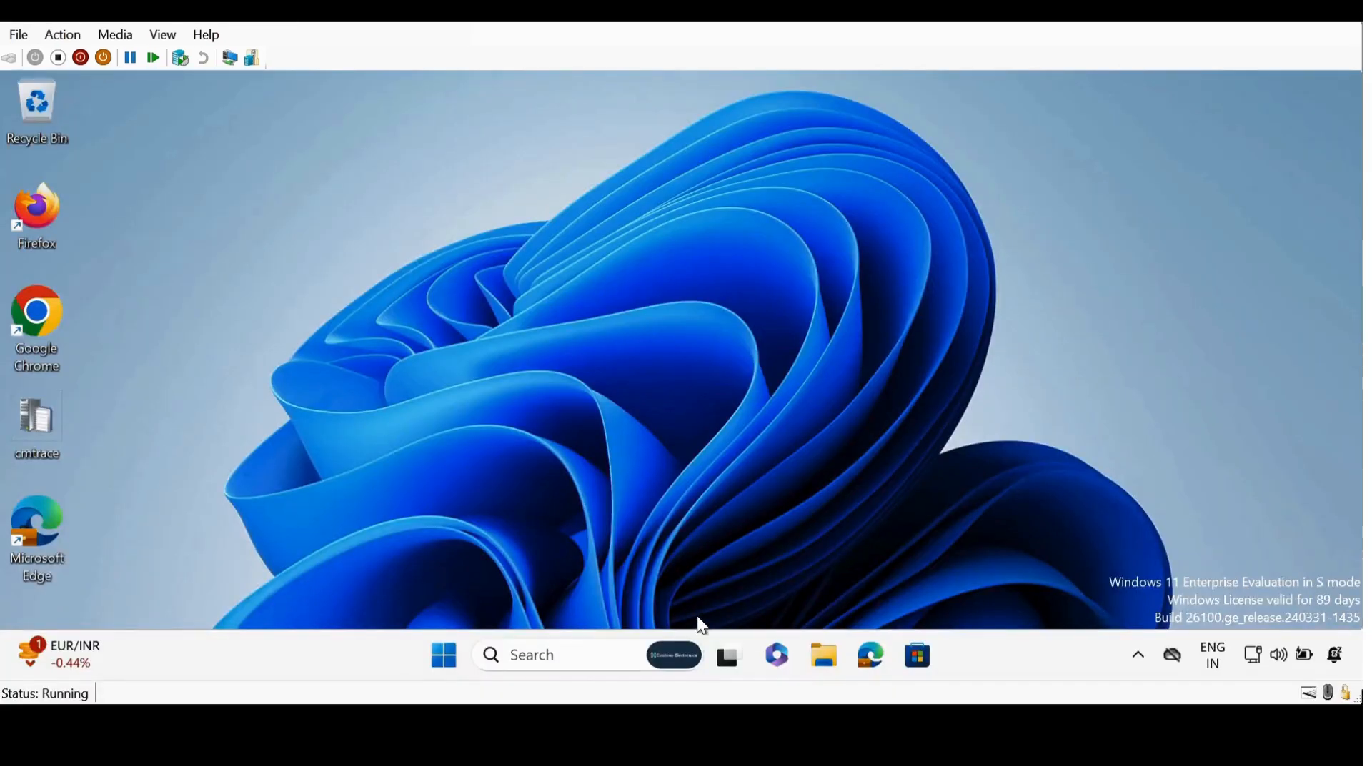
{"action": "left_click", "coordinate": [569, 654]}
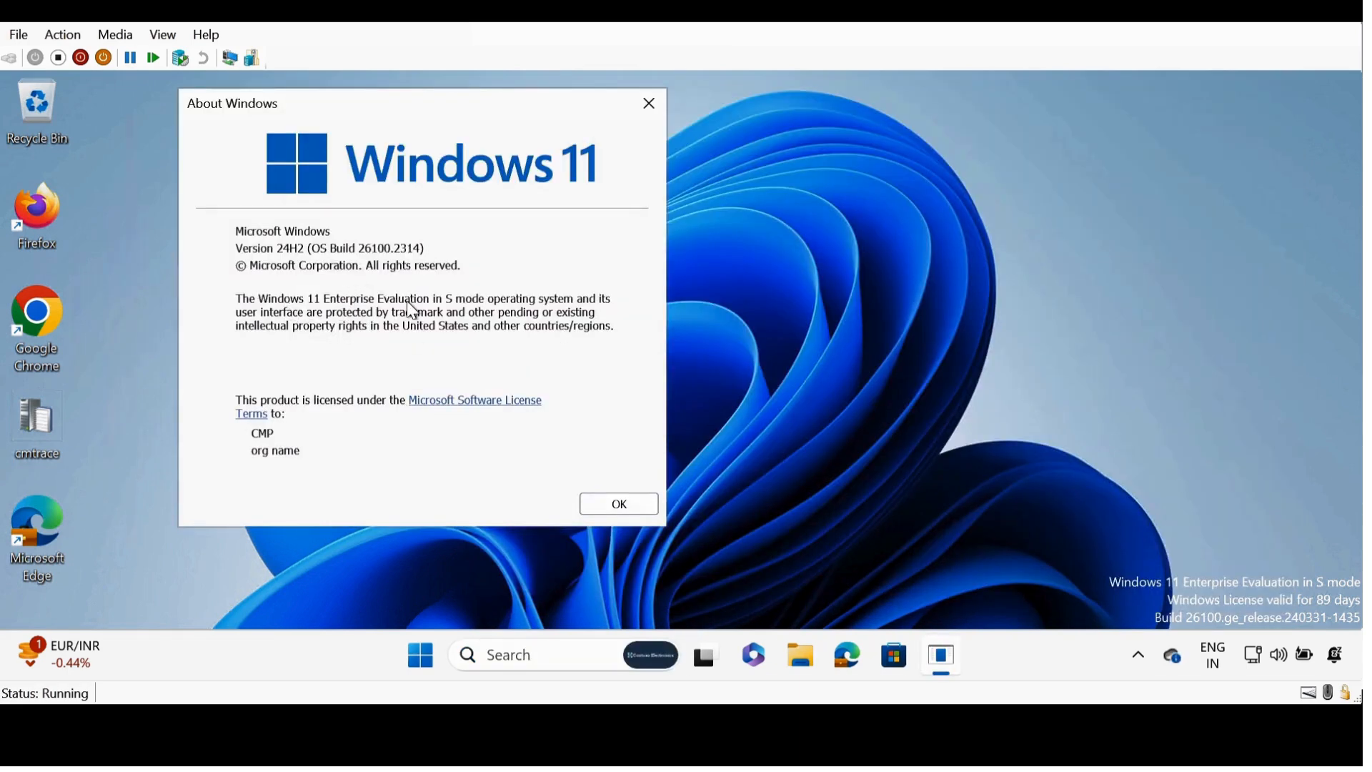
{"action": "mouse_move", "coordinate": [496, 289]}
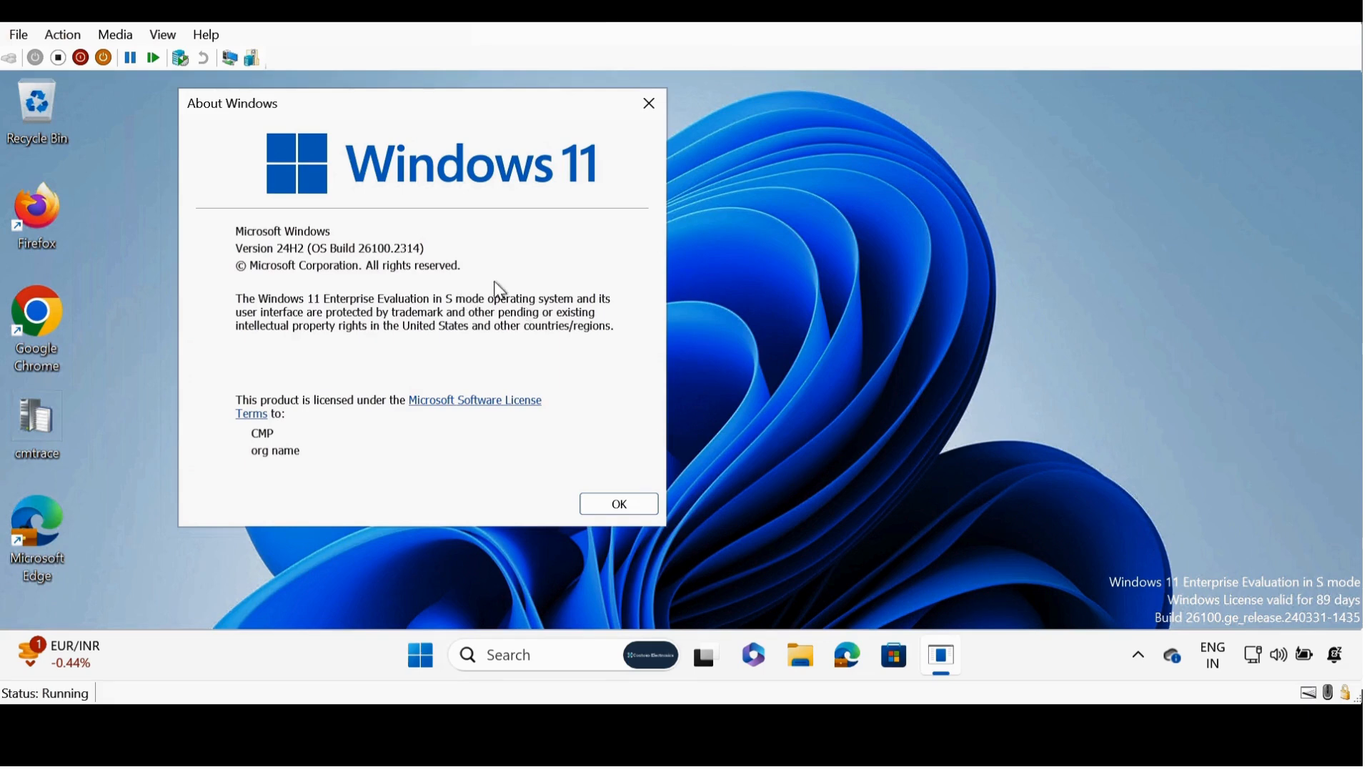
{"action": "left_click", "coordinate": [617, 503]}
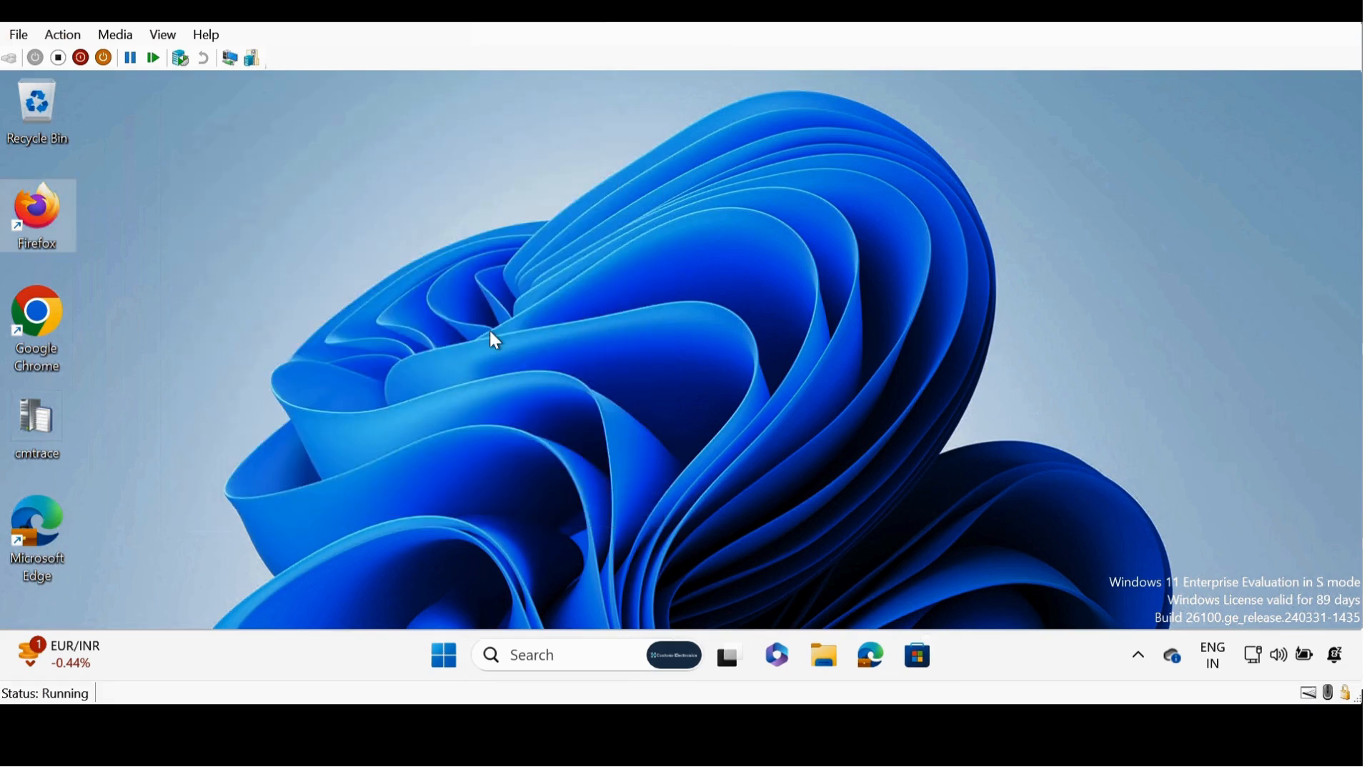
{"action": "mouse_move", "coordinate": [42, 315]}
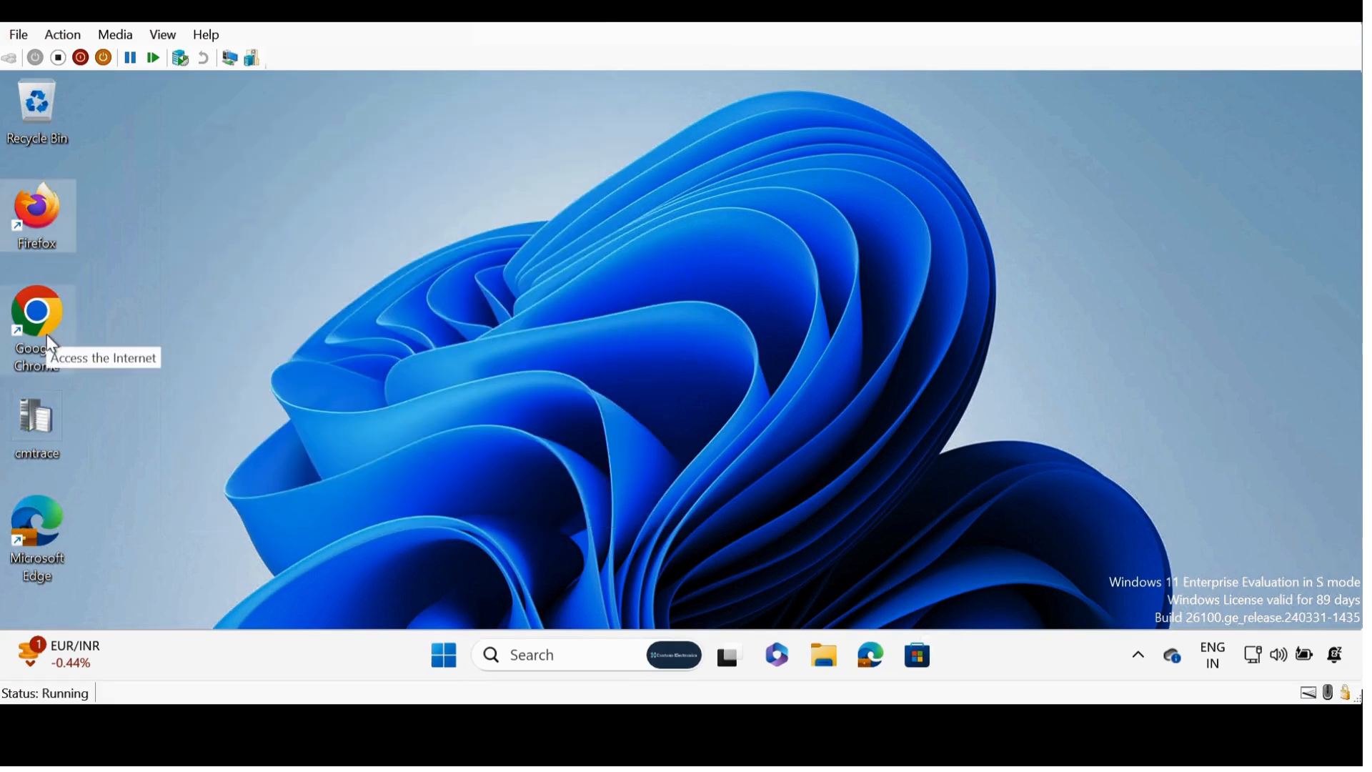
{"action": "double_click", "coordinate": [36, 210]}
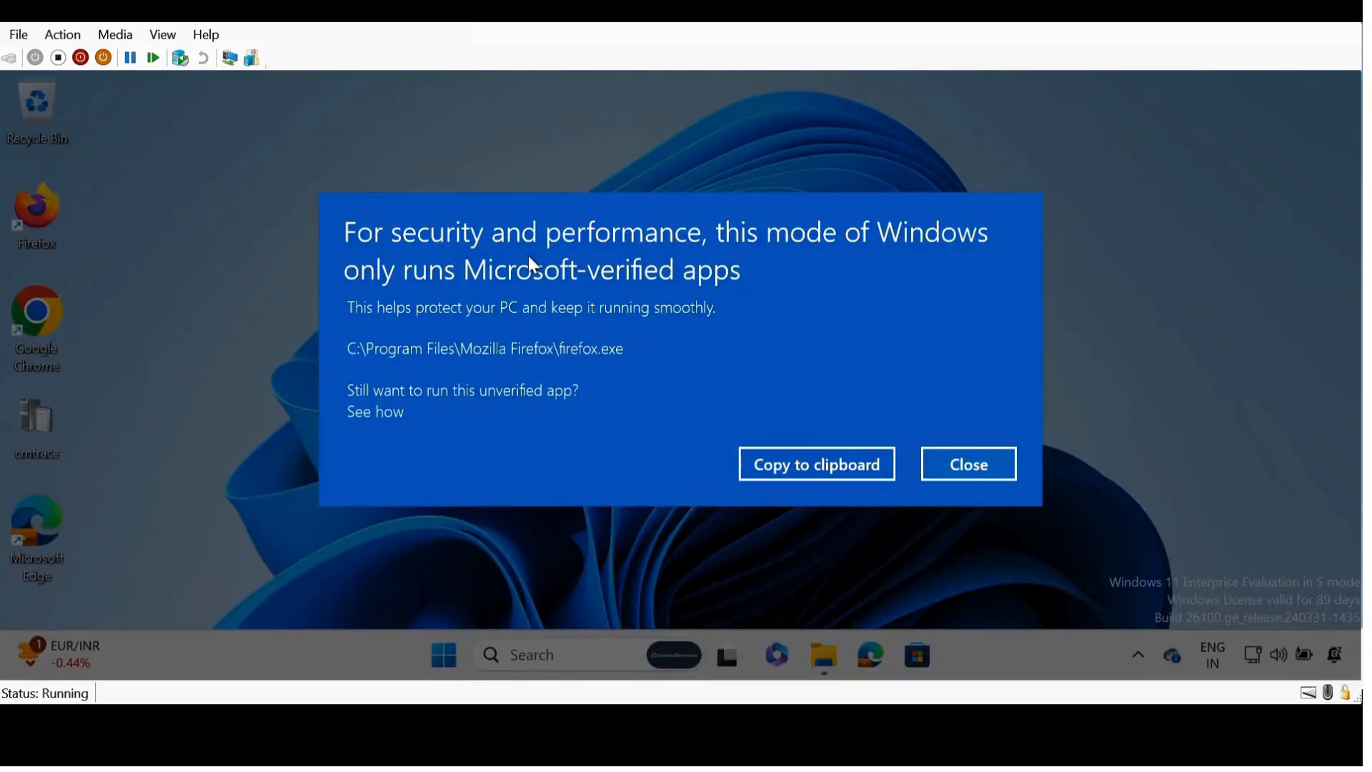
{"action": "mouse_move", "coordinate": [630, 306]}
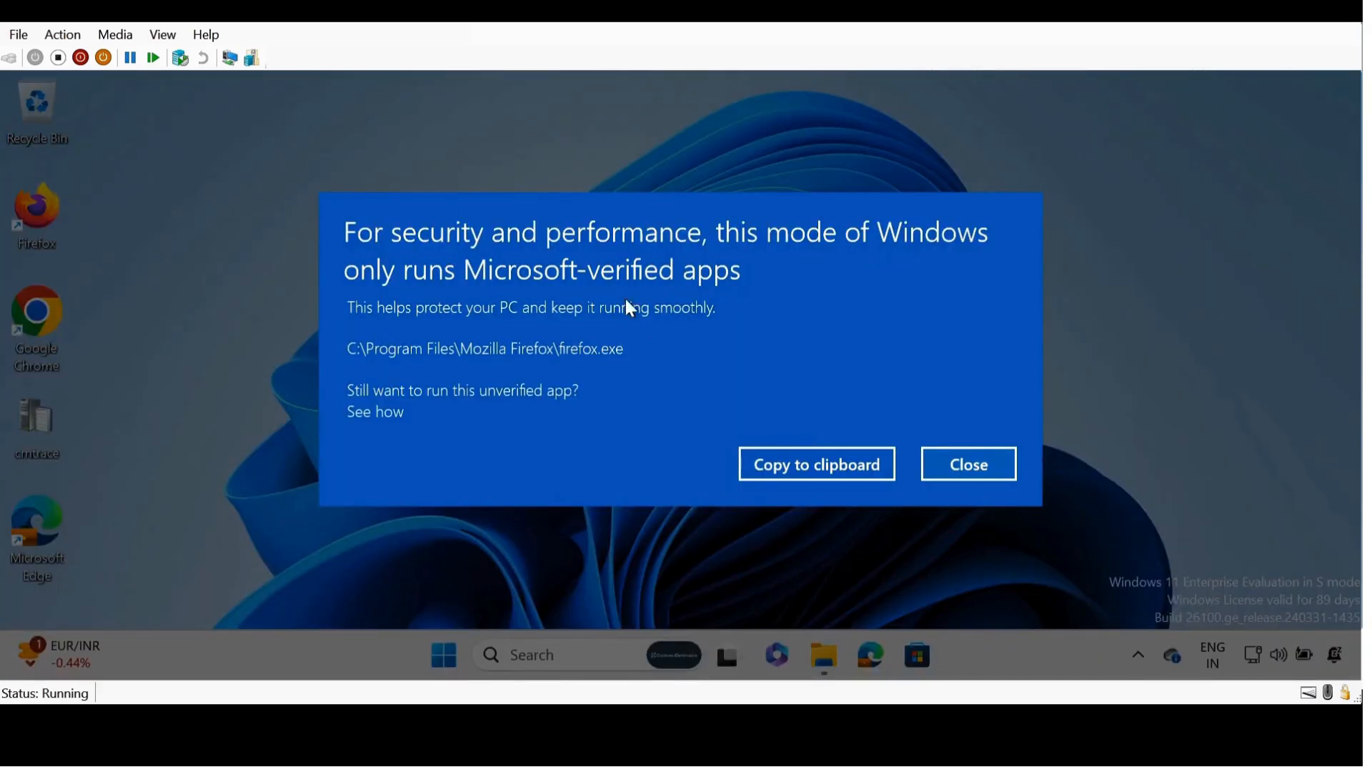
{"action": "mouse_move", "coordinate": [639, 293]}
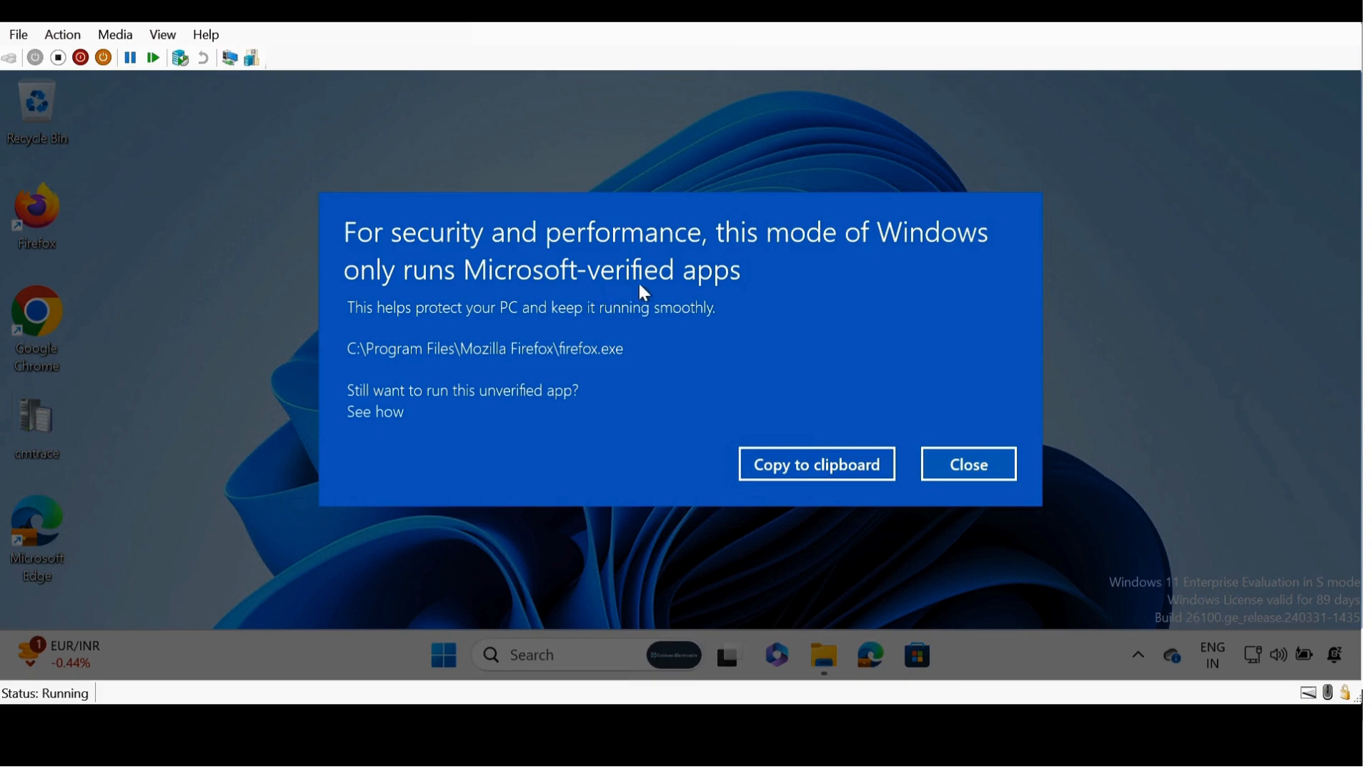
{"action": "left_click", "coordinate": [966, 464]}
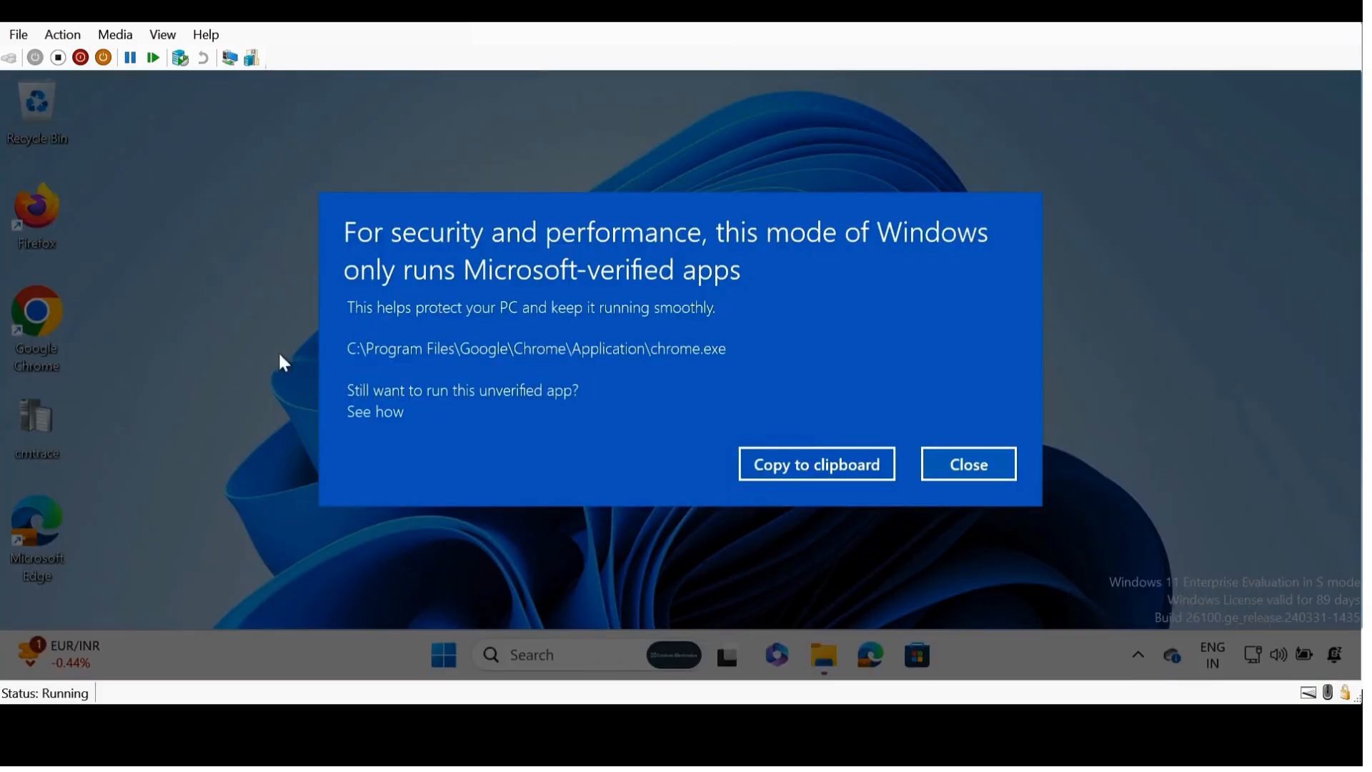
{"action": "left_click", "coordinate": [967, 464]}
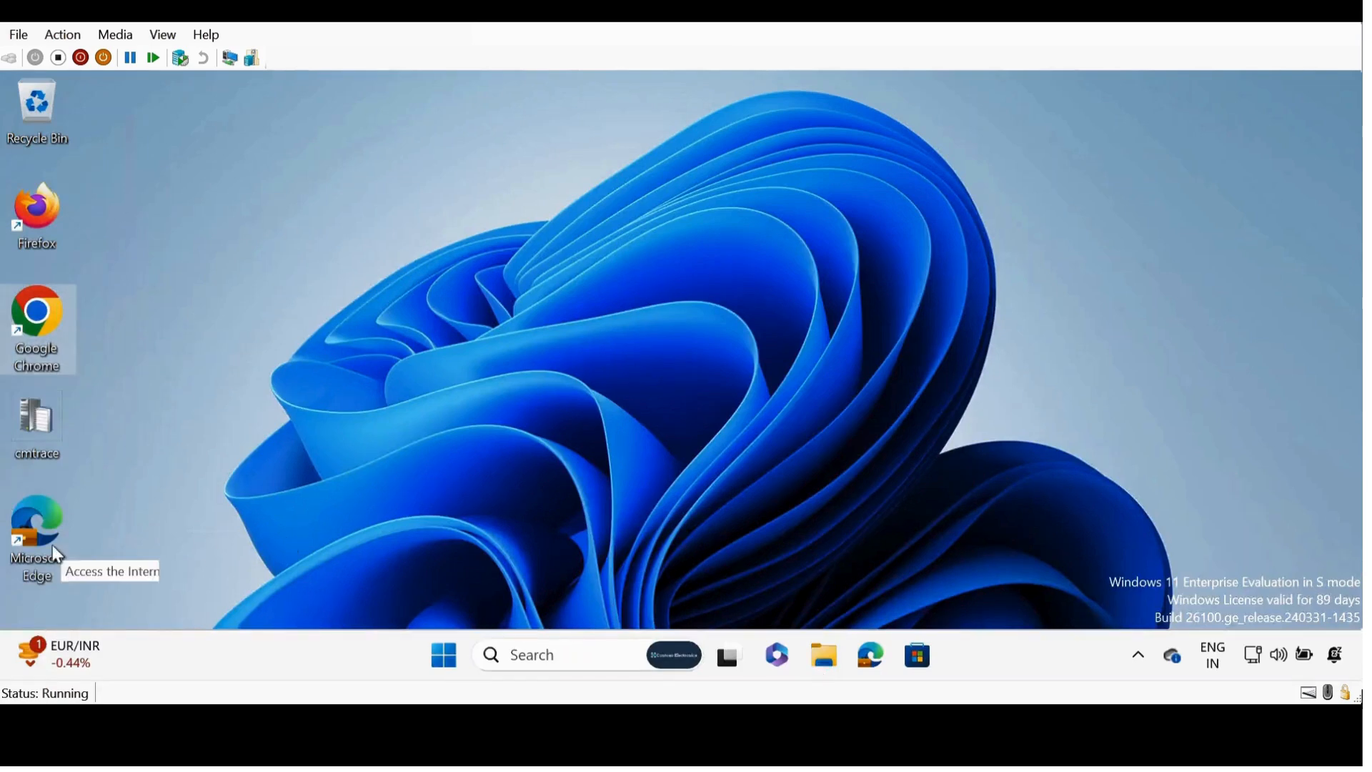
{"action": "double_click", "coordinate": [37, 525]}
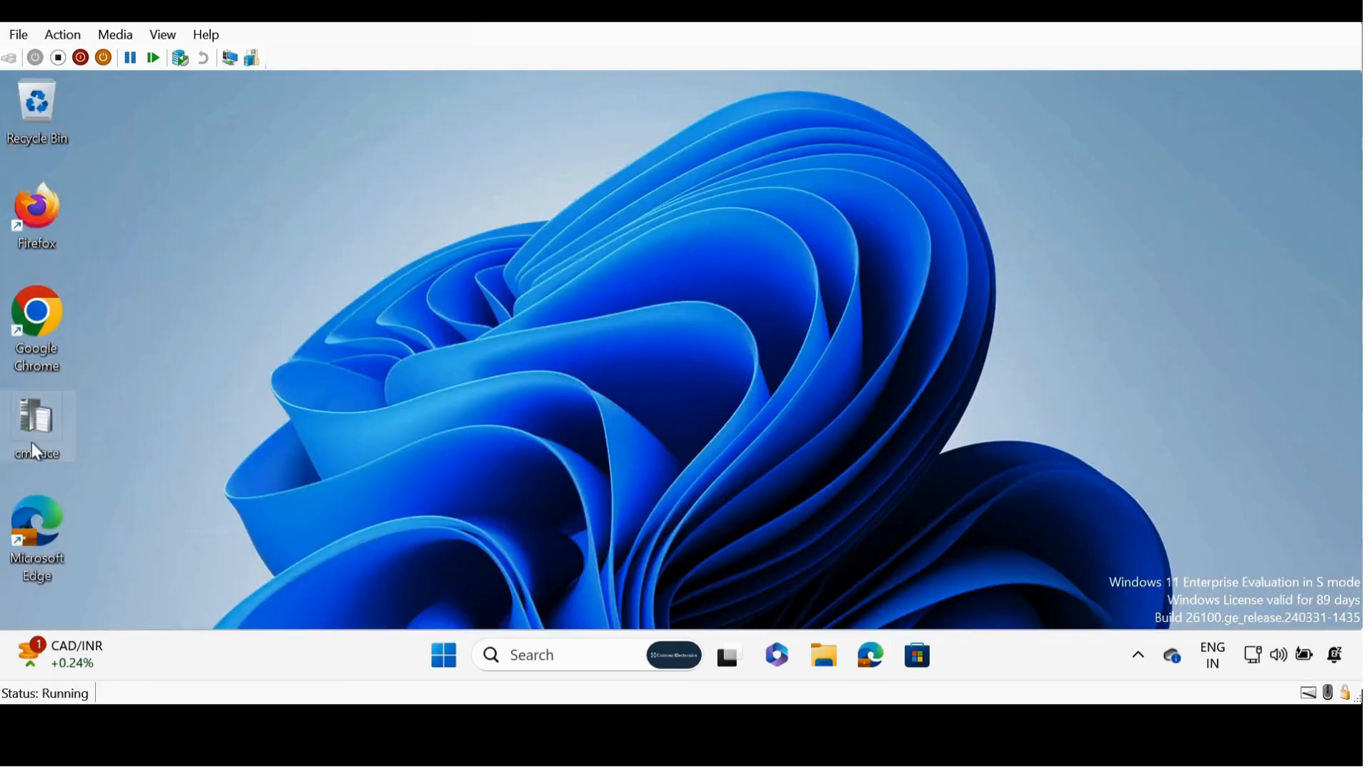
{"action": "double_click", "coordinate": [36, 426]}
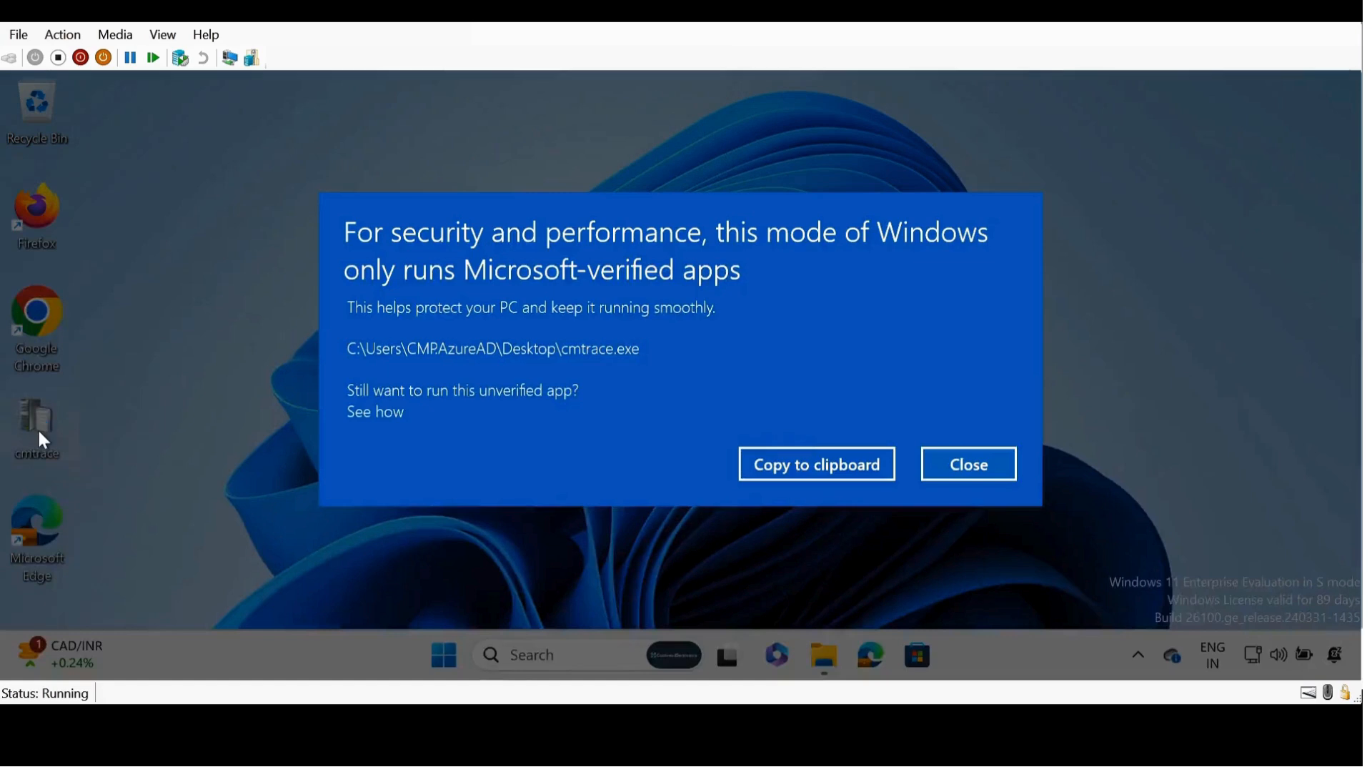
{"action": "mouse_move", "coordinate": [870, 410]}
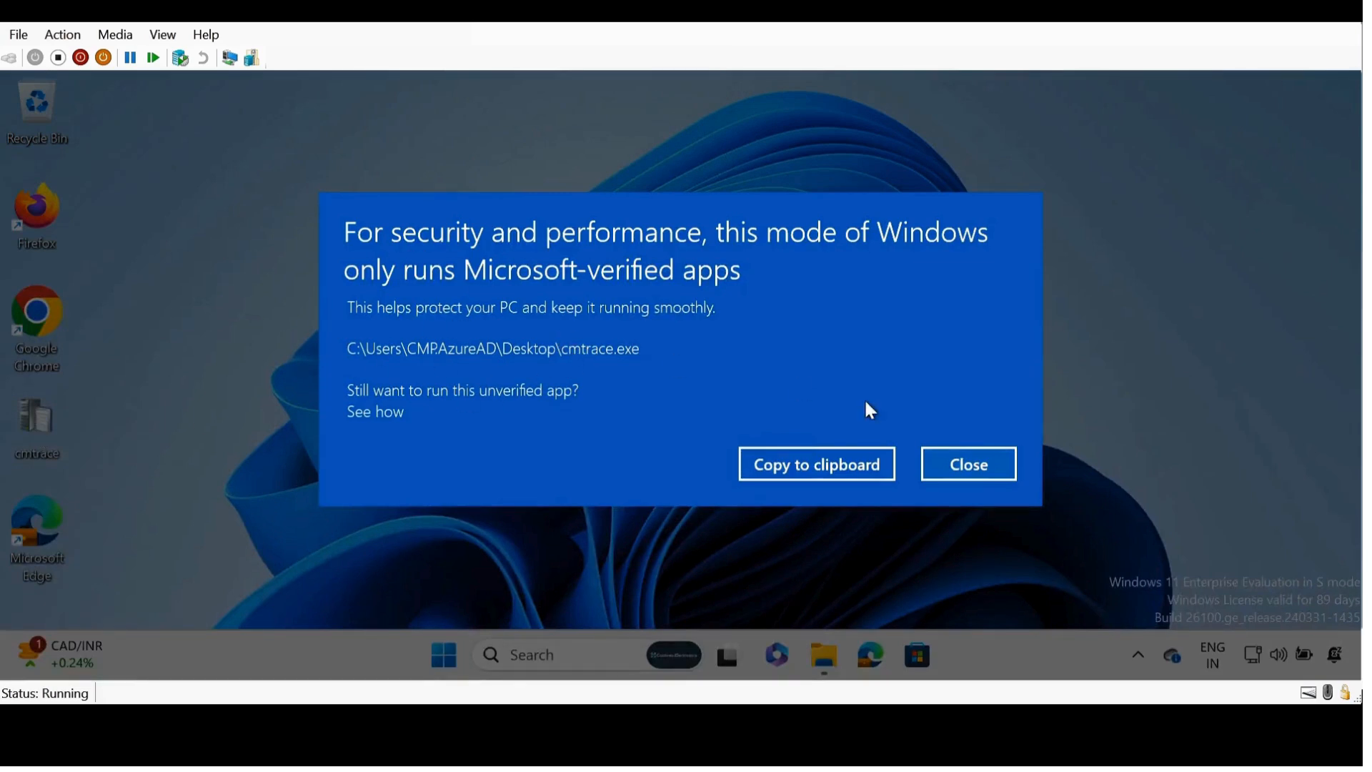
{"action": "left_click", "coordinate": [966, 464]}
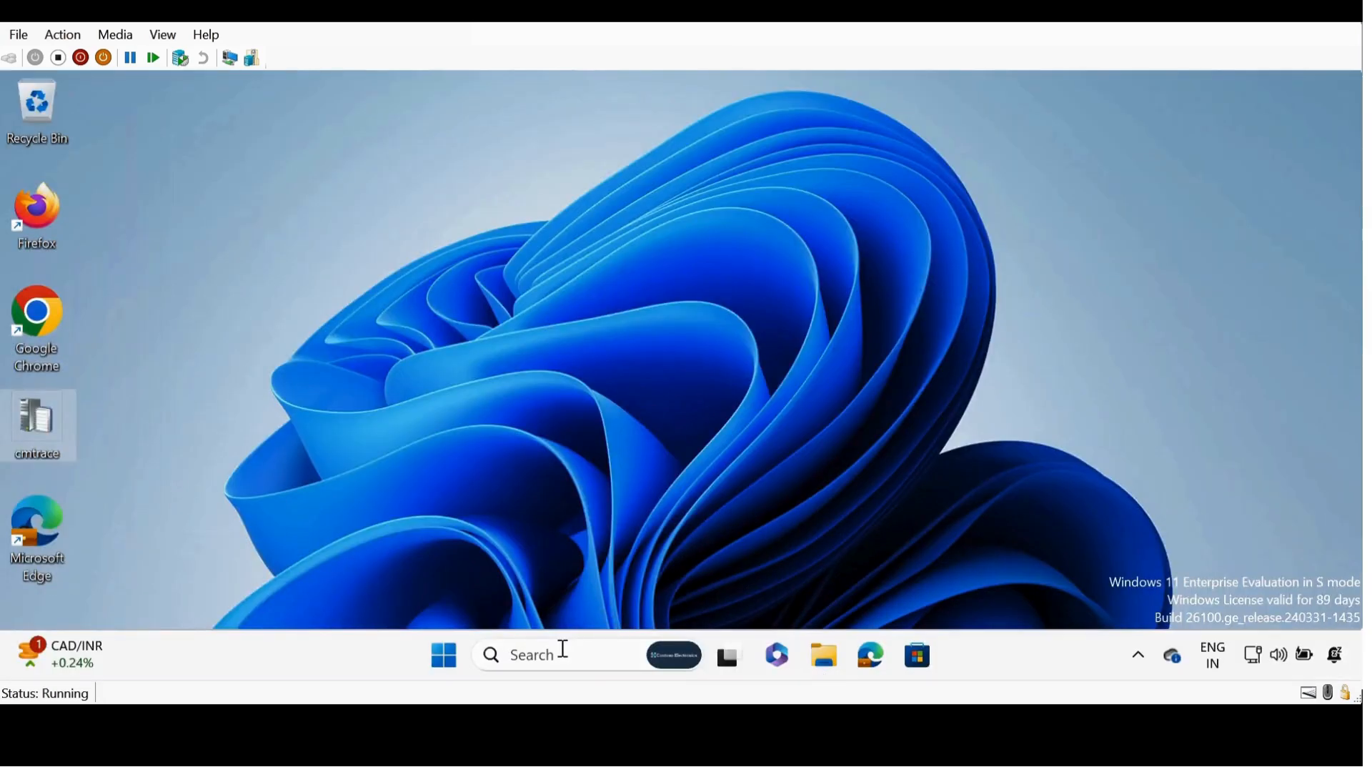
Try to launch cmd from search and dismiss the unverified app block
{"action": "type", "text": "cmd"}
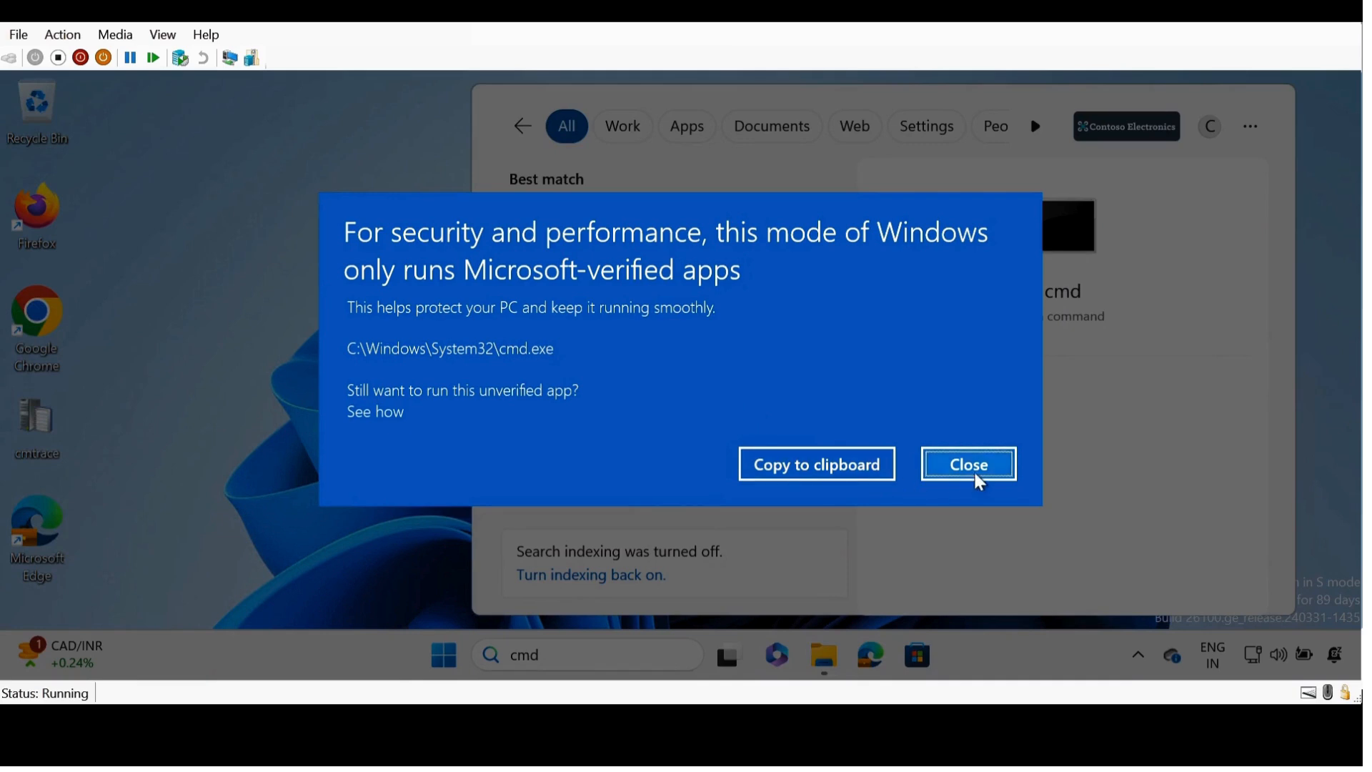
{"action": "left_click", "coordinate": [968, 464]}
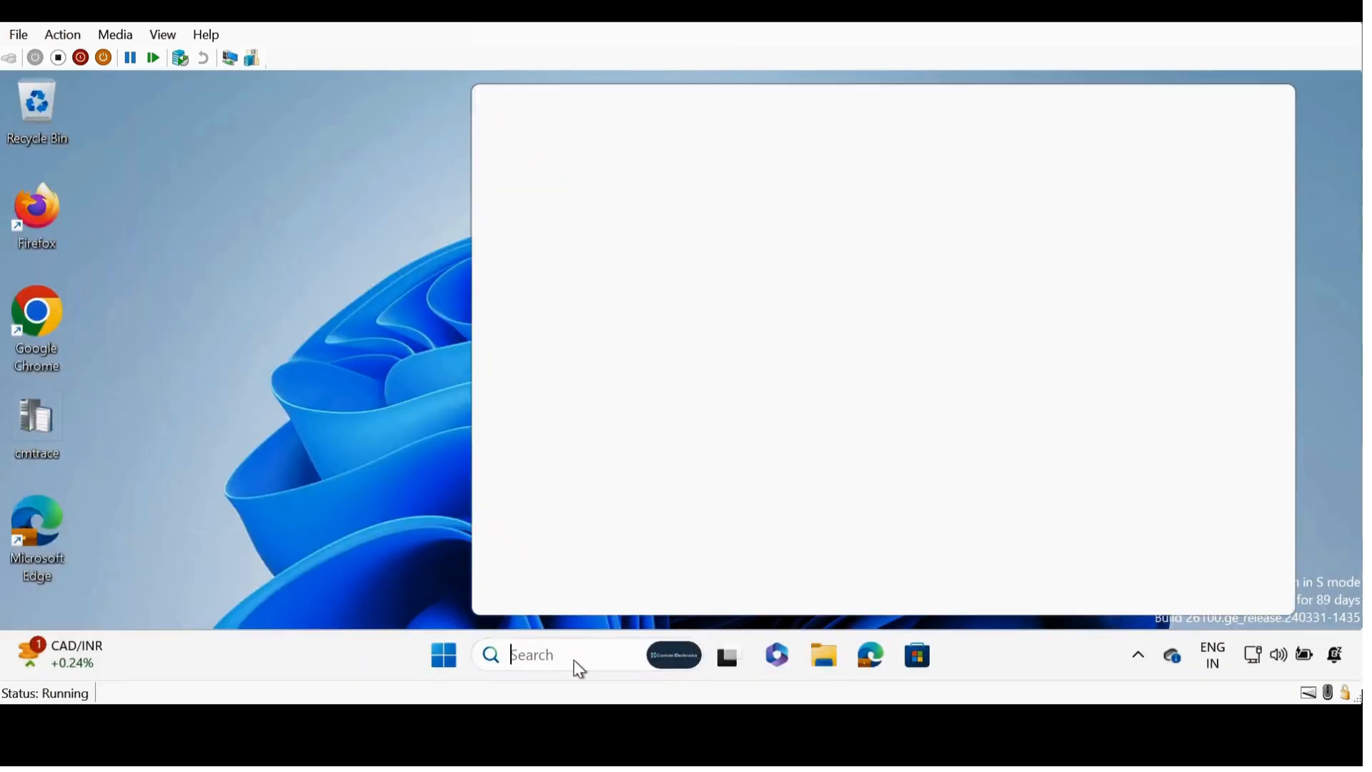
Try to launch Registry Editor via 'rege' and dismiss its unverified app warning
{"action": "type", "text": "rege"}
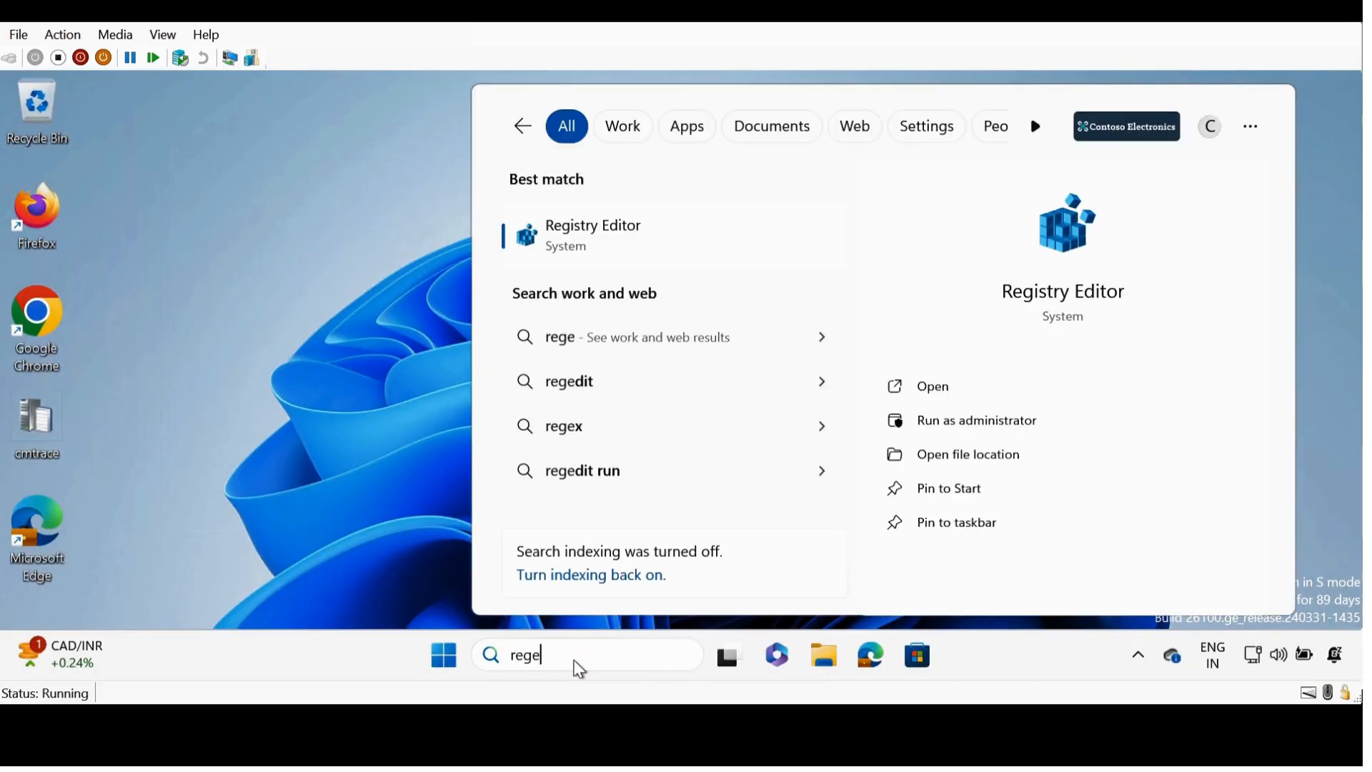
{"action": "left_click", "coordinate": [931, 386]}
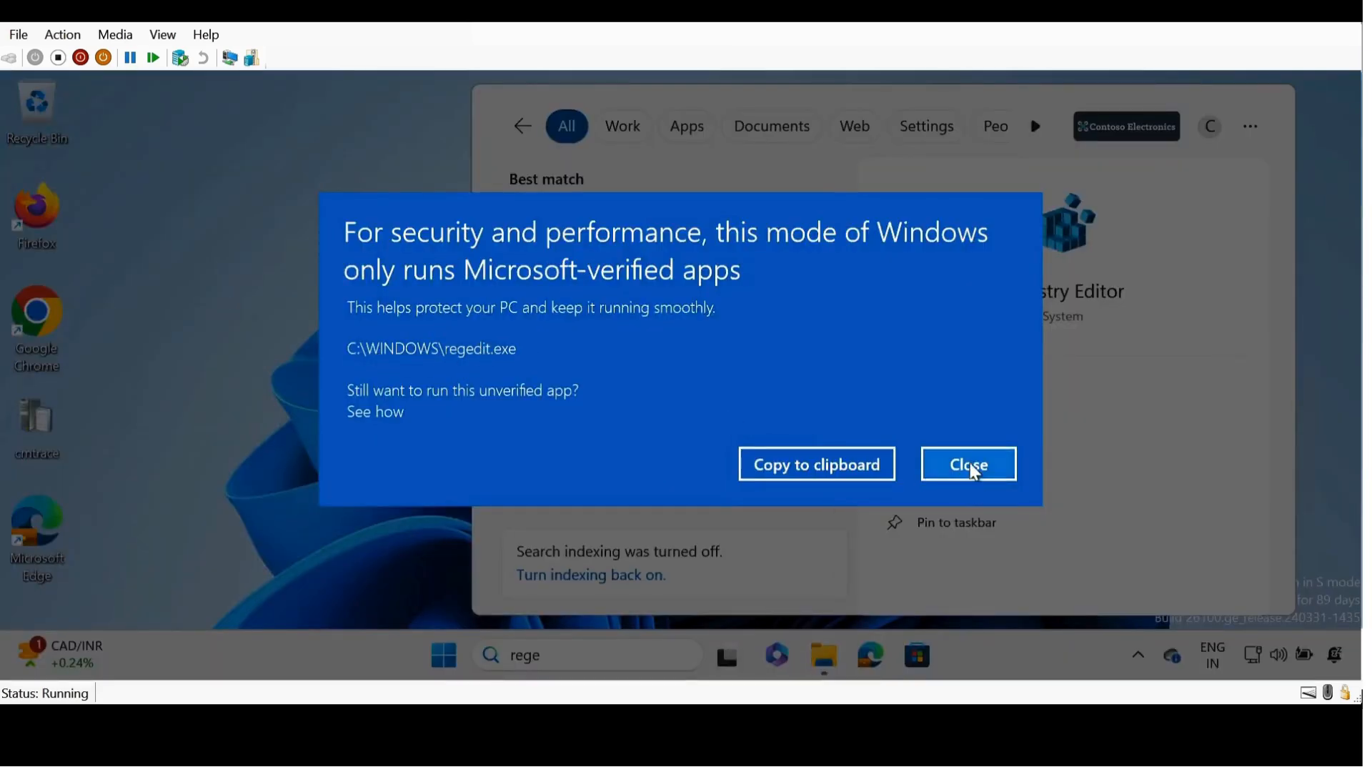
{"action": "left_click", "coordinate": [967, 464]}
{"action": "type", "text": "vent"}
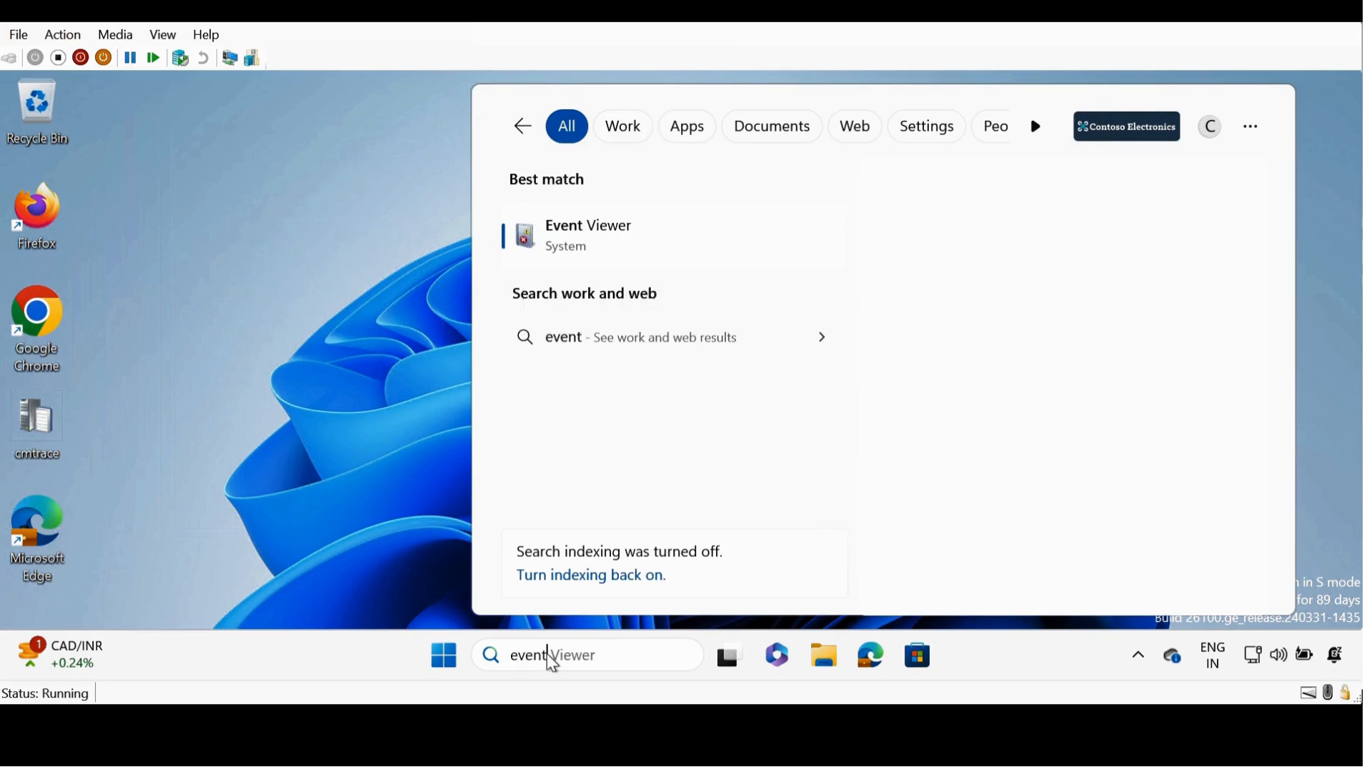
Launch Event Viewer to show it is allowed, then close it
{"action": "left_click", "coordinate": [588, 234]}
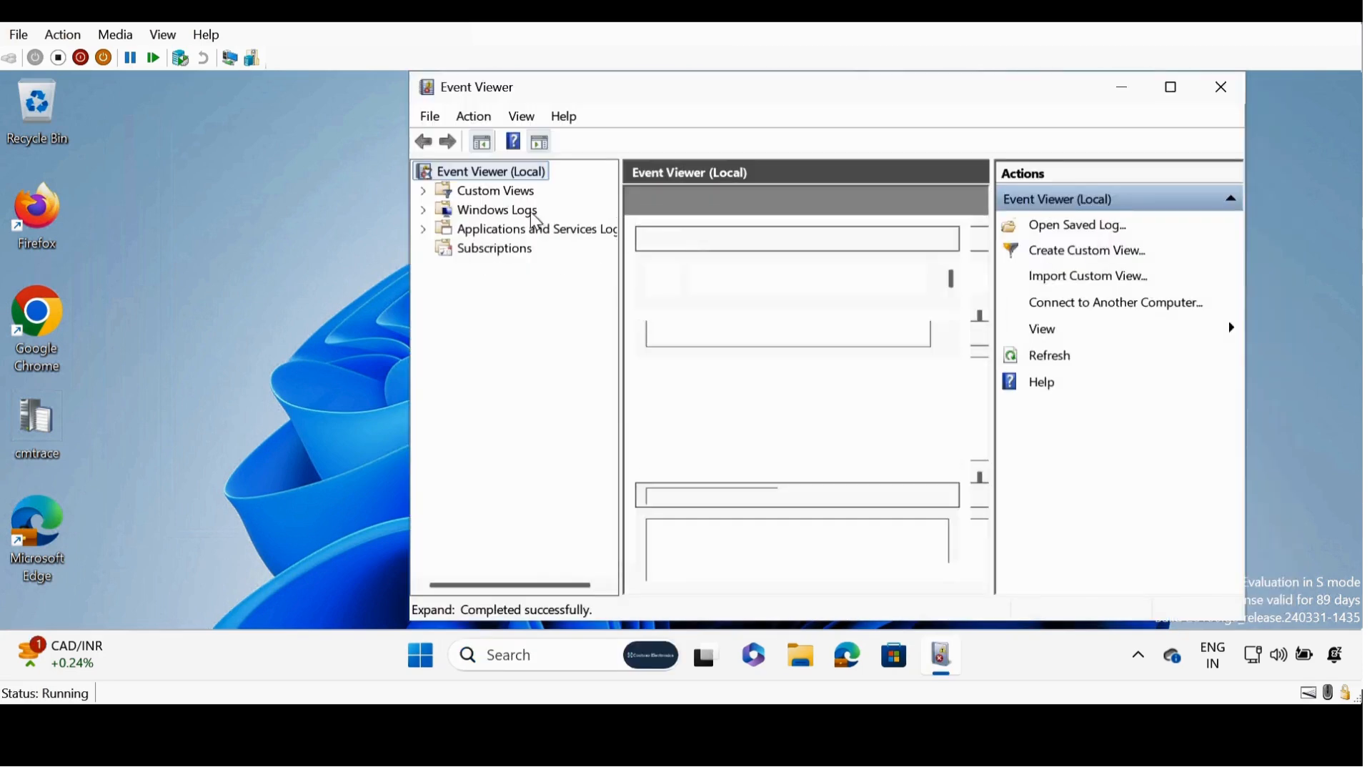
{"action": "left_click", "coordinate": [1220, 87]}
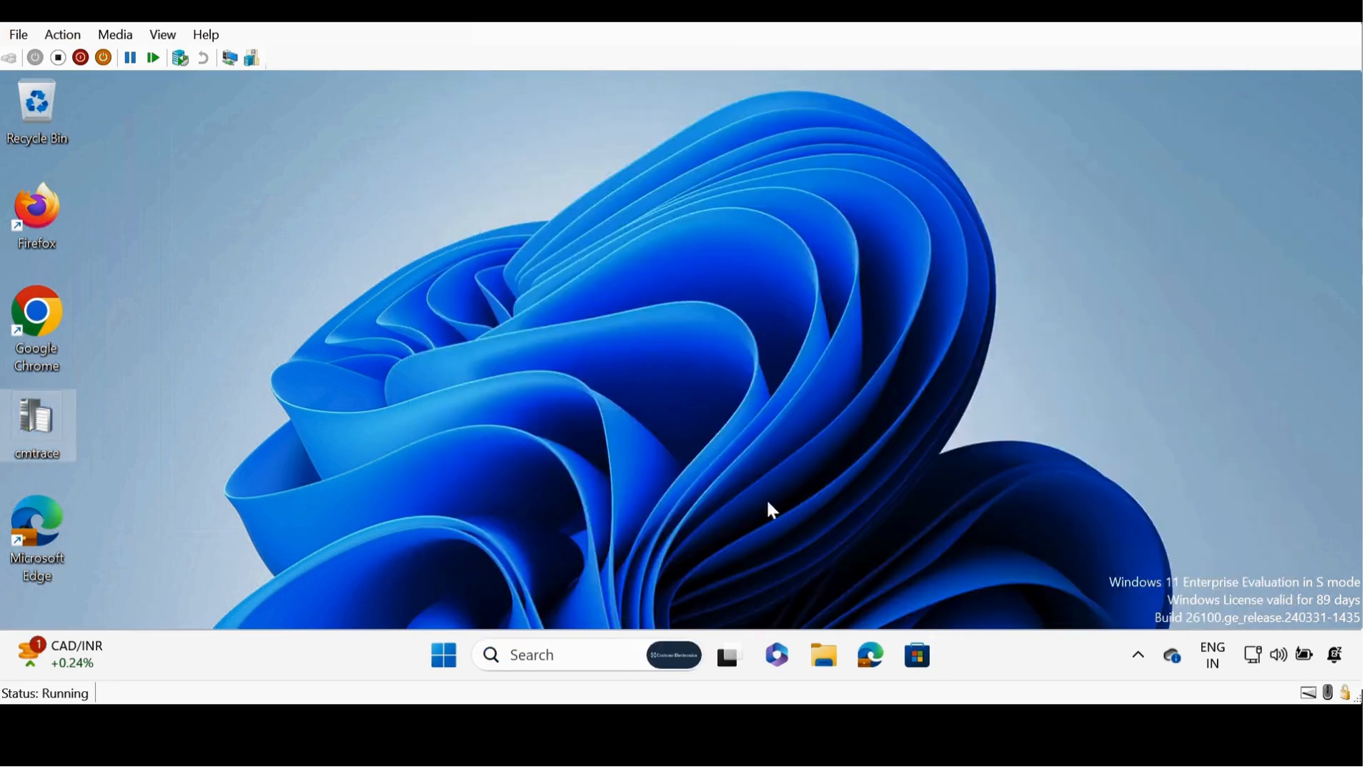
{"action": "mouse_move", "coordinate": [888, 516]}
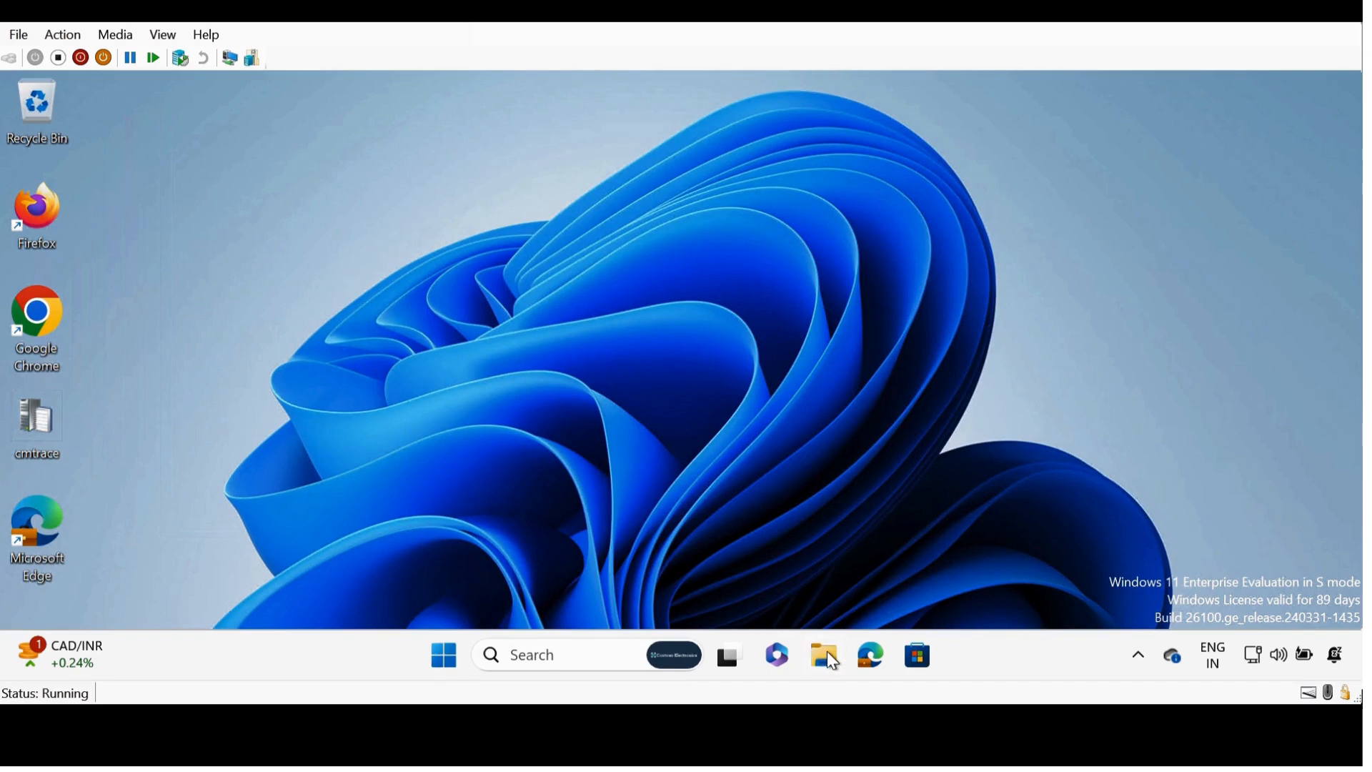
Open the recent IntuneManagementExtension log from File Explorer in Notepad, just once
{"action": "left_click", "coordinate": [824, 654]}
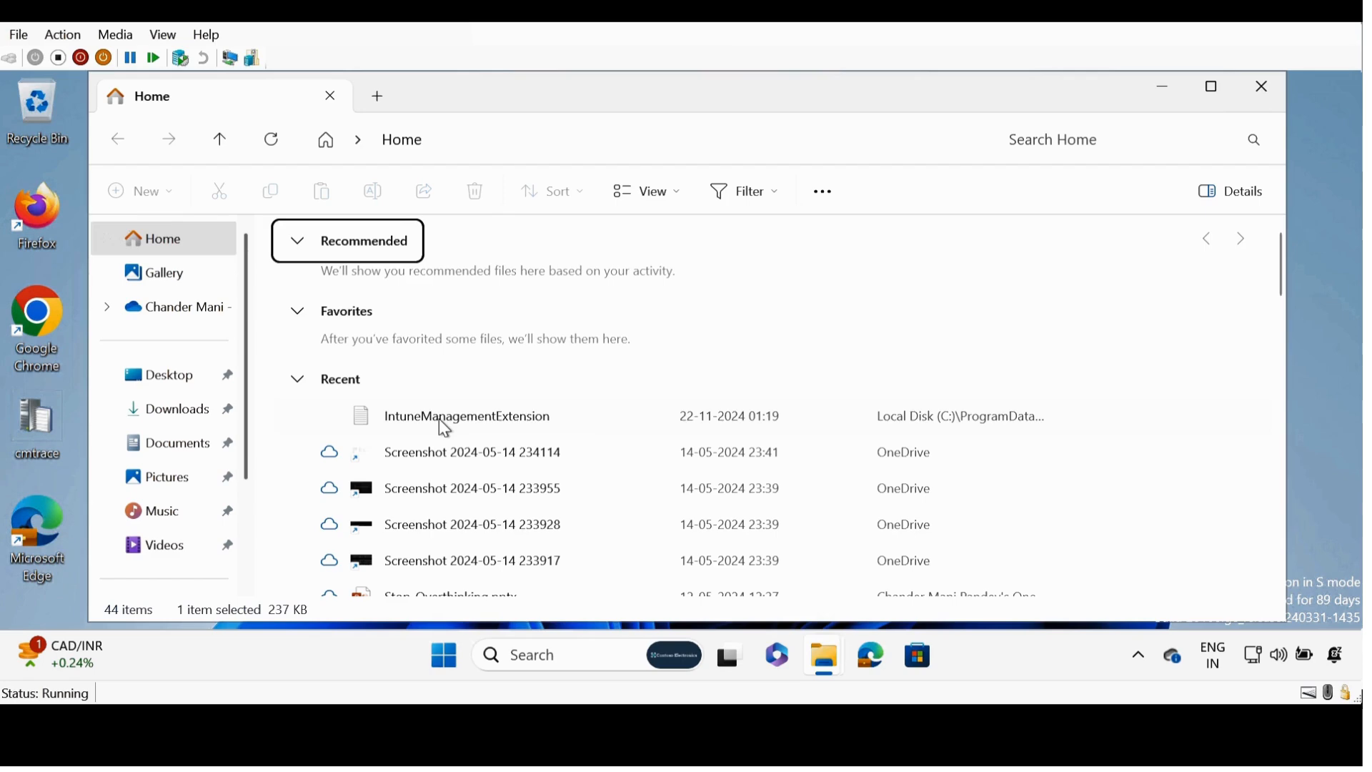
{"action": "double_click", "coordinate": [467, 416]}
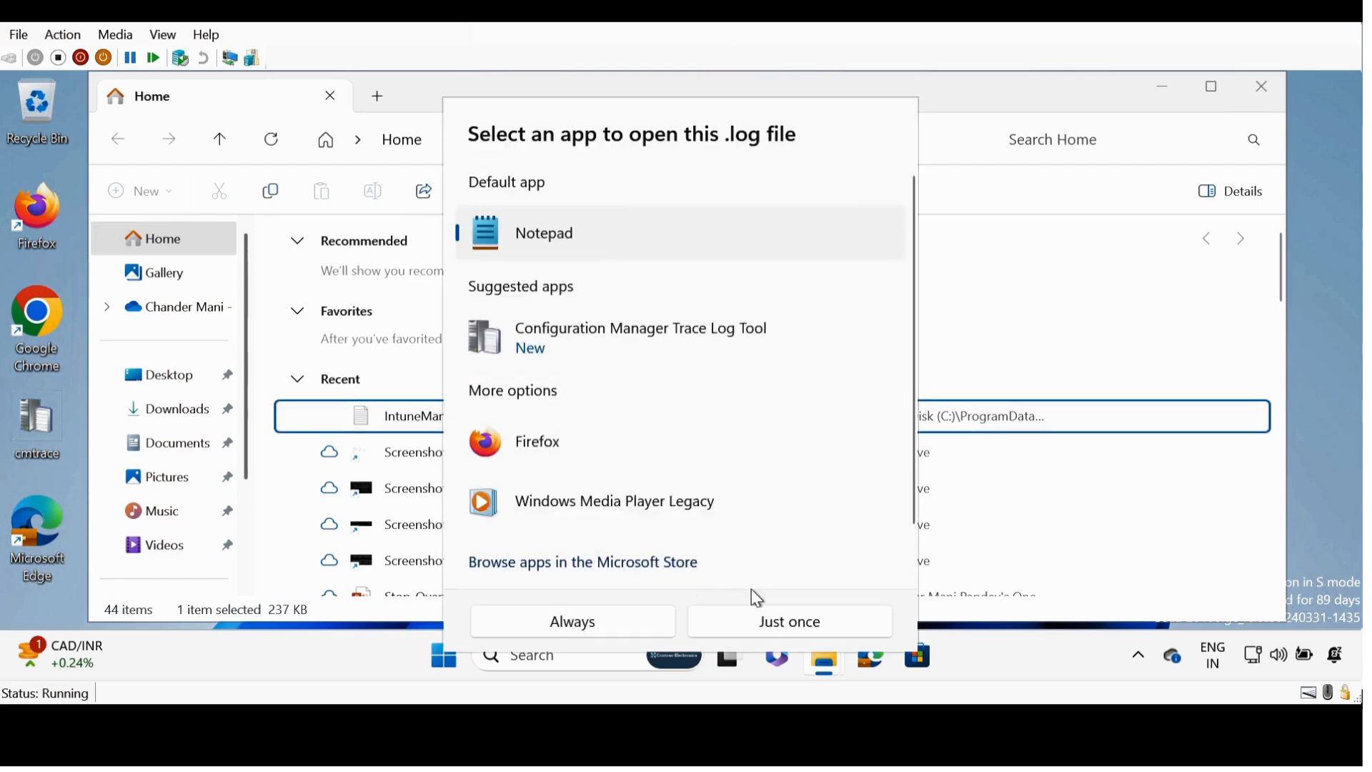
{"action": "left_click", "coordinate": [789, 621]}
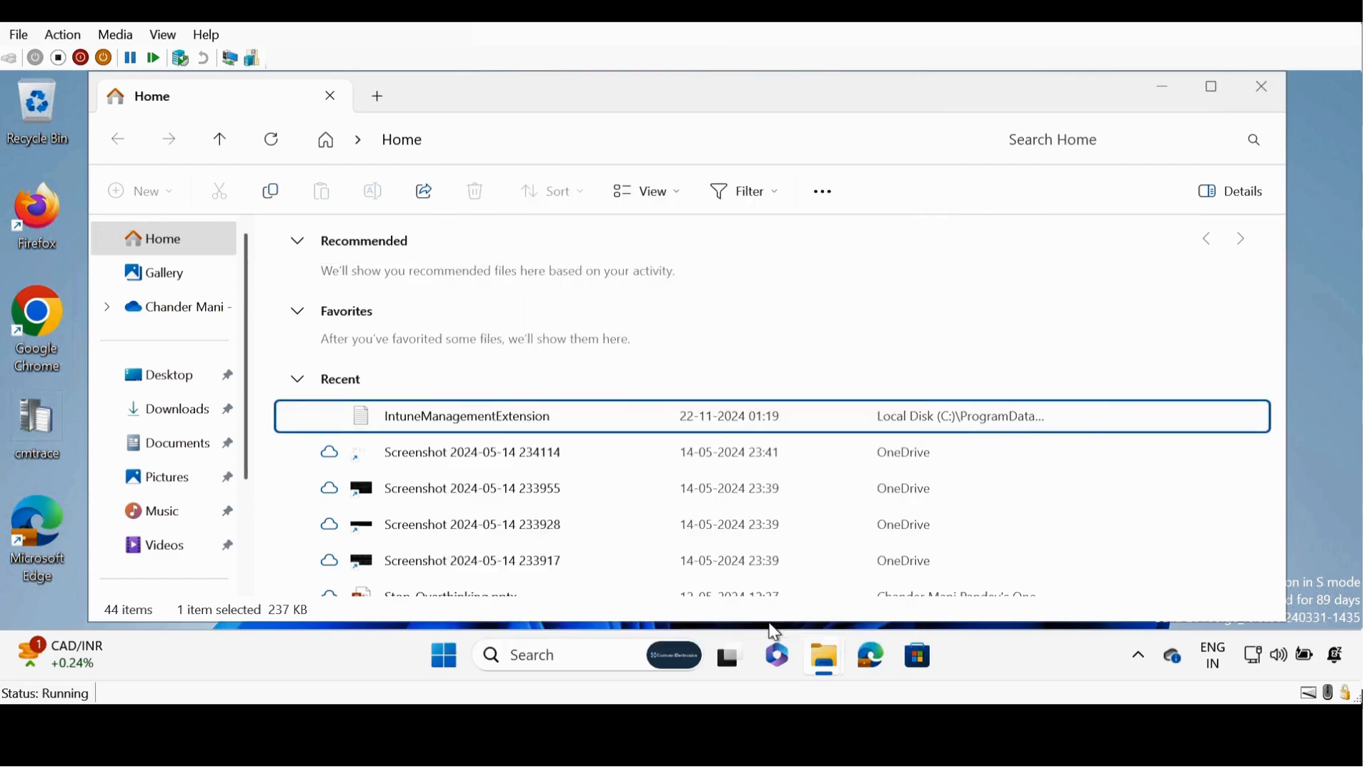
{"action": "double_click", "coordinate": [467, 416]}
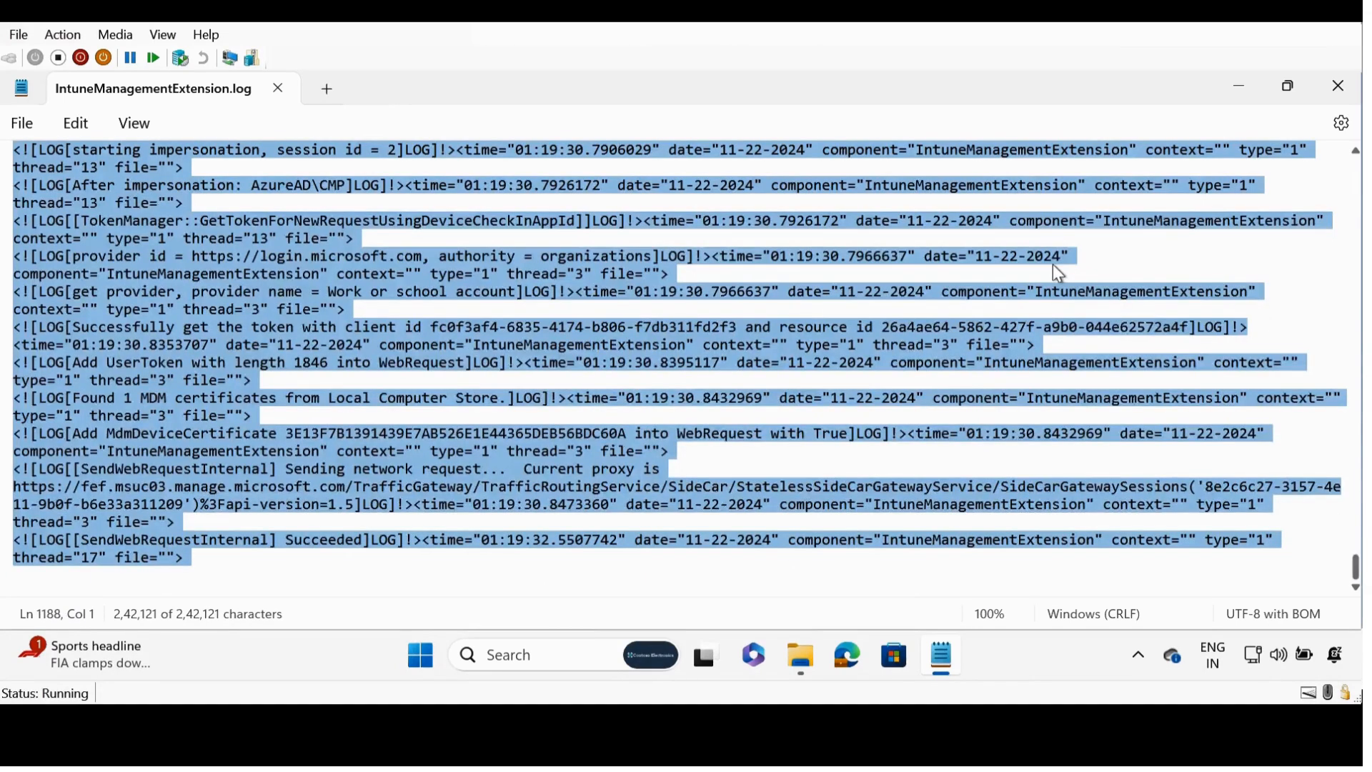
Find 'mode' in the log and highlight the 'Device supports S/E Mode' line
{"action": "key", "text": "Ctrl+f"}
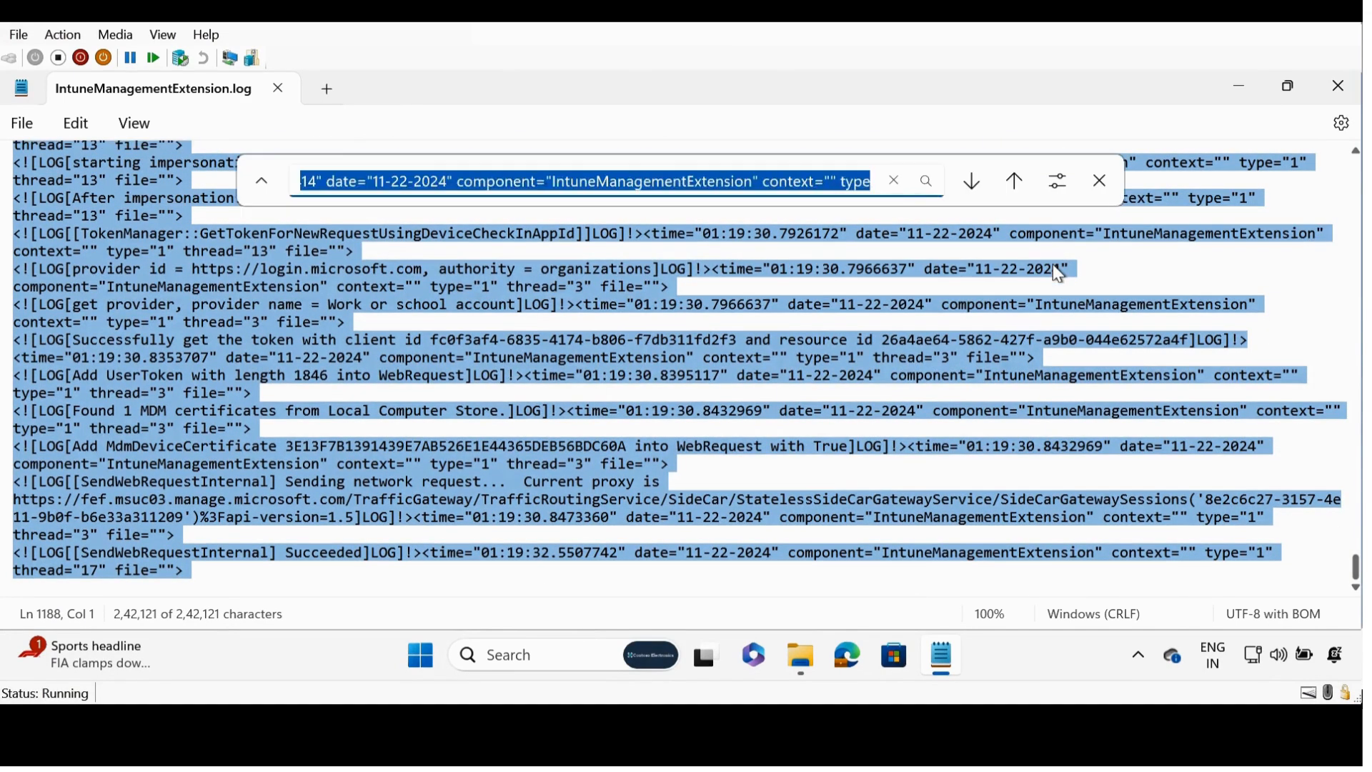
{"action": "type", "text": "mode"}
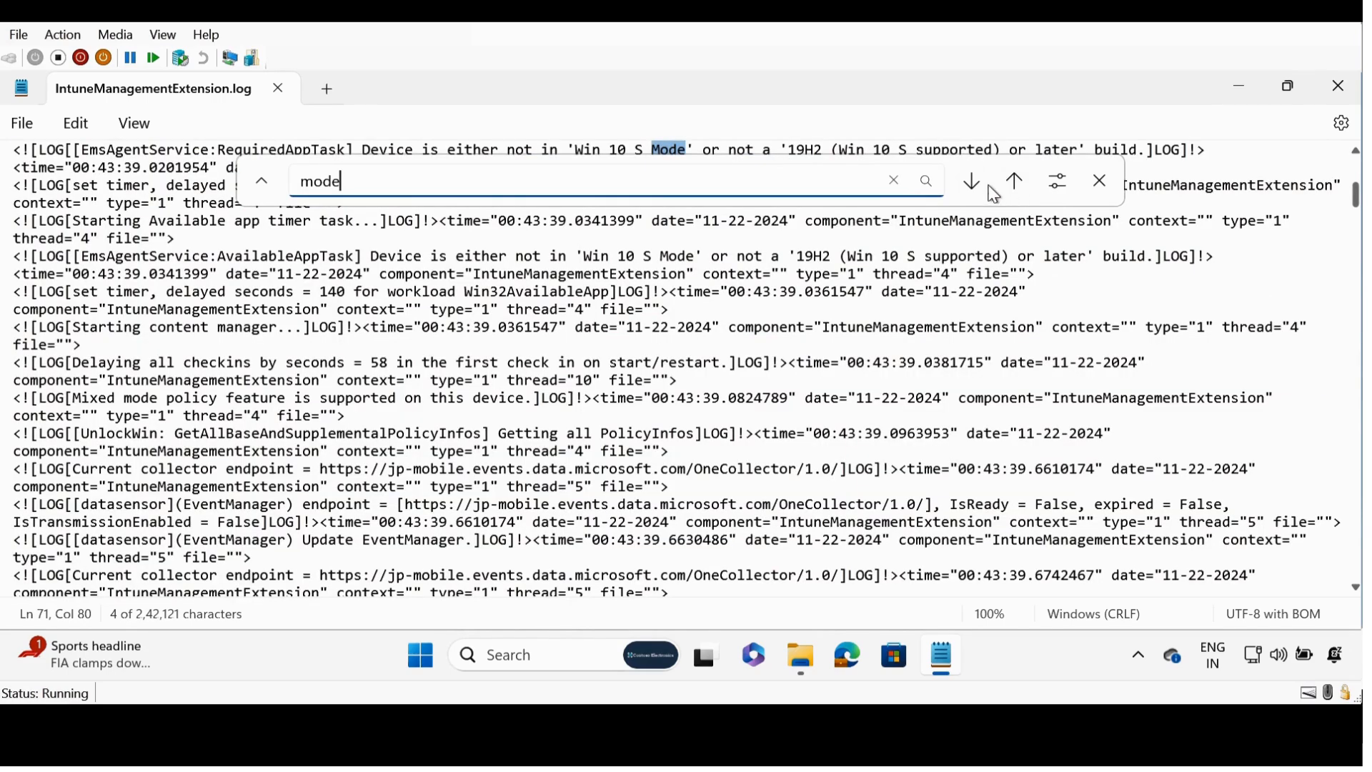
{"action": "left_click", "coordinate": [971, 181]}
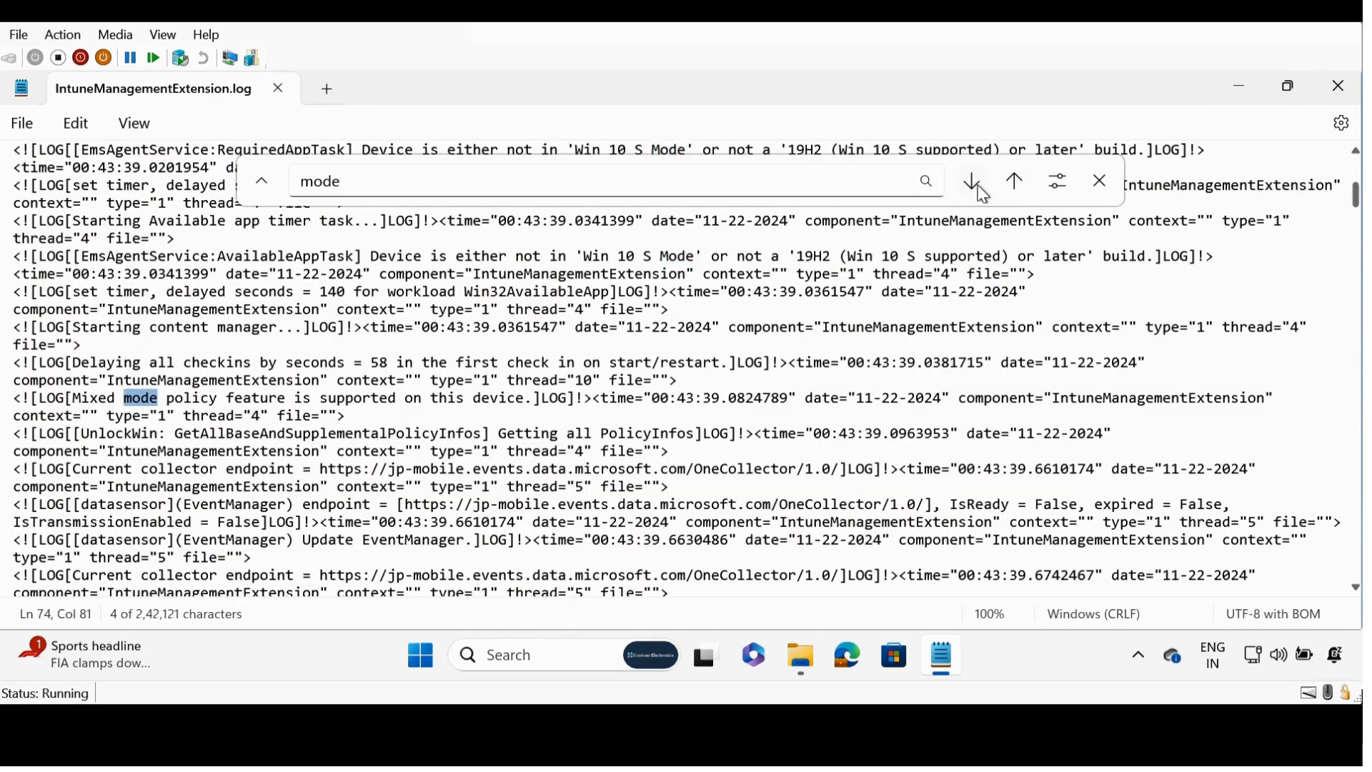
{"action": "left_click", "coordinate": [971, 180]}
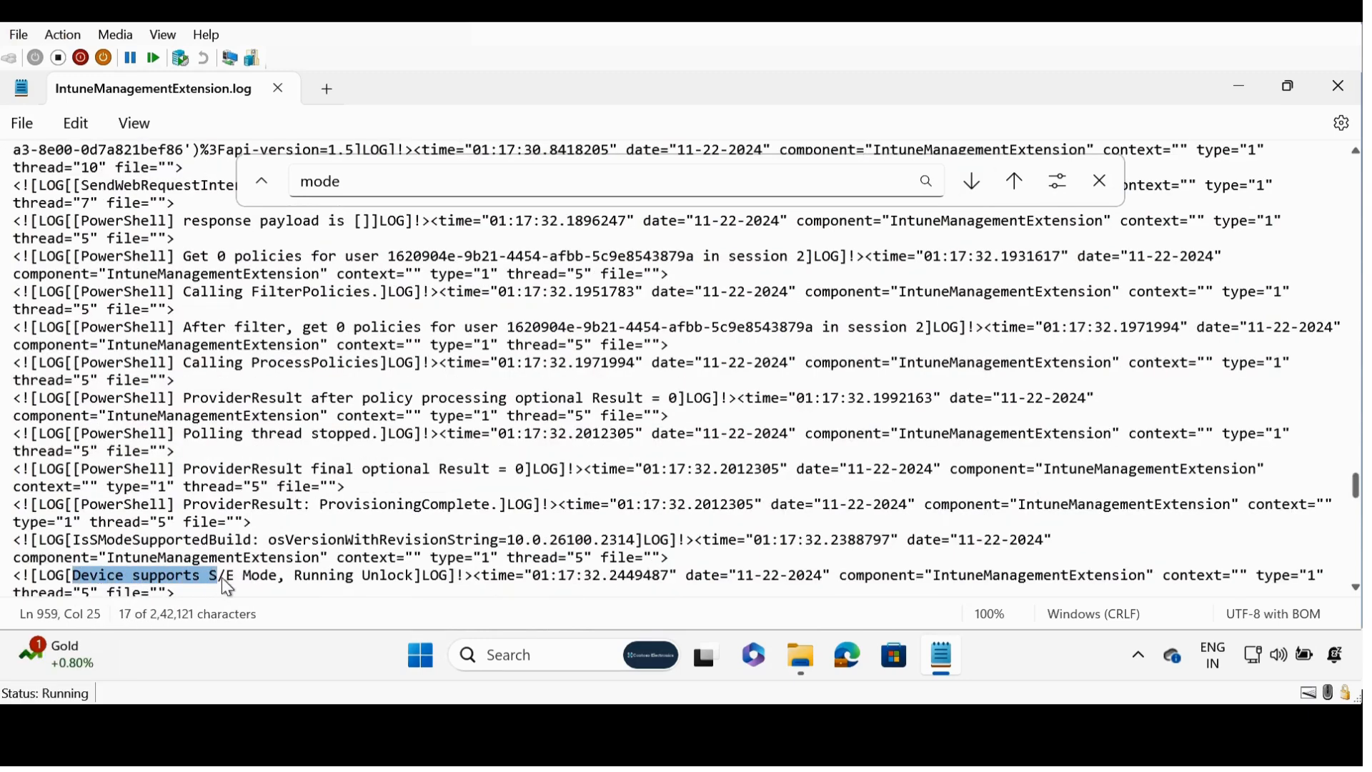
{"action": "left_click", "coordinate": [74, 575]}
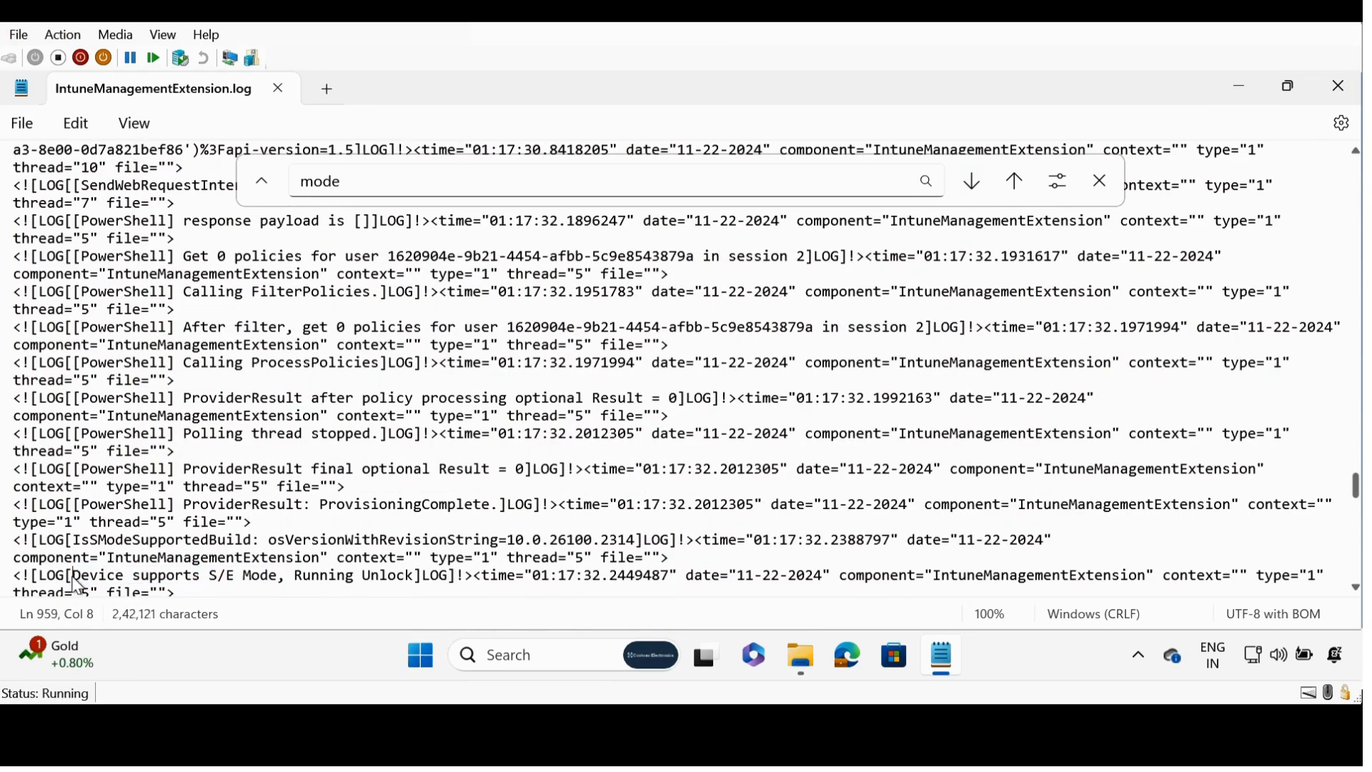
{"action": "left_click_drag", "start_coordinate": [75, 575], "coordinate": [280, 574]}
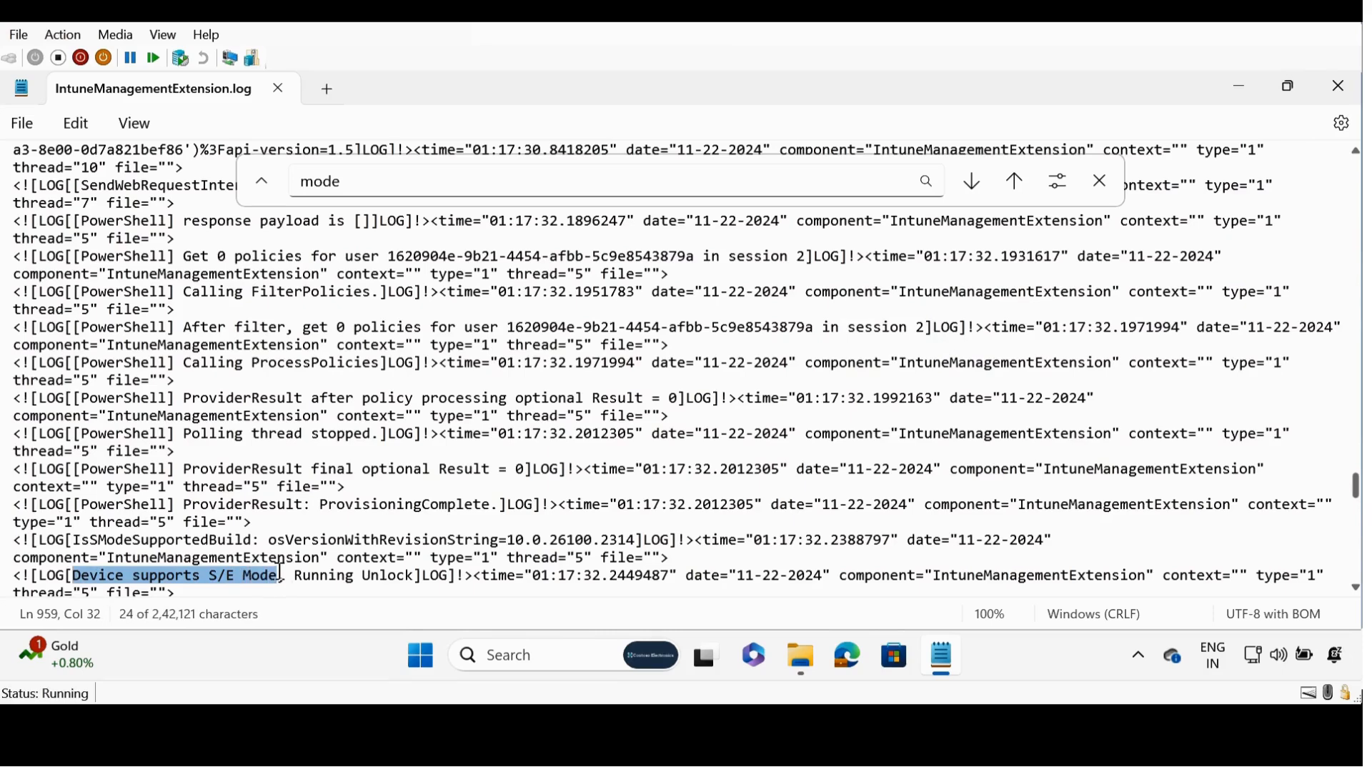
{"action": "mouse_move", "coordinate": [906, 617]}
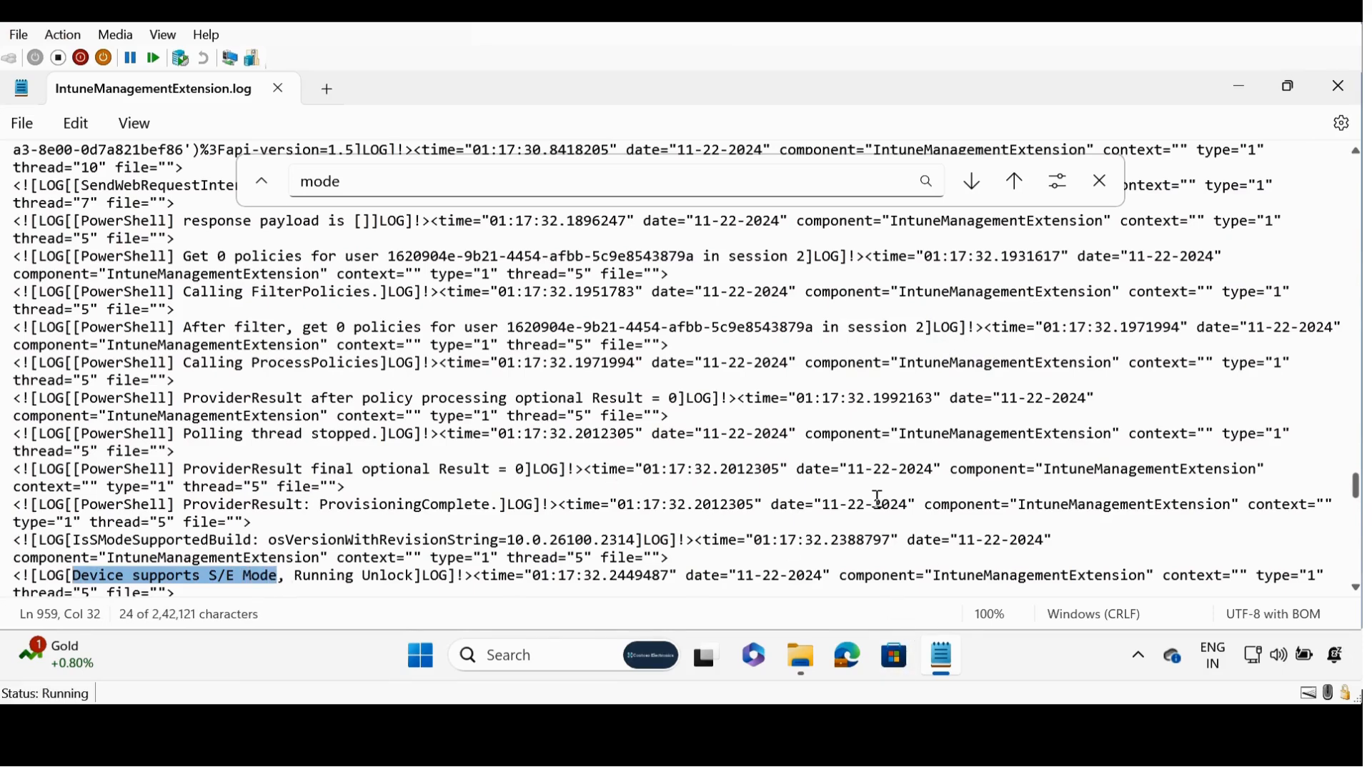
{"action": "mouse_move", "coordinate": [907, 604]}
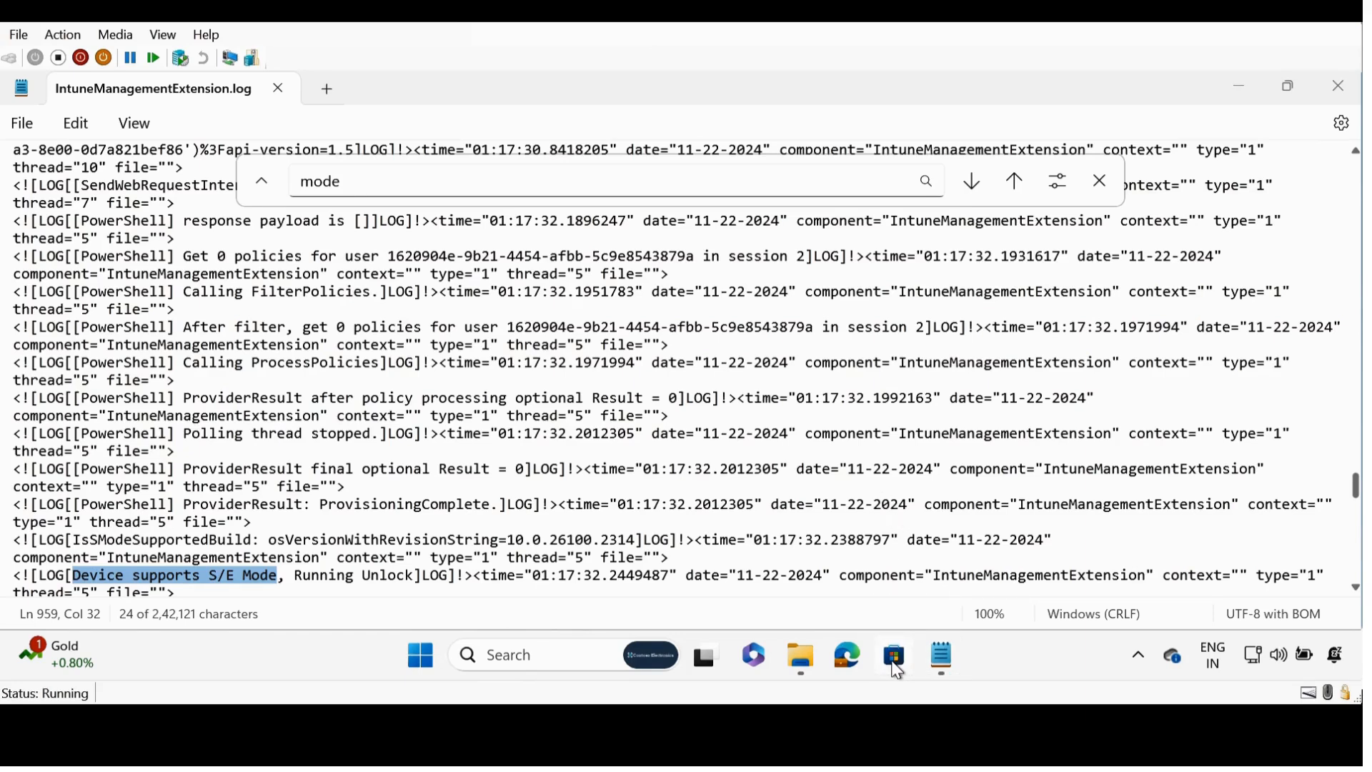
Open Microsoft Store to show it is allowed, then bring up system search
{"action": "left_click", "coordinate": [892, 655]}
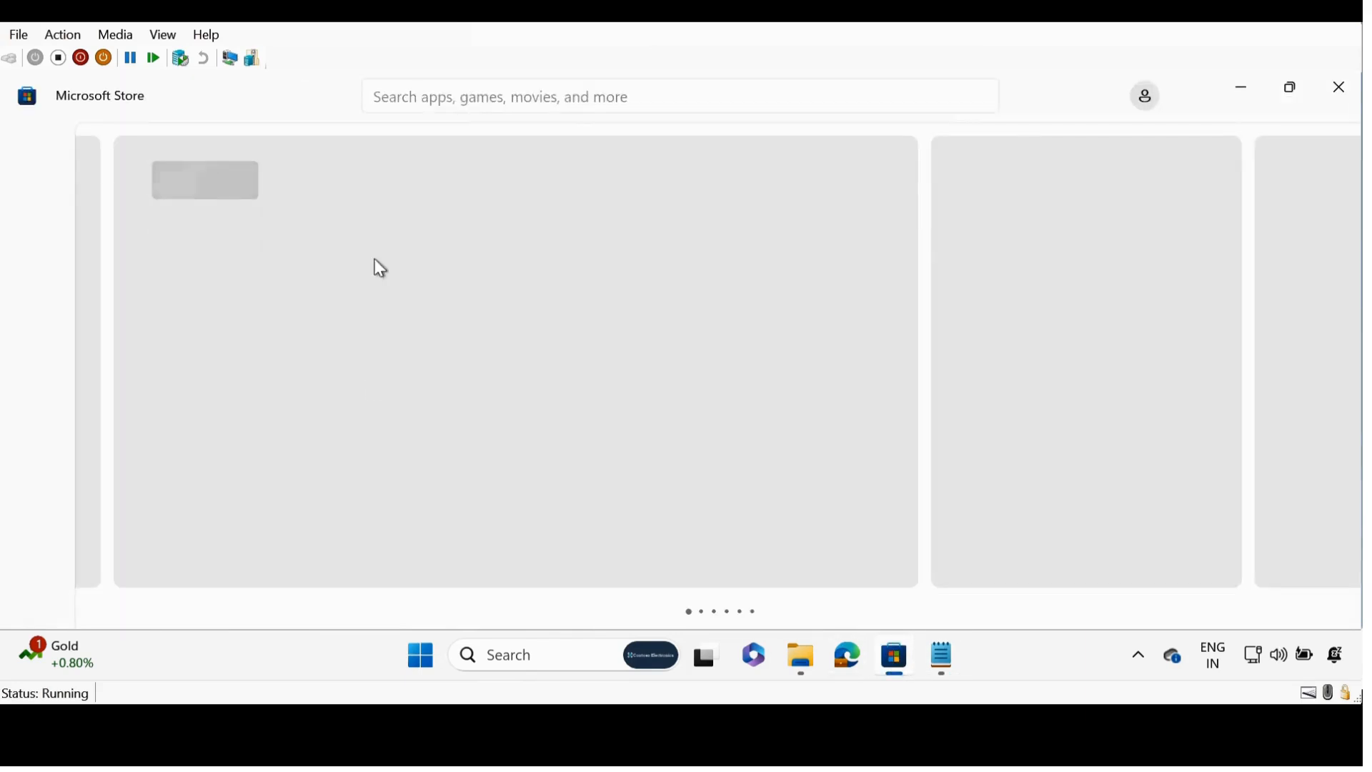
{"action": "left_click", "coordinate": [467, 654]}
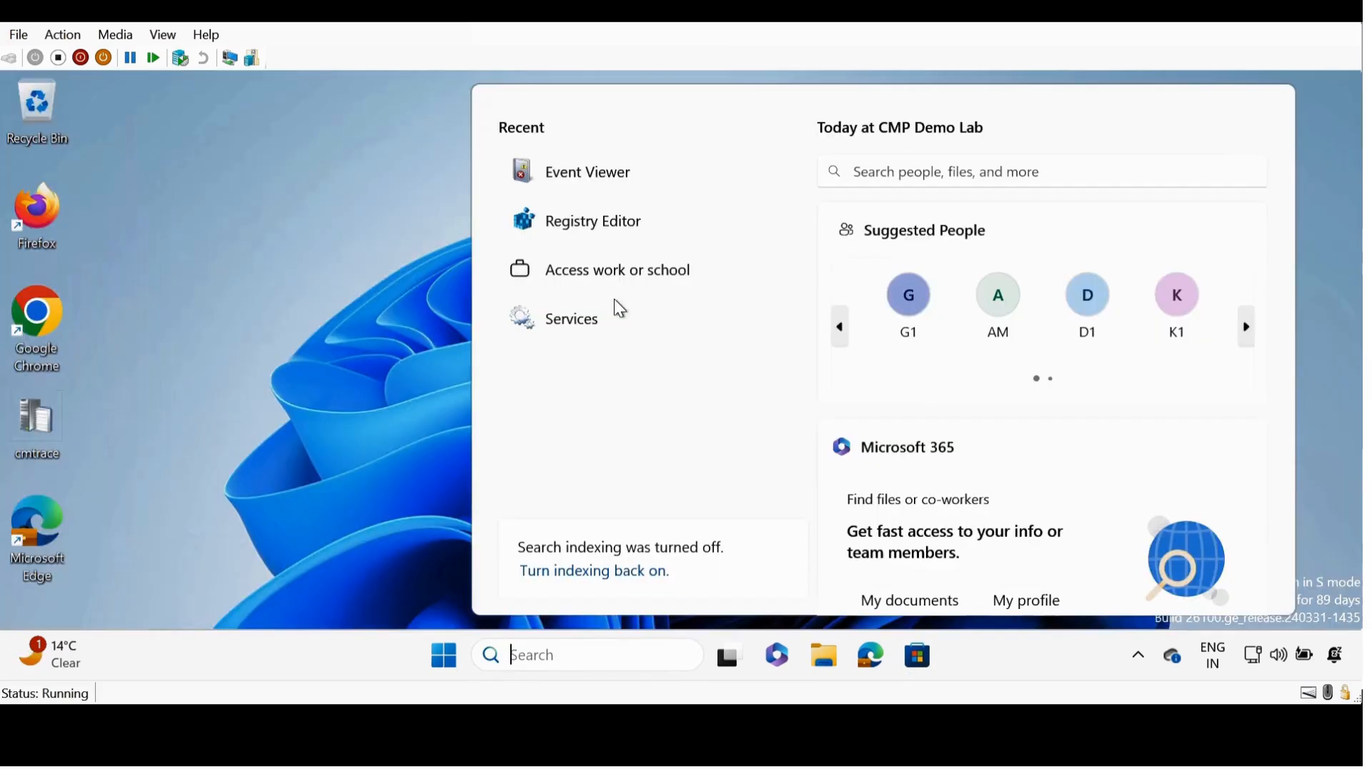
{"action": "mouse_move", "coordinate": [570, 528]}
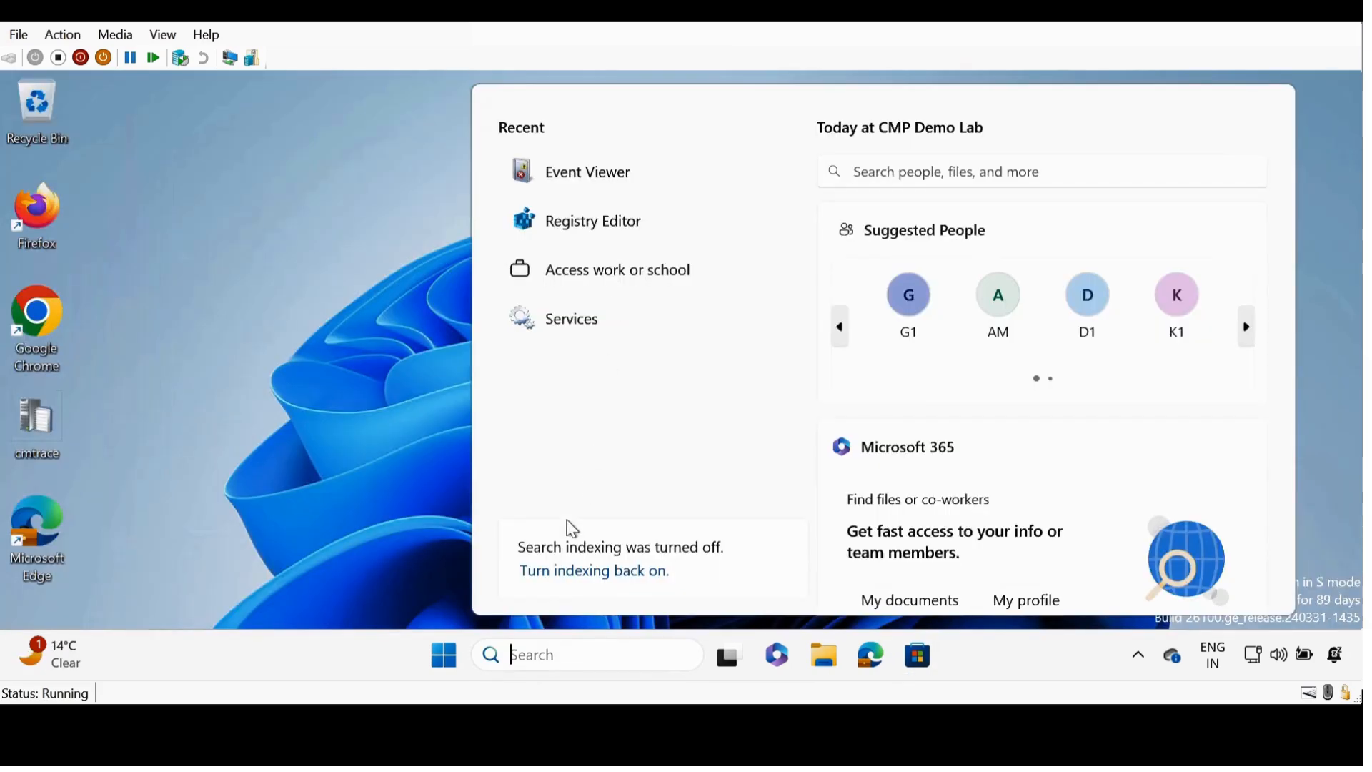
Search 'serv' so Services appears as the best match
{"action": "type", "text": "serv"}
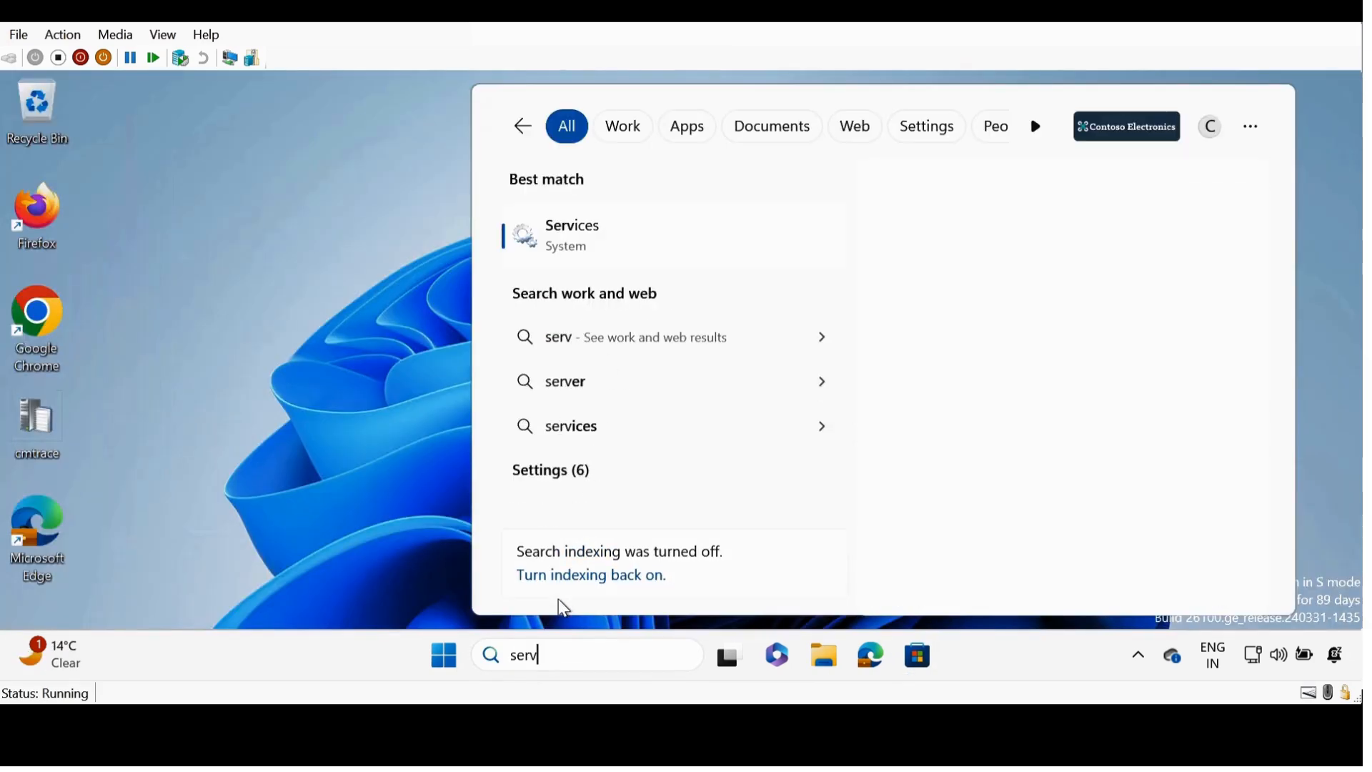